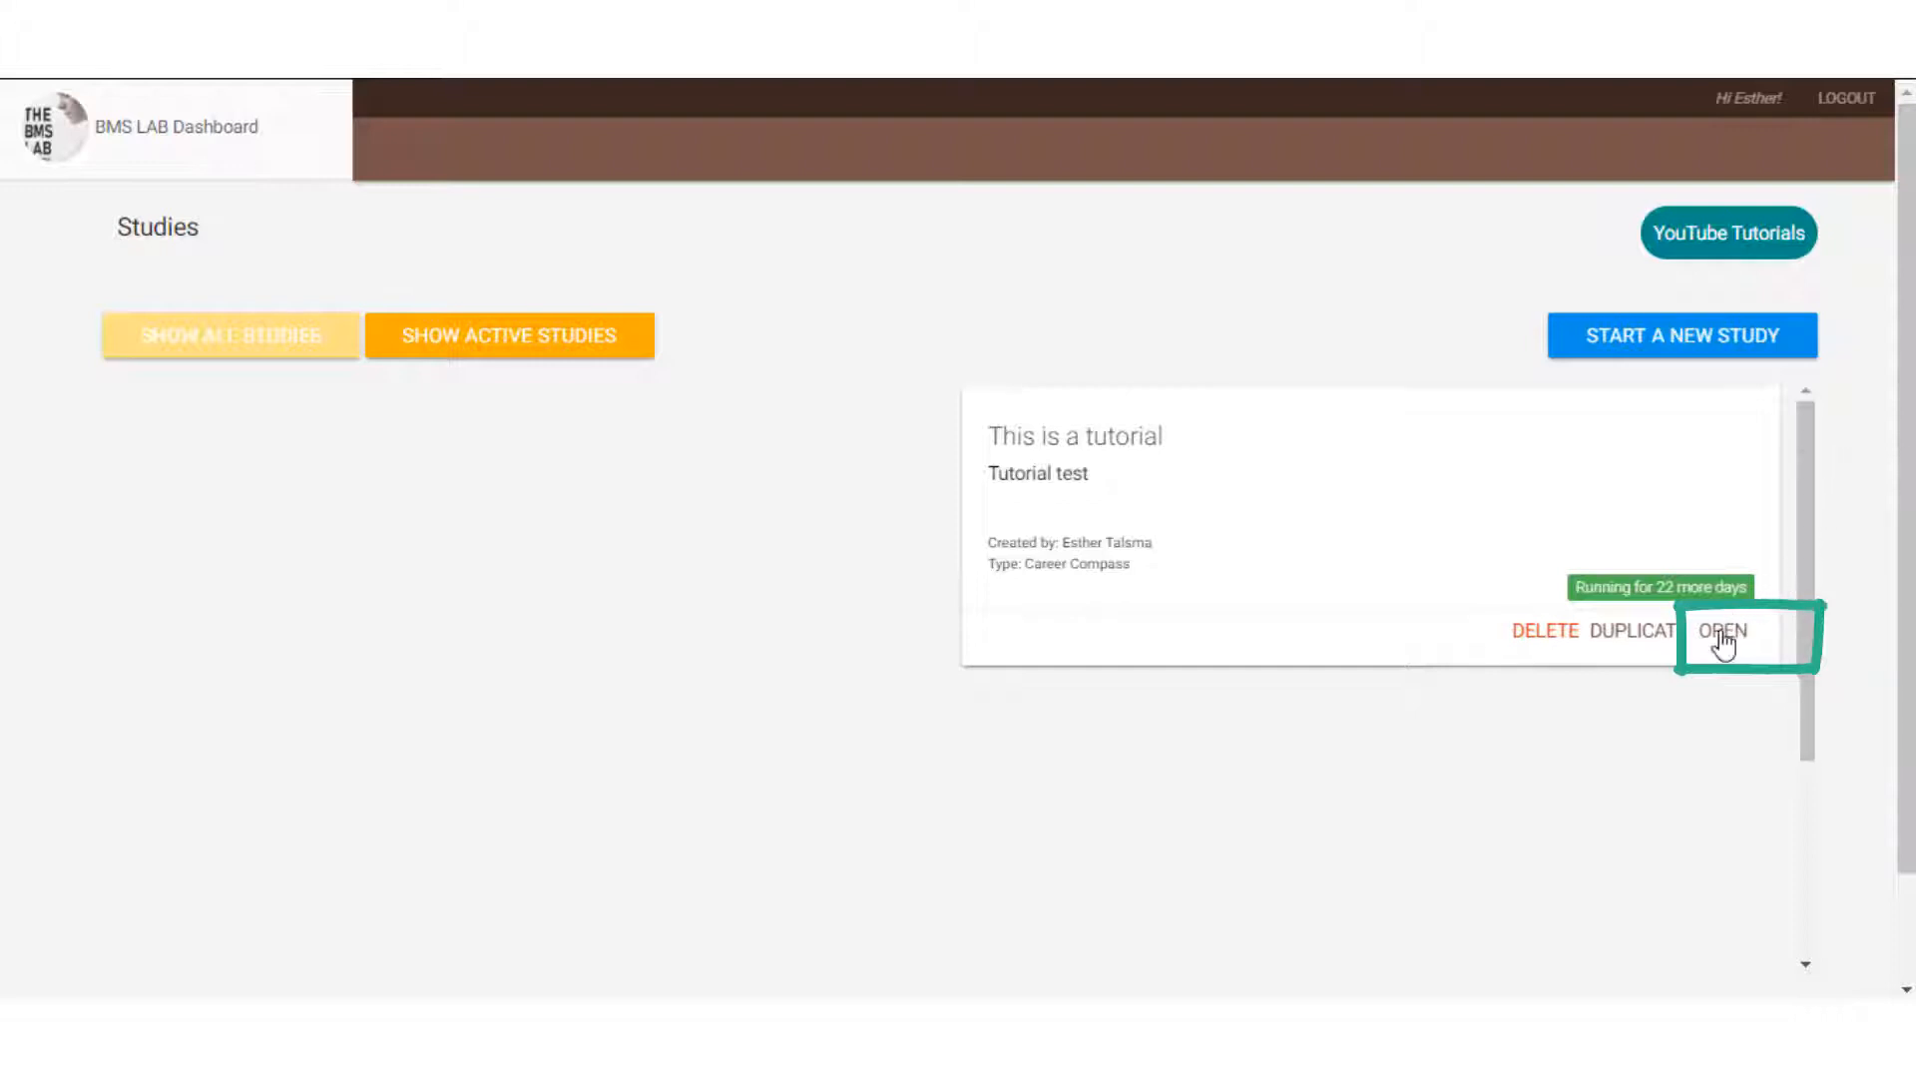
Open the tutorial study's Test module to show its Module 1 general settings.
{"action": "left_click", "coordinate": [1723, 630]}
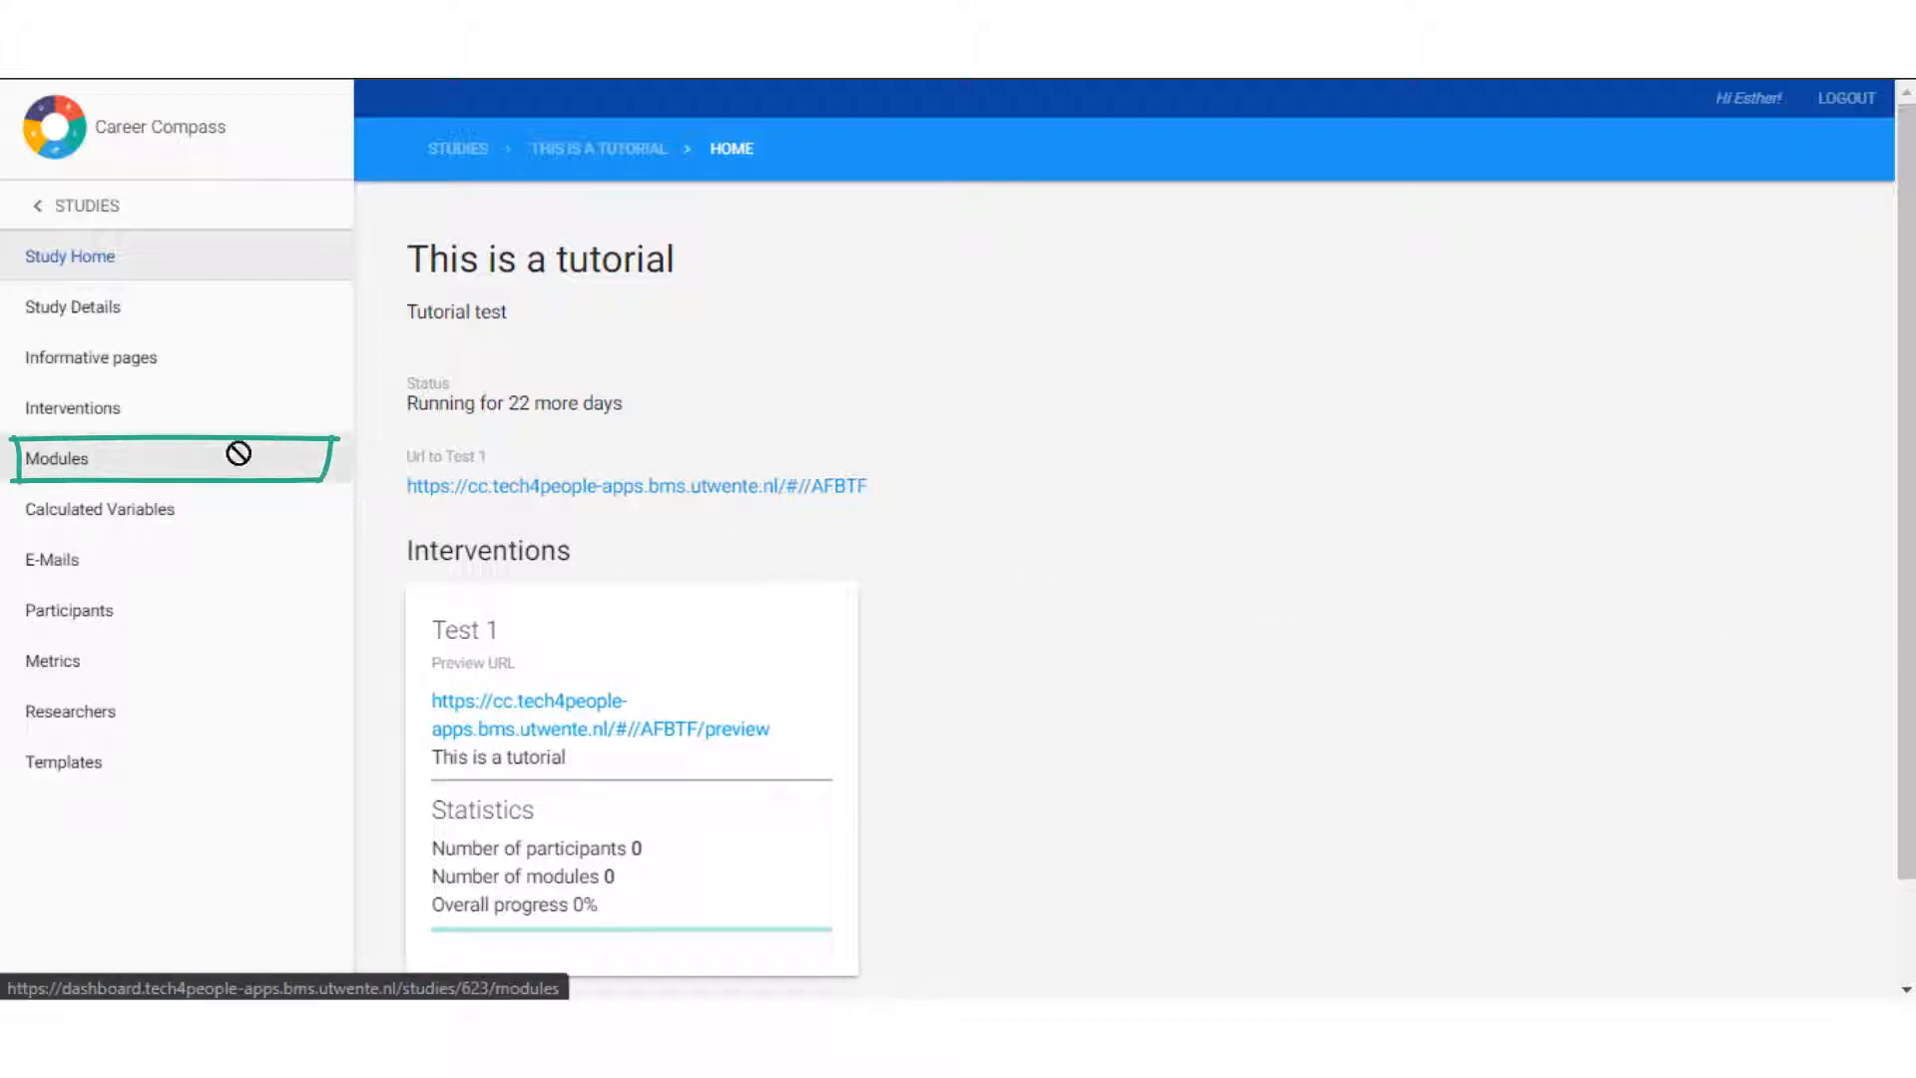
{"action": "left_click", "coordinate": [56, 458]}
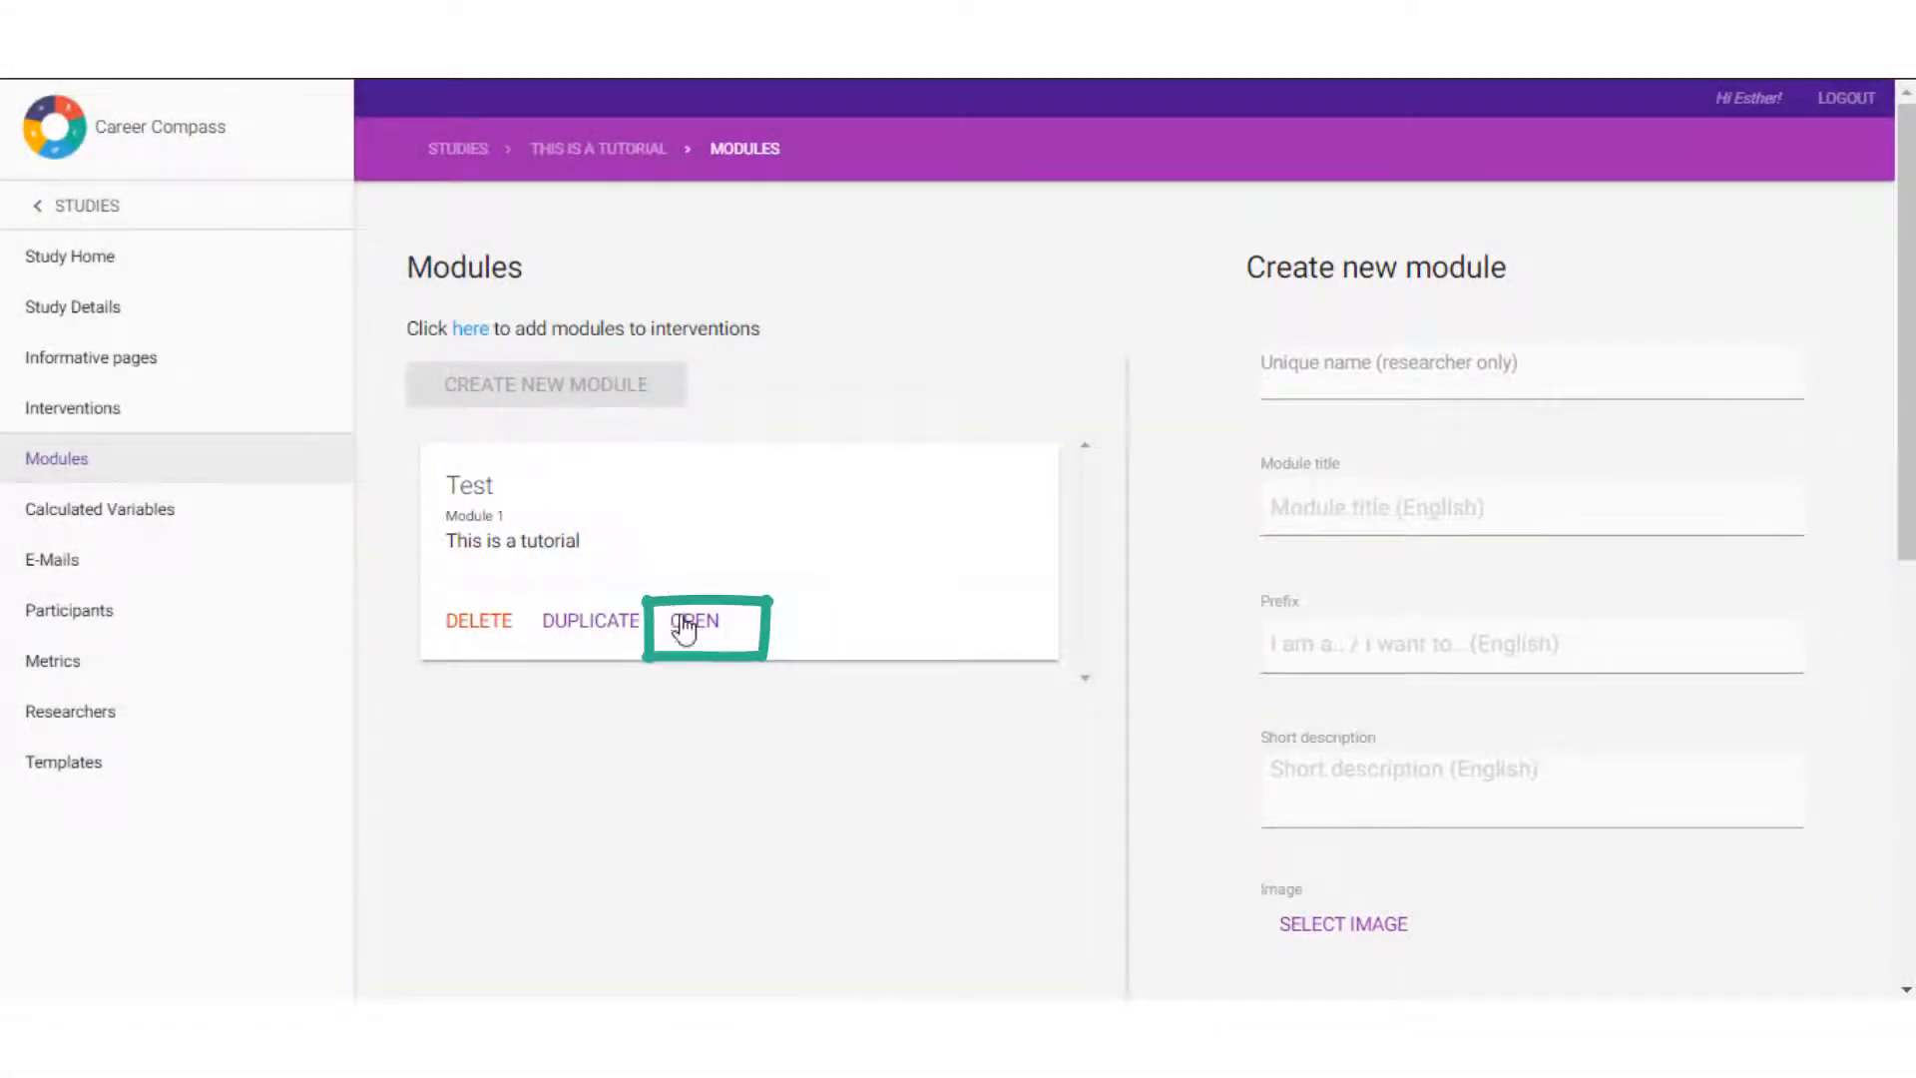
{"action": "left_click", "coordinate": [692, 621]}
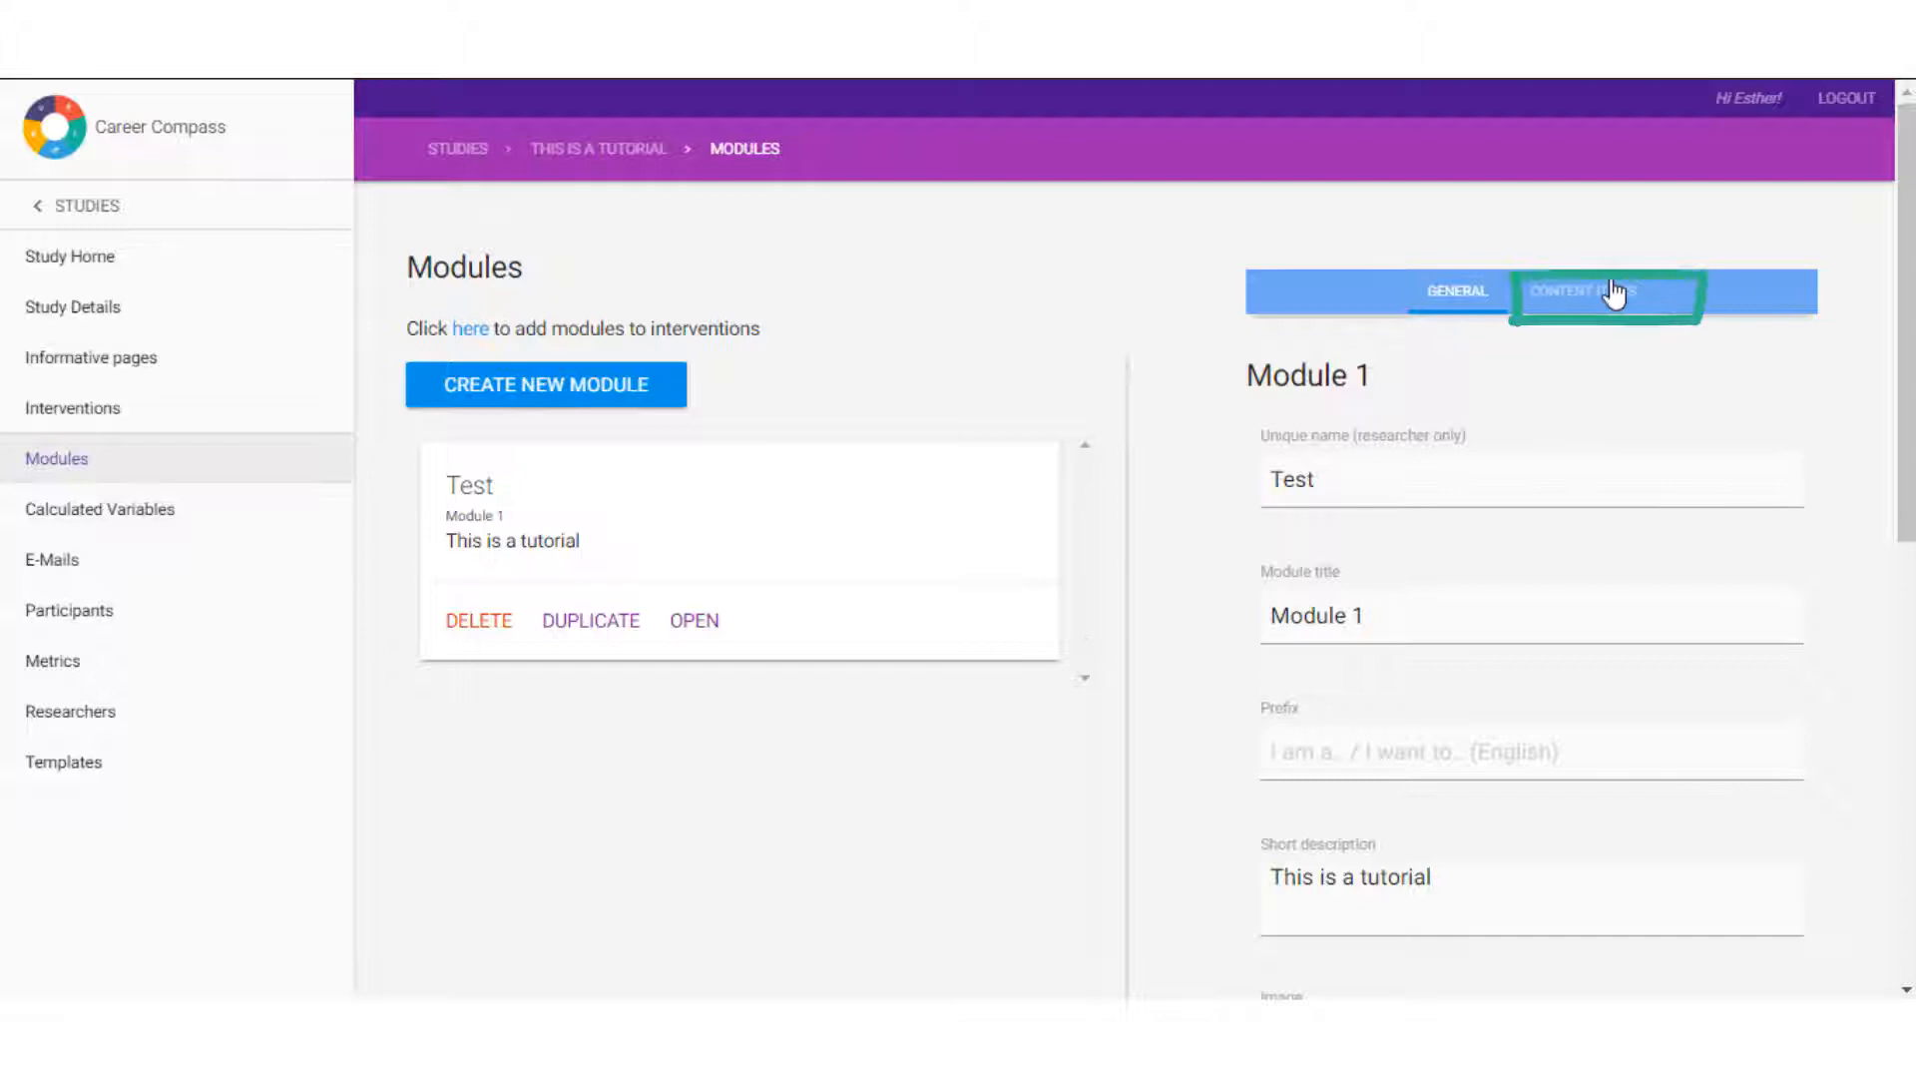
Add a Likert scale item to Module 1 from the content item list.
{"action": "left_click", "coordinate": [1584, 290]}
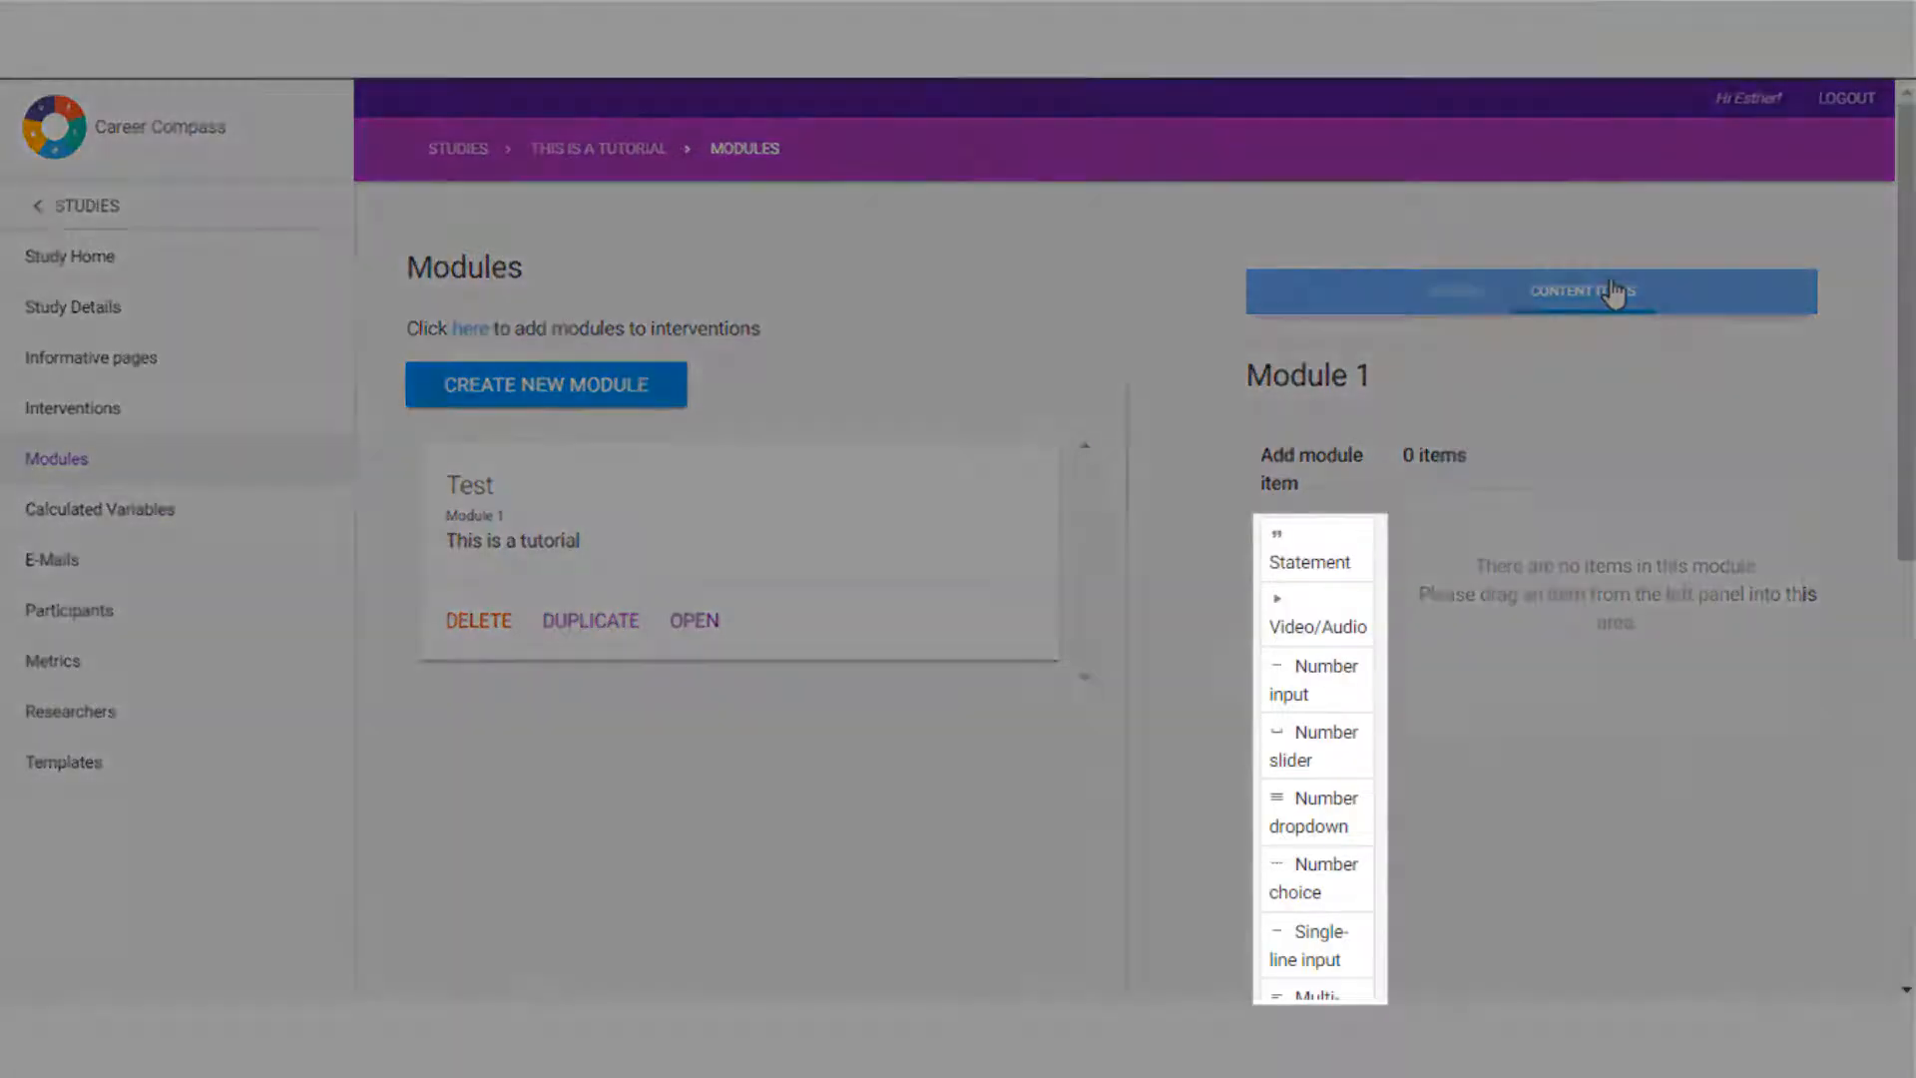
{"action": "scroll", "scroll_direction": "down", "scroll_amount": 3}
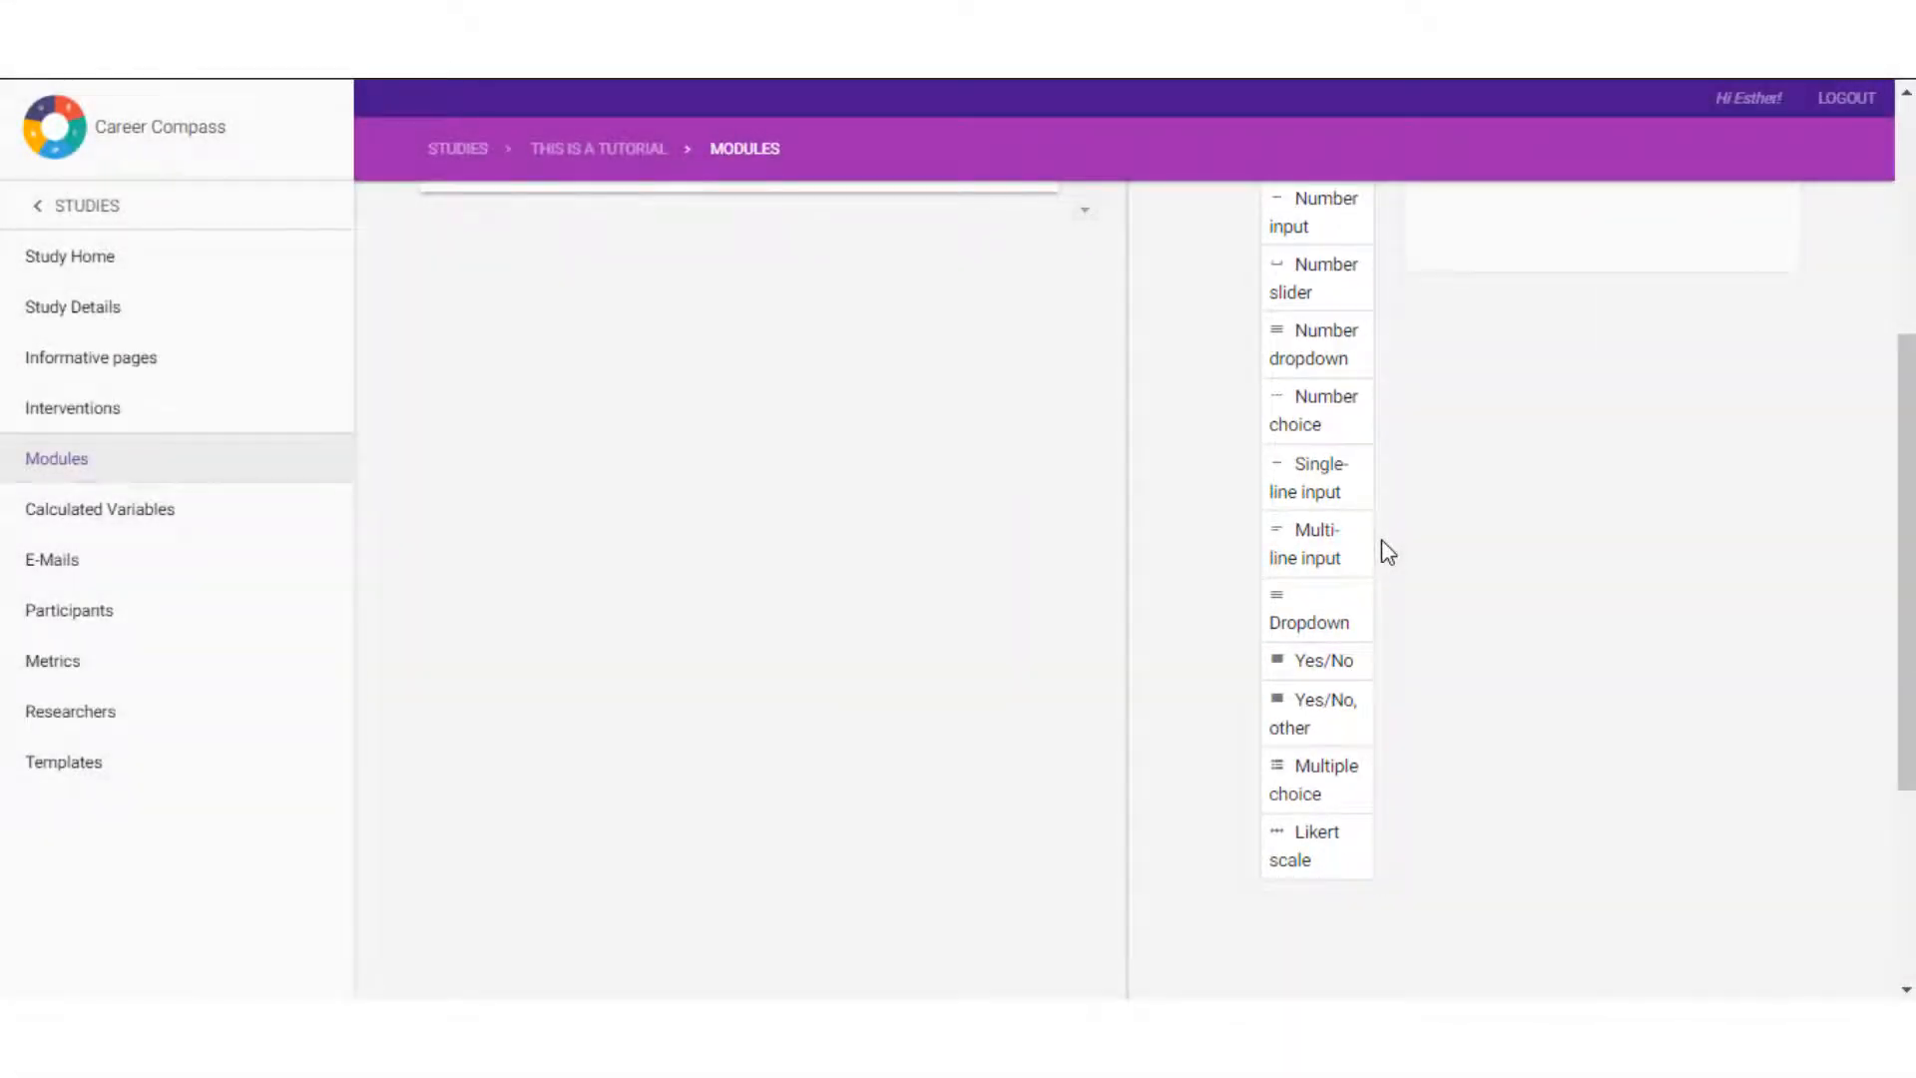
{"action": "mouse_move", "coordinate": [1382, 568]}
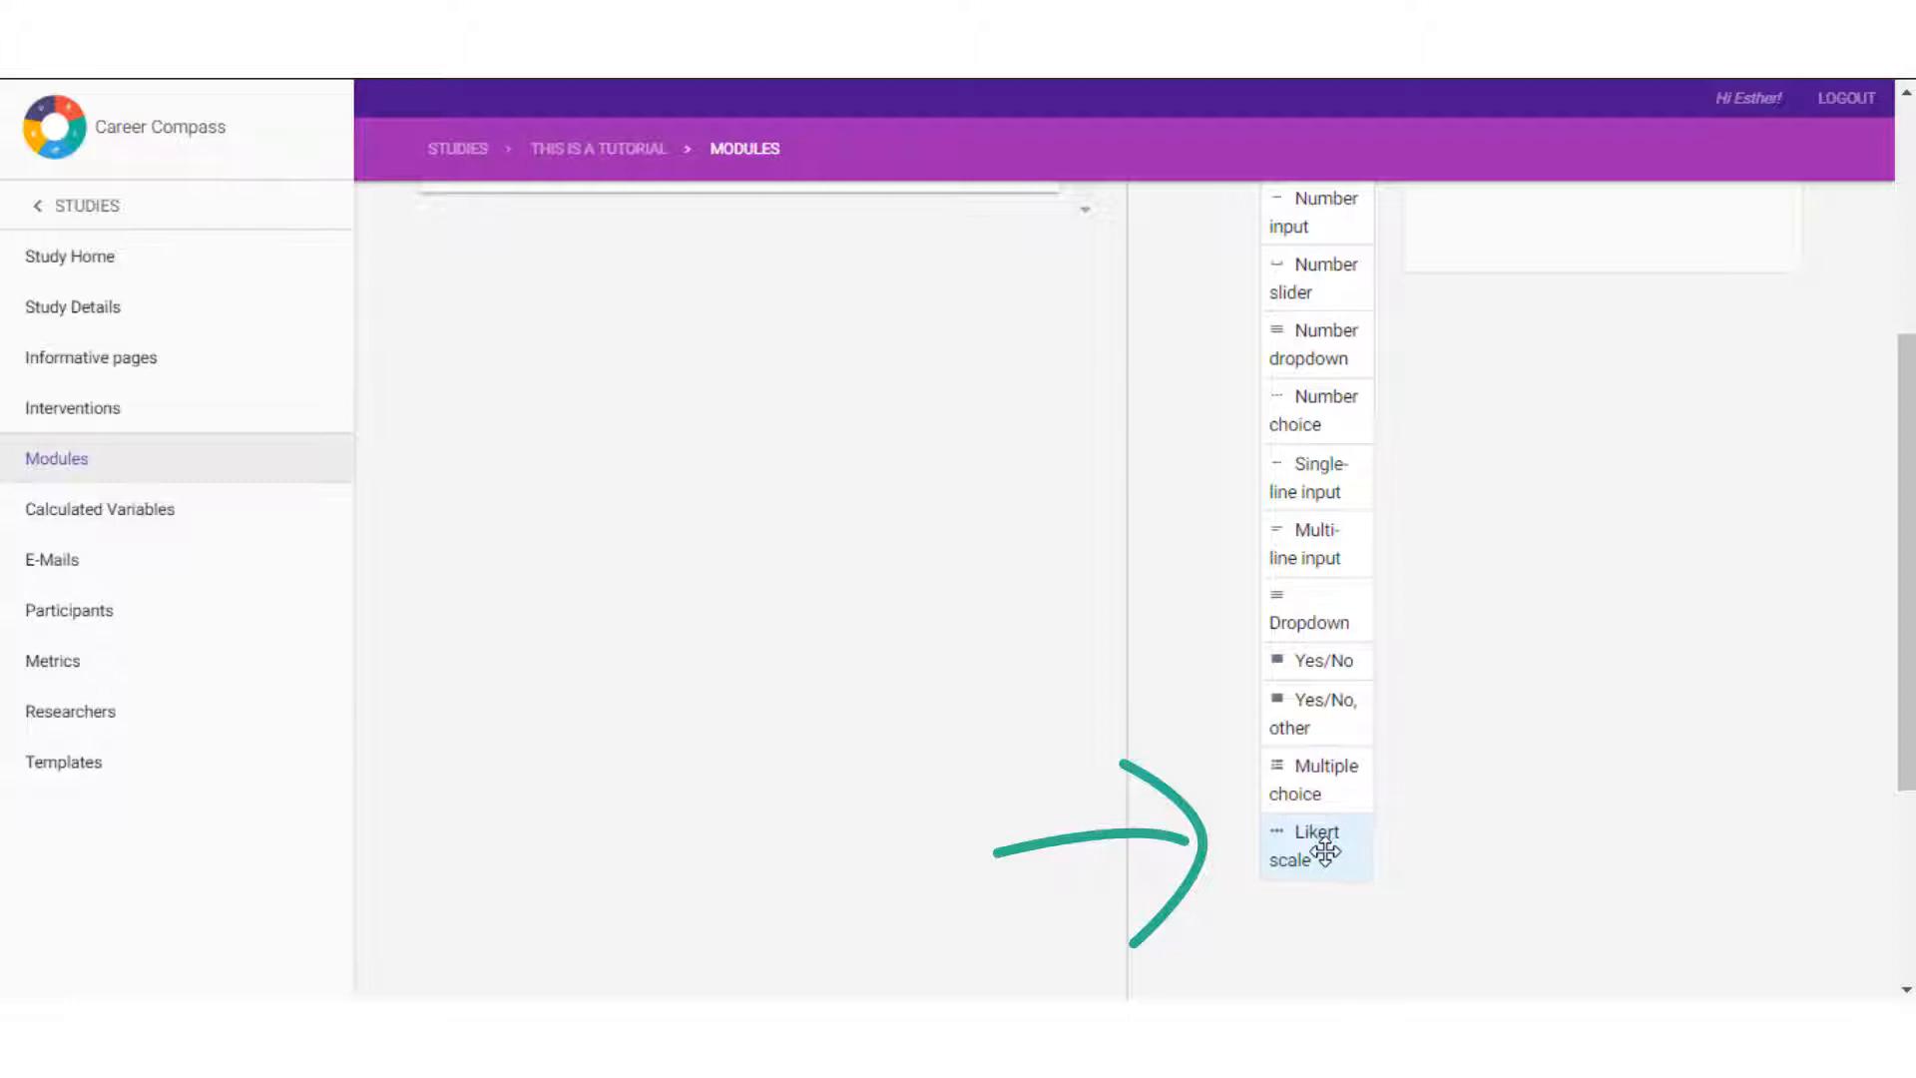
{"action": "left_click_drag", "start_coordinate": [1313, 845], "coordinate": [1643, 404]}
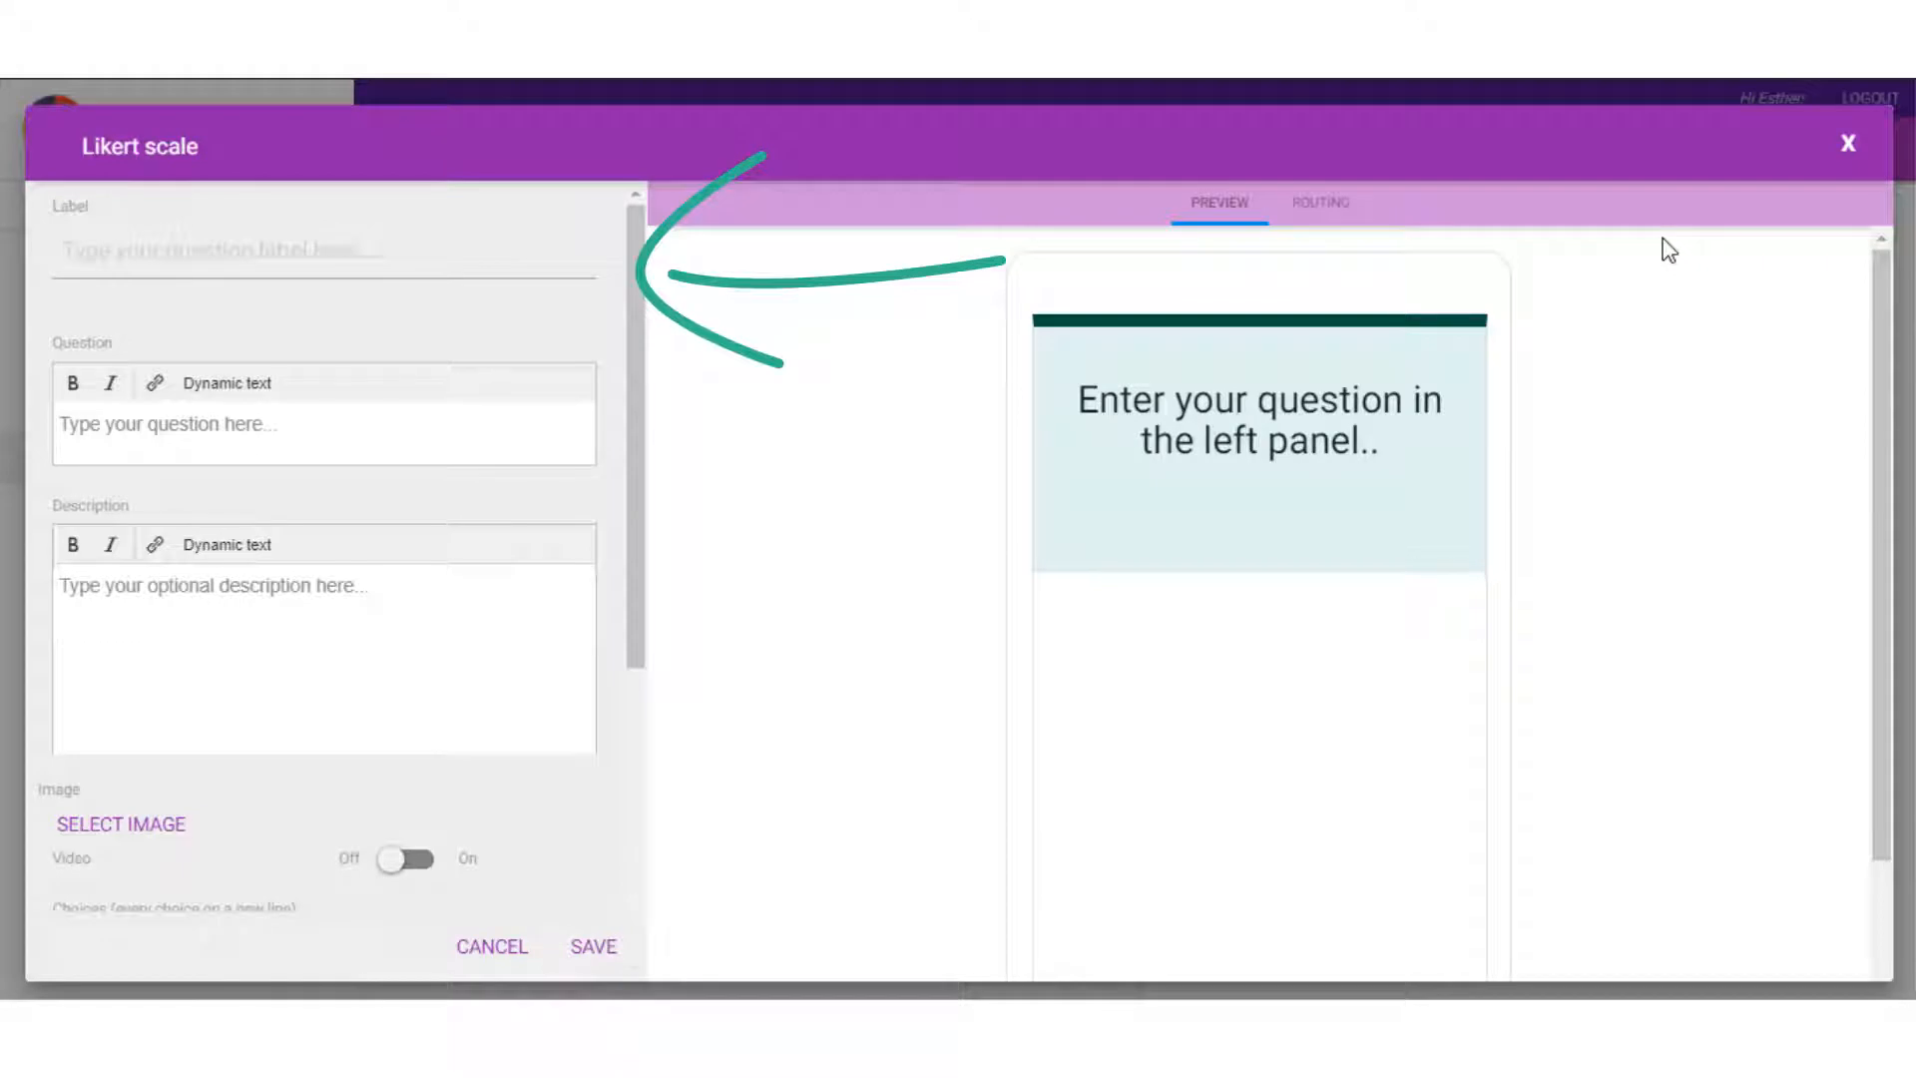
Save the Likert question 'I am good at taking decisions' with Totally disagree–Totally Agree choices.
{"action": "left_click", "coordinate": [322, 424]}
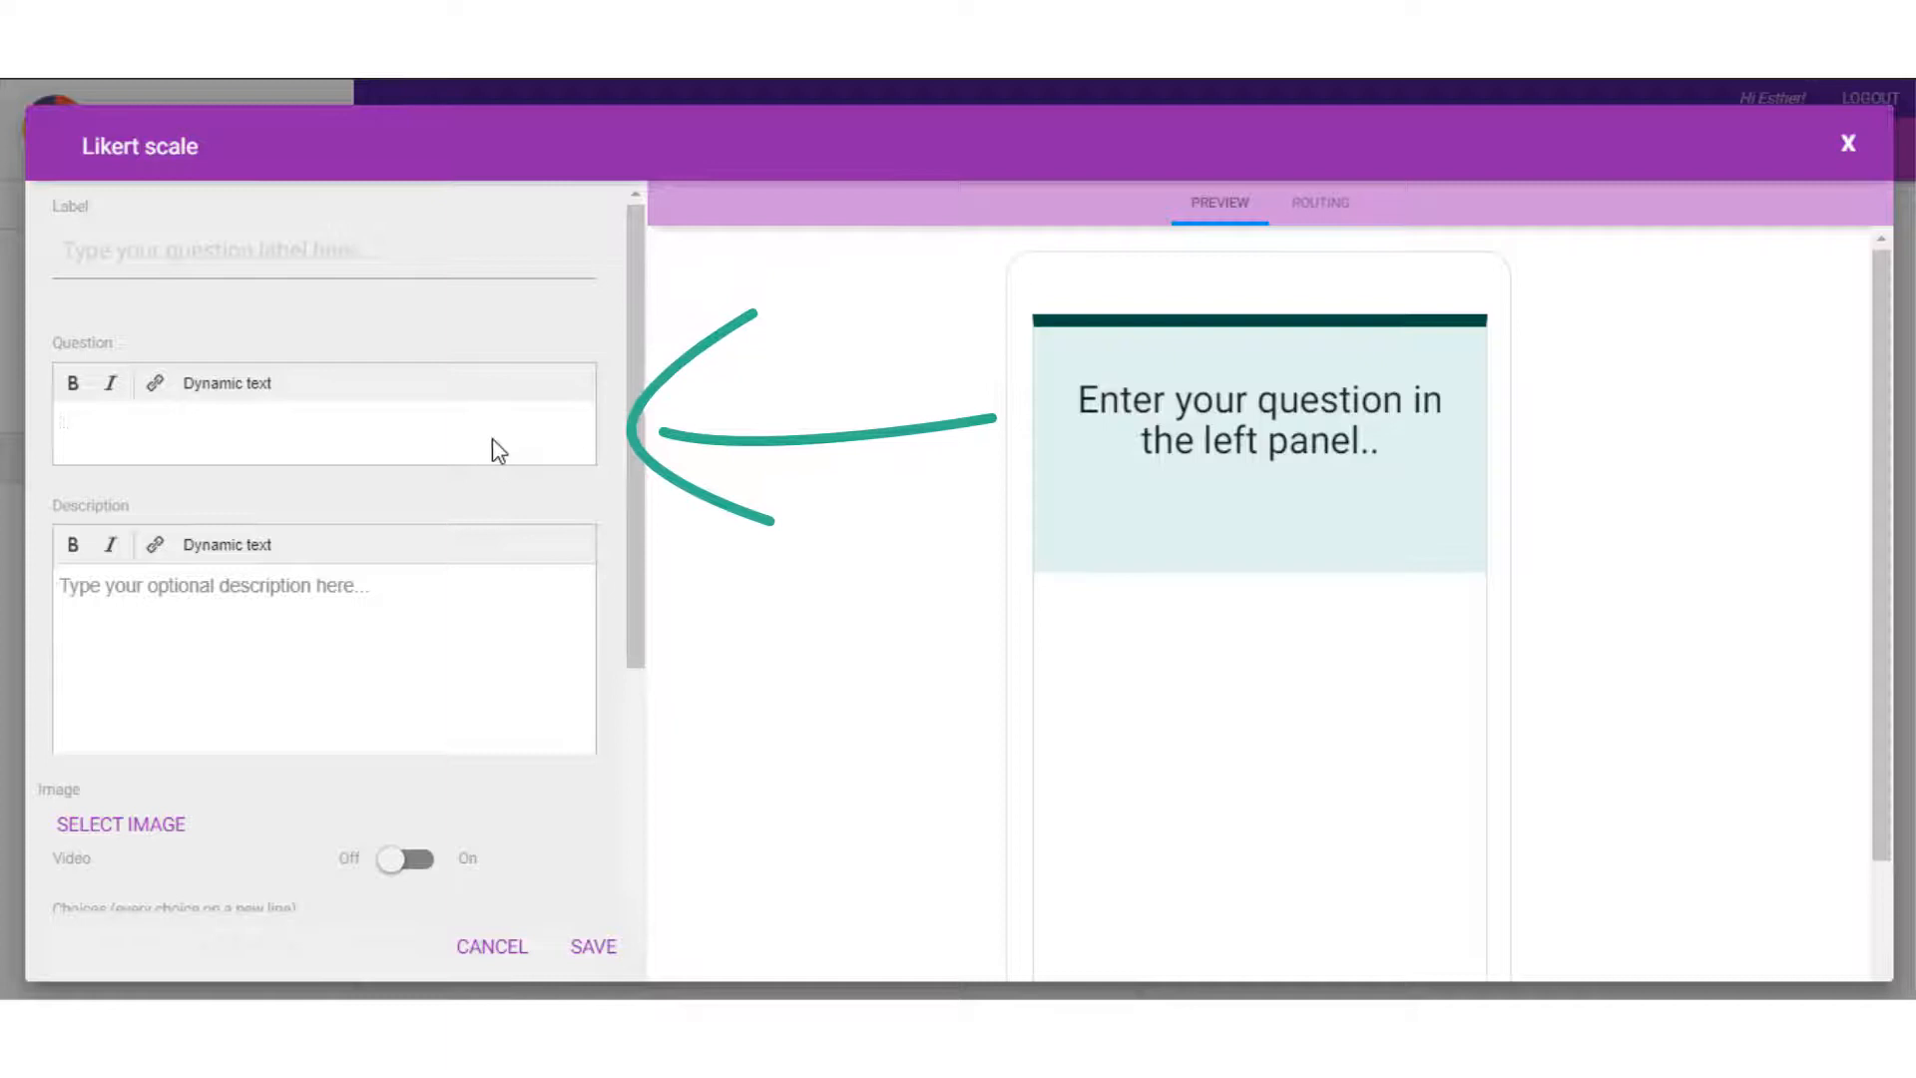
{"action": "type", "text": "I am good at taking decisions"}
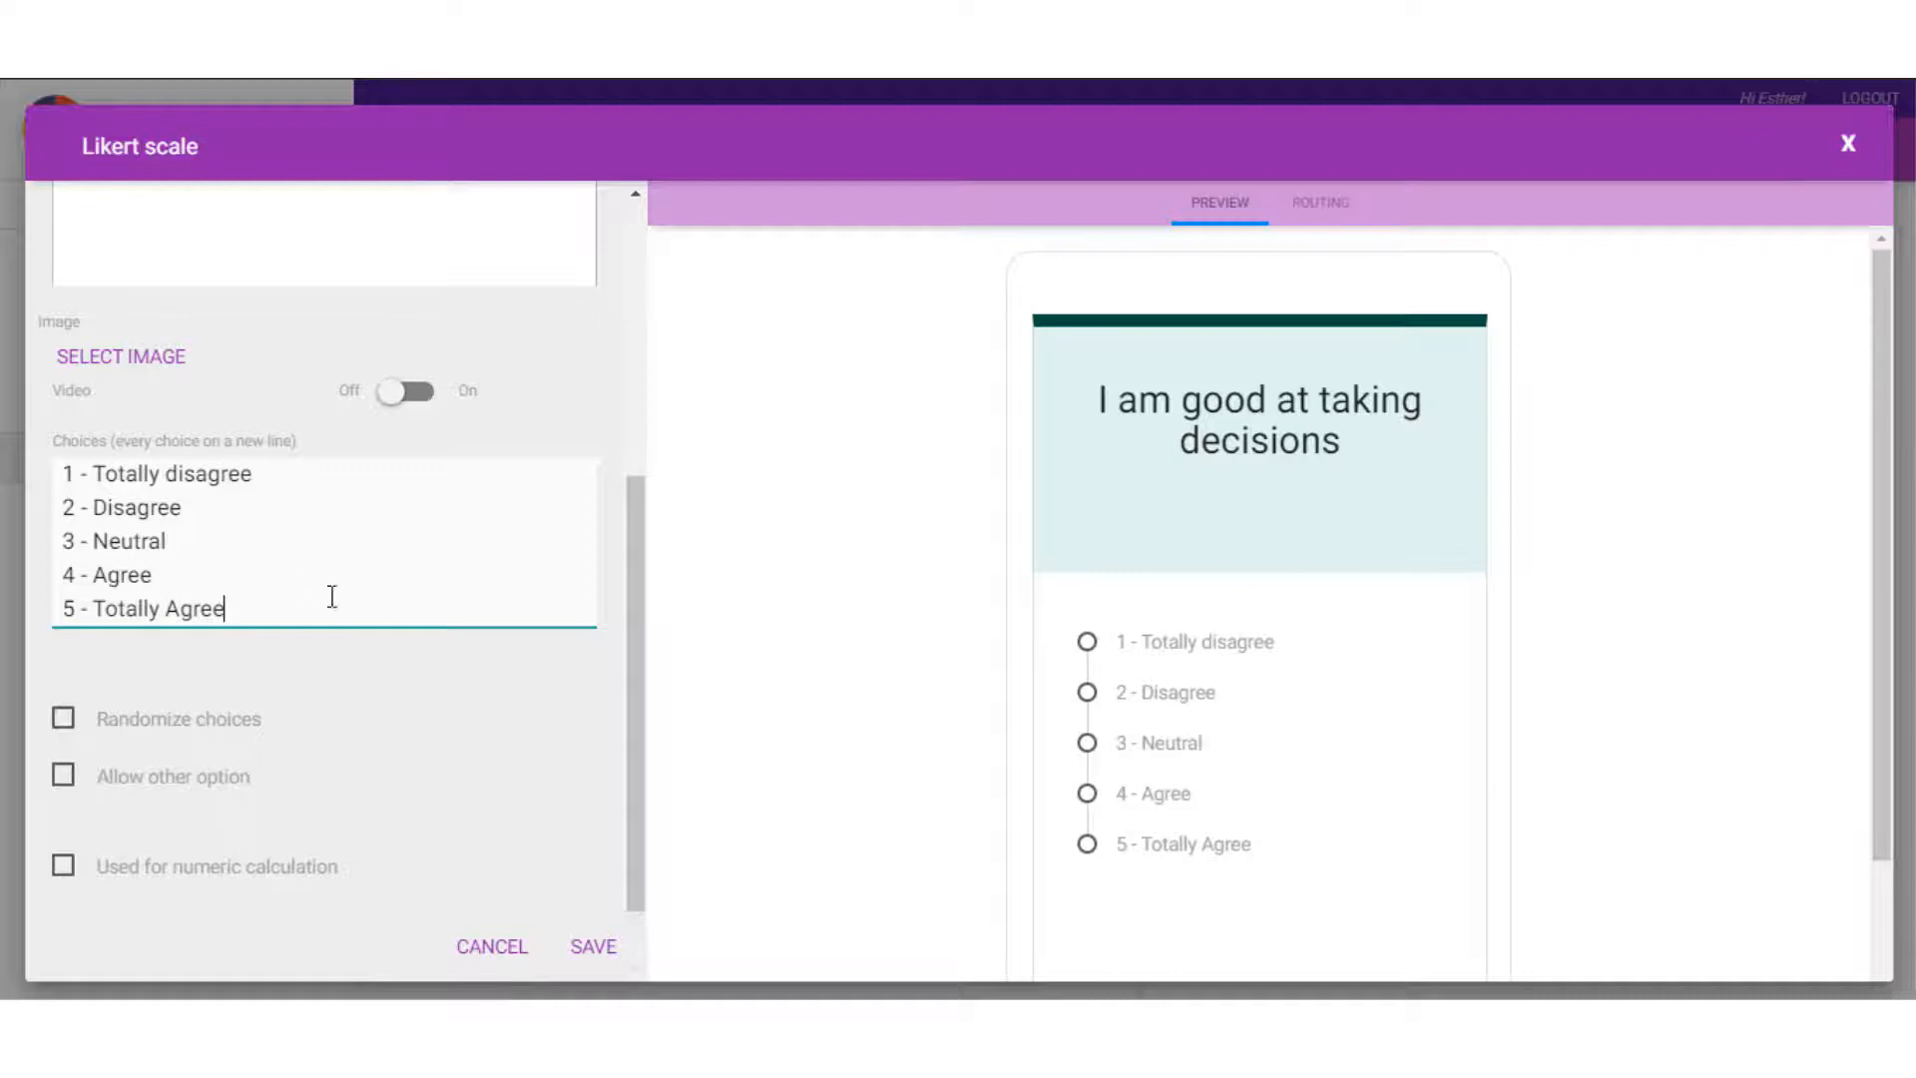
{"action": "left_click", "coordinate": [593, 946]}
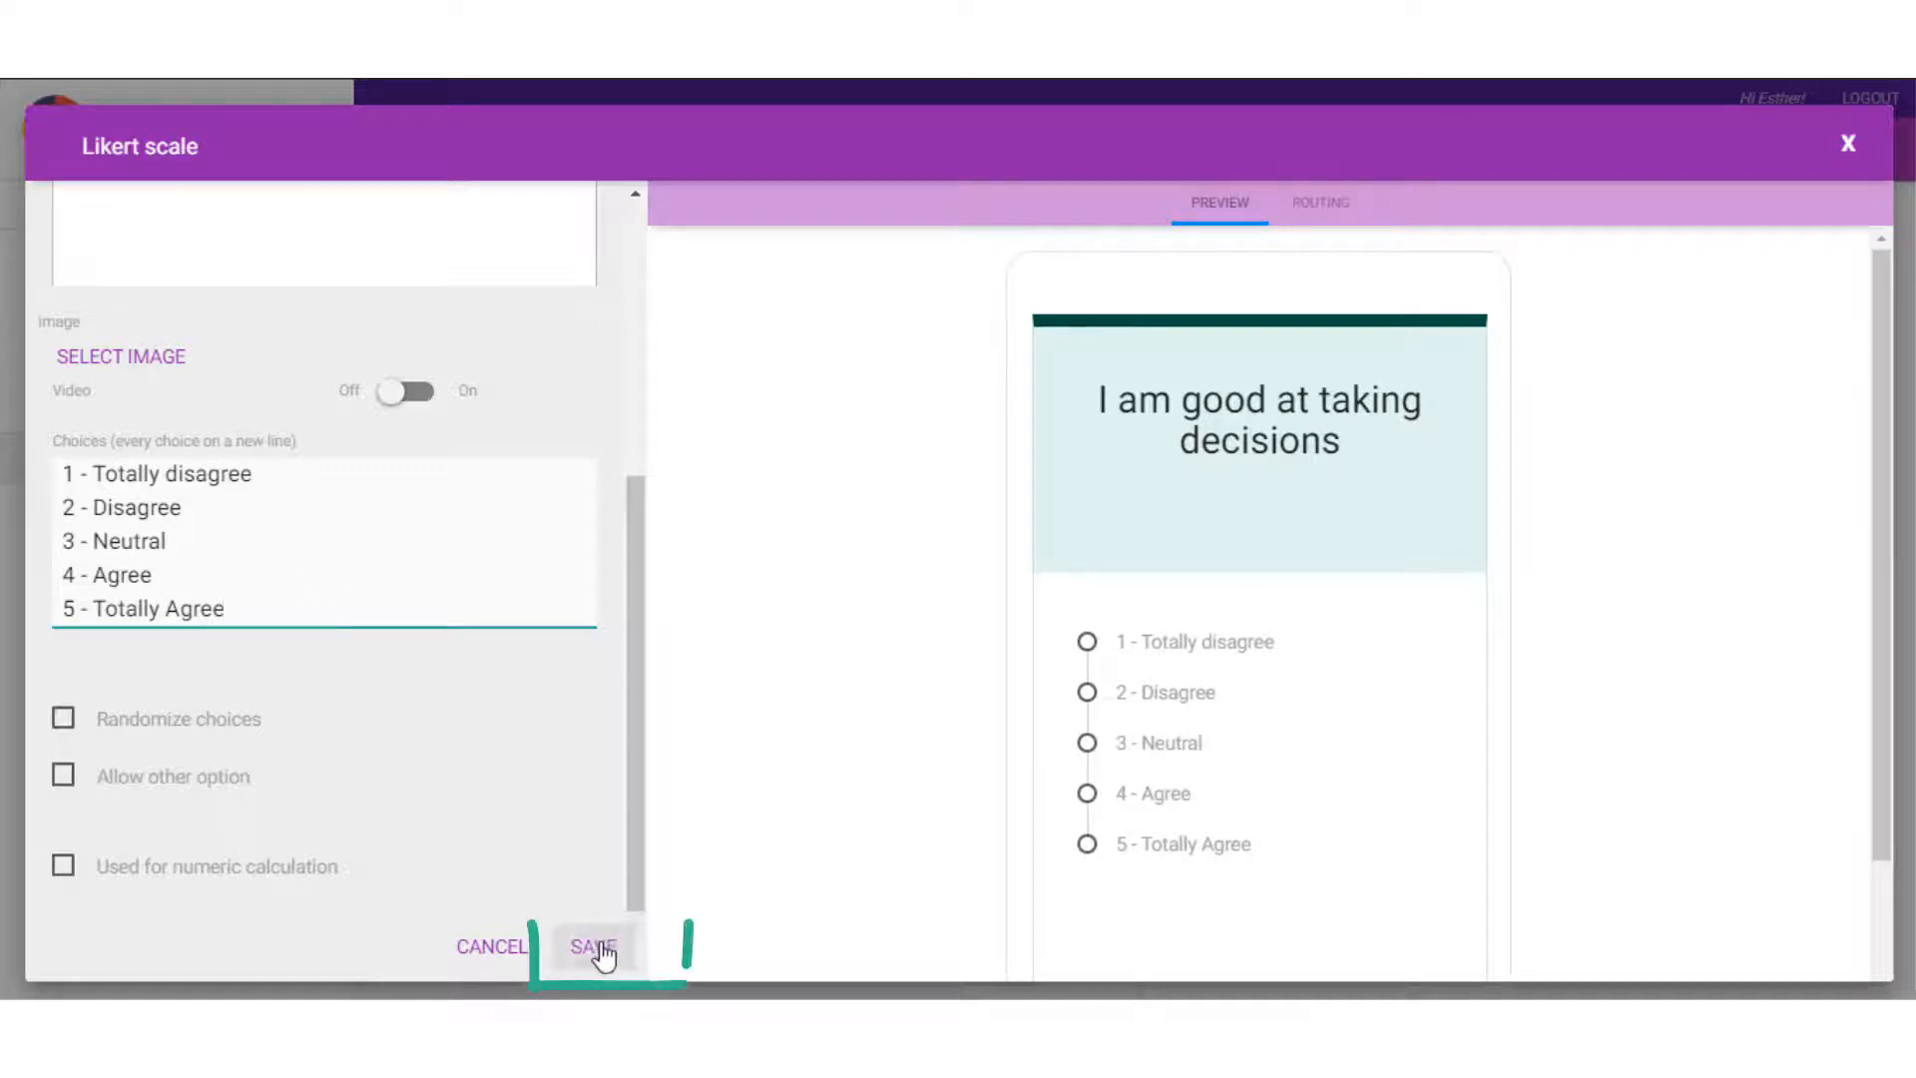
{"action": "left_click", "coordinate": [593, 946]}
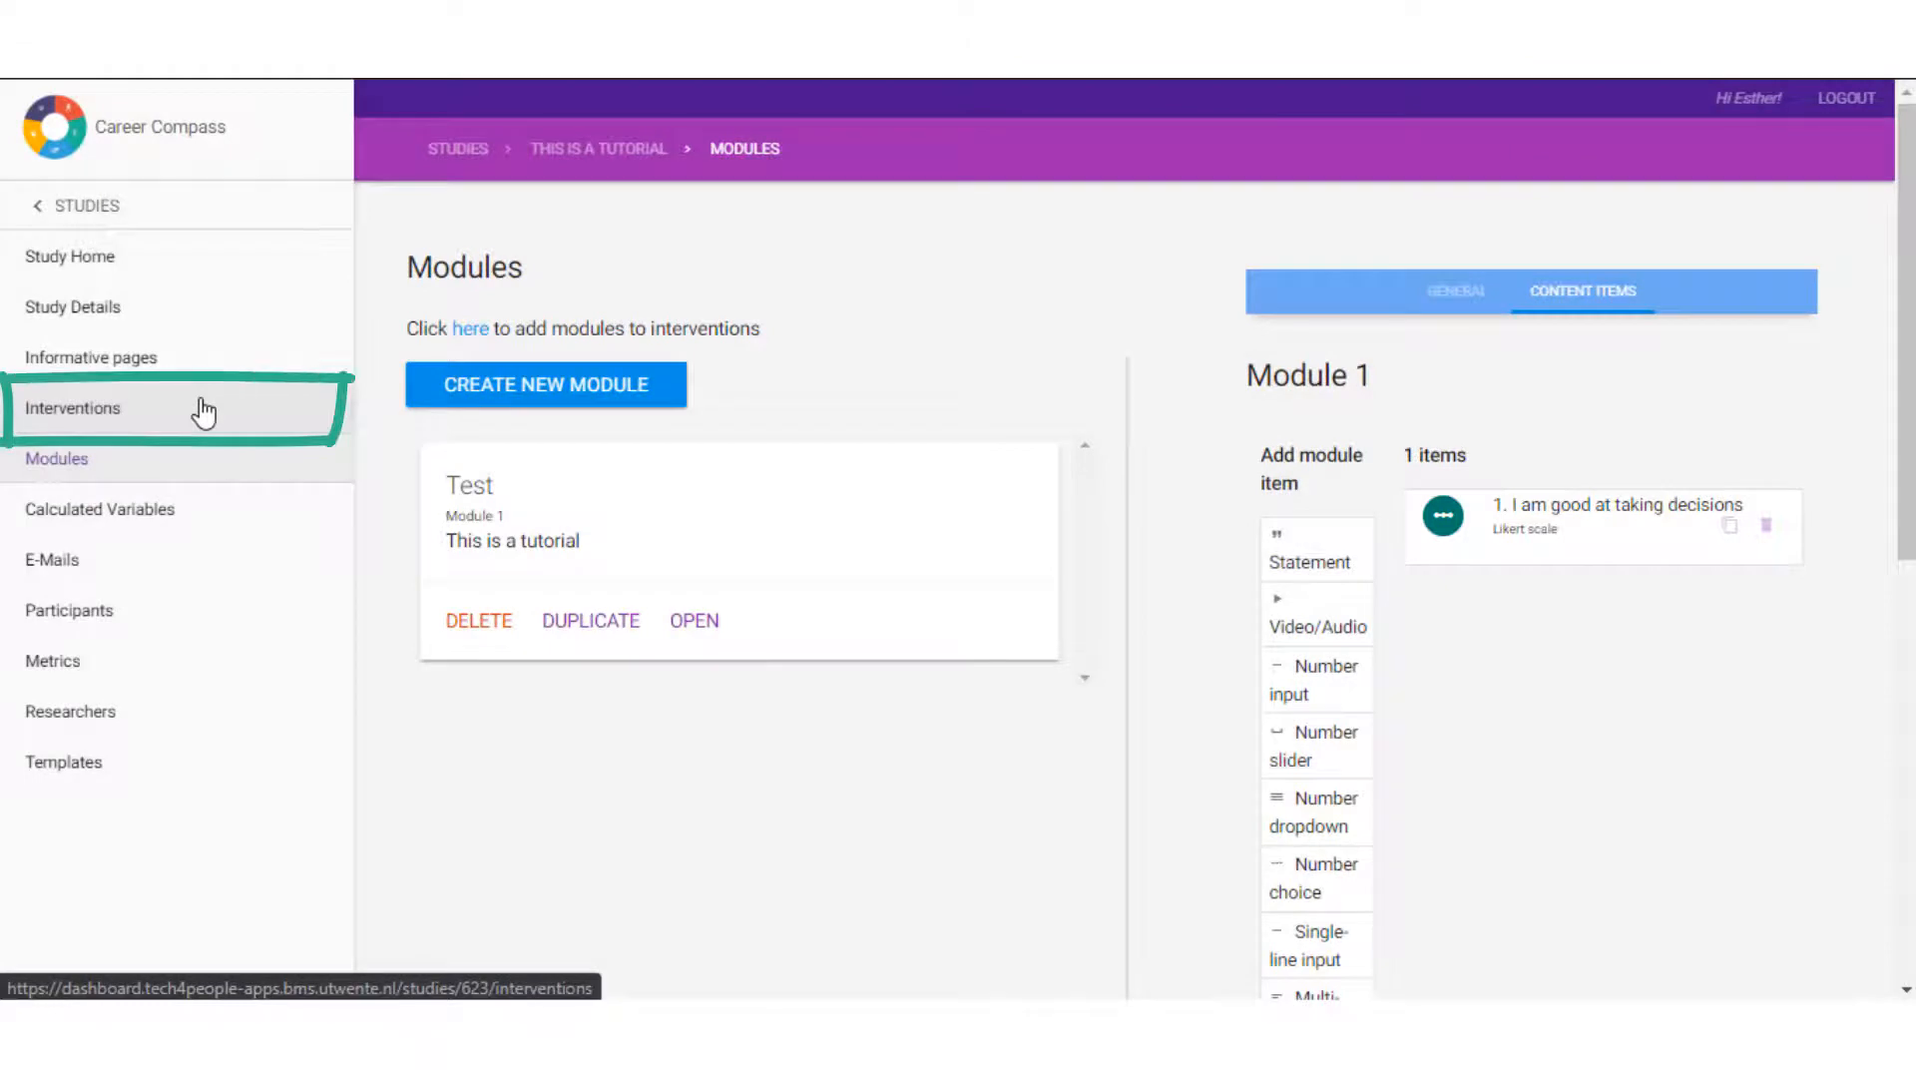
Add the Test module to intervention Test 1's content, then return to Study Home.
{"action": "left_click", "coordinate": [72, 407]}
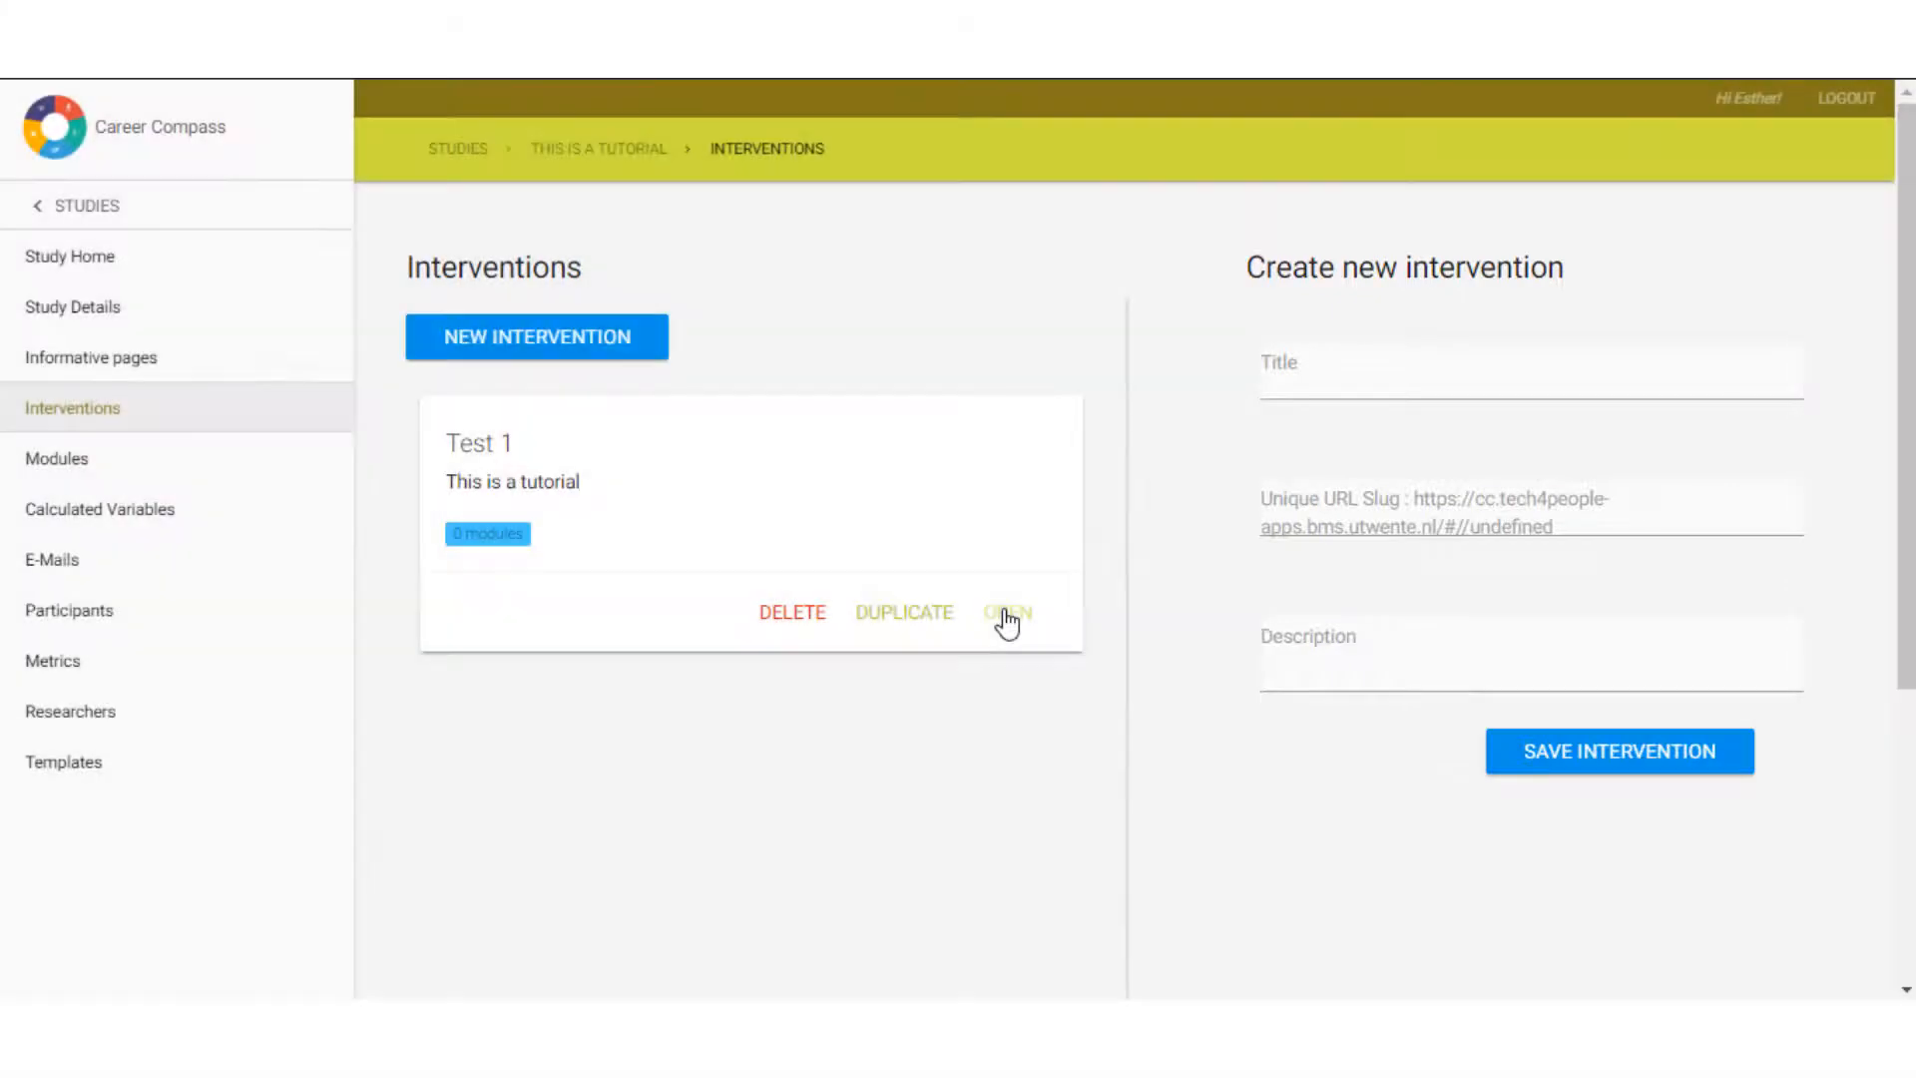
{"action": "left_click", "coordinate": [1006, 611]}
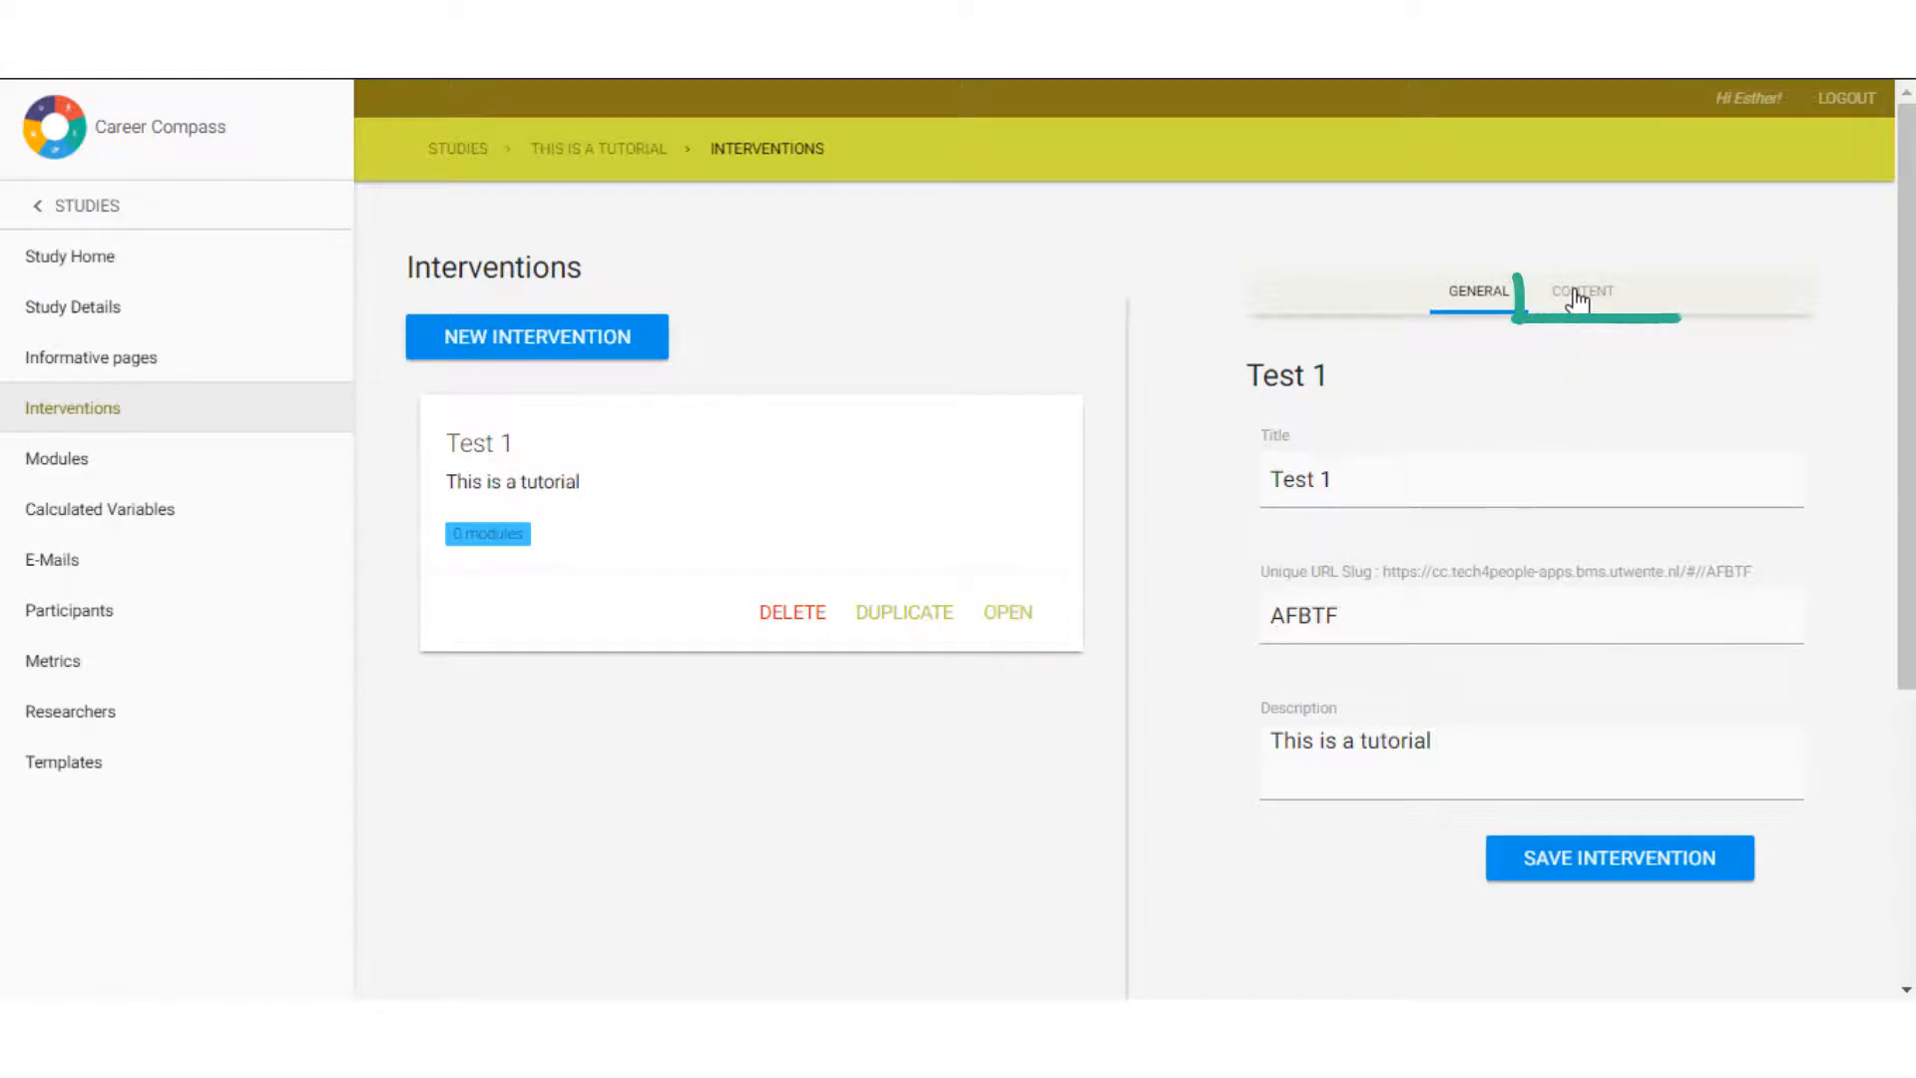
{"action": "left_click", "coordinate": [1580, 291]}
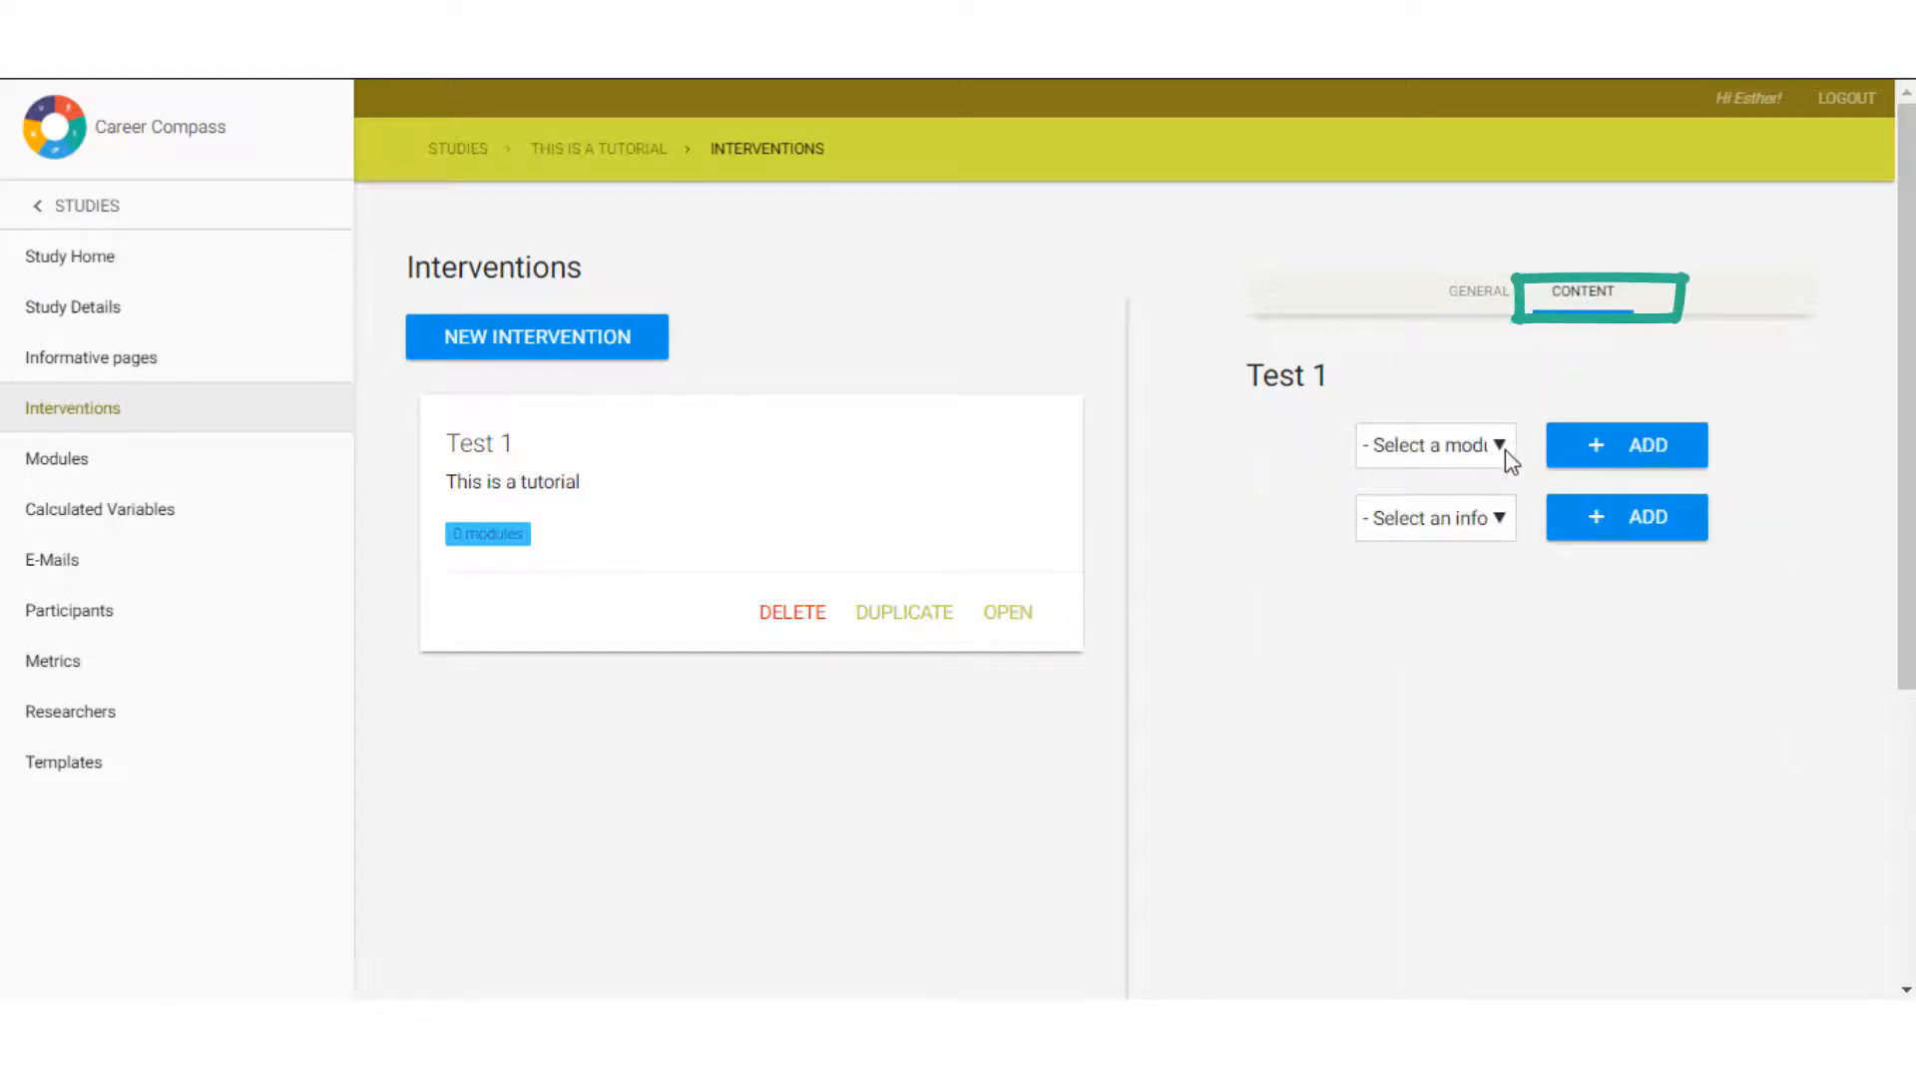
{"action": "left_click", "coordinate": [1433, 443]}
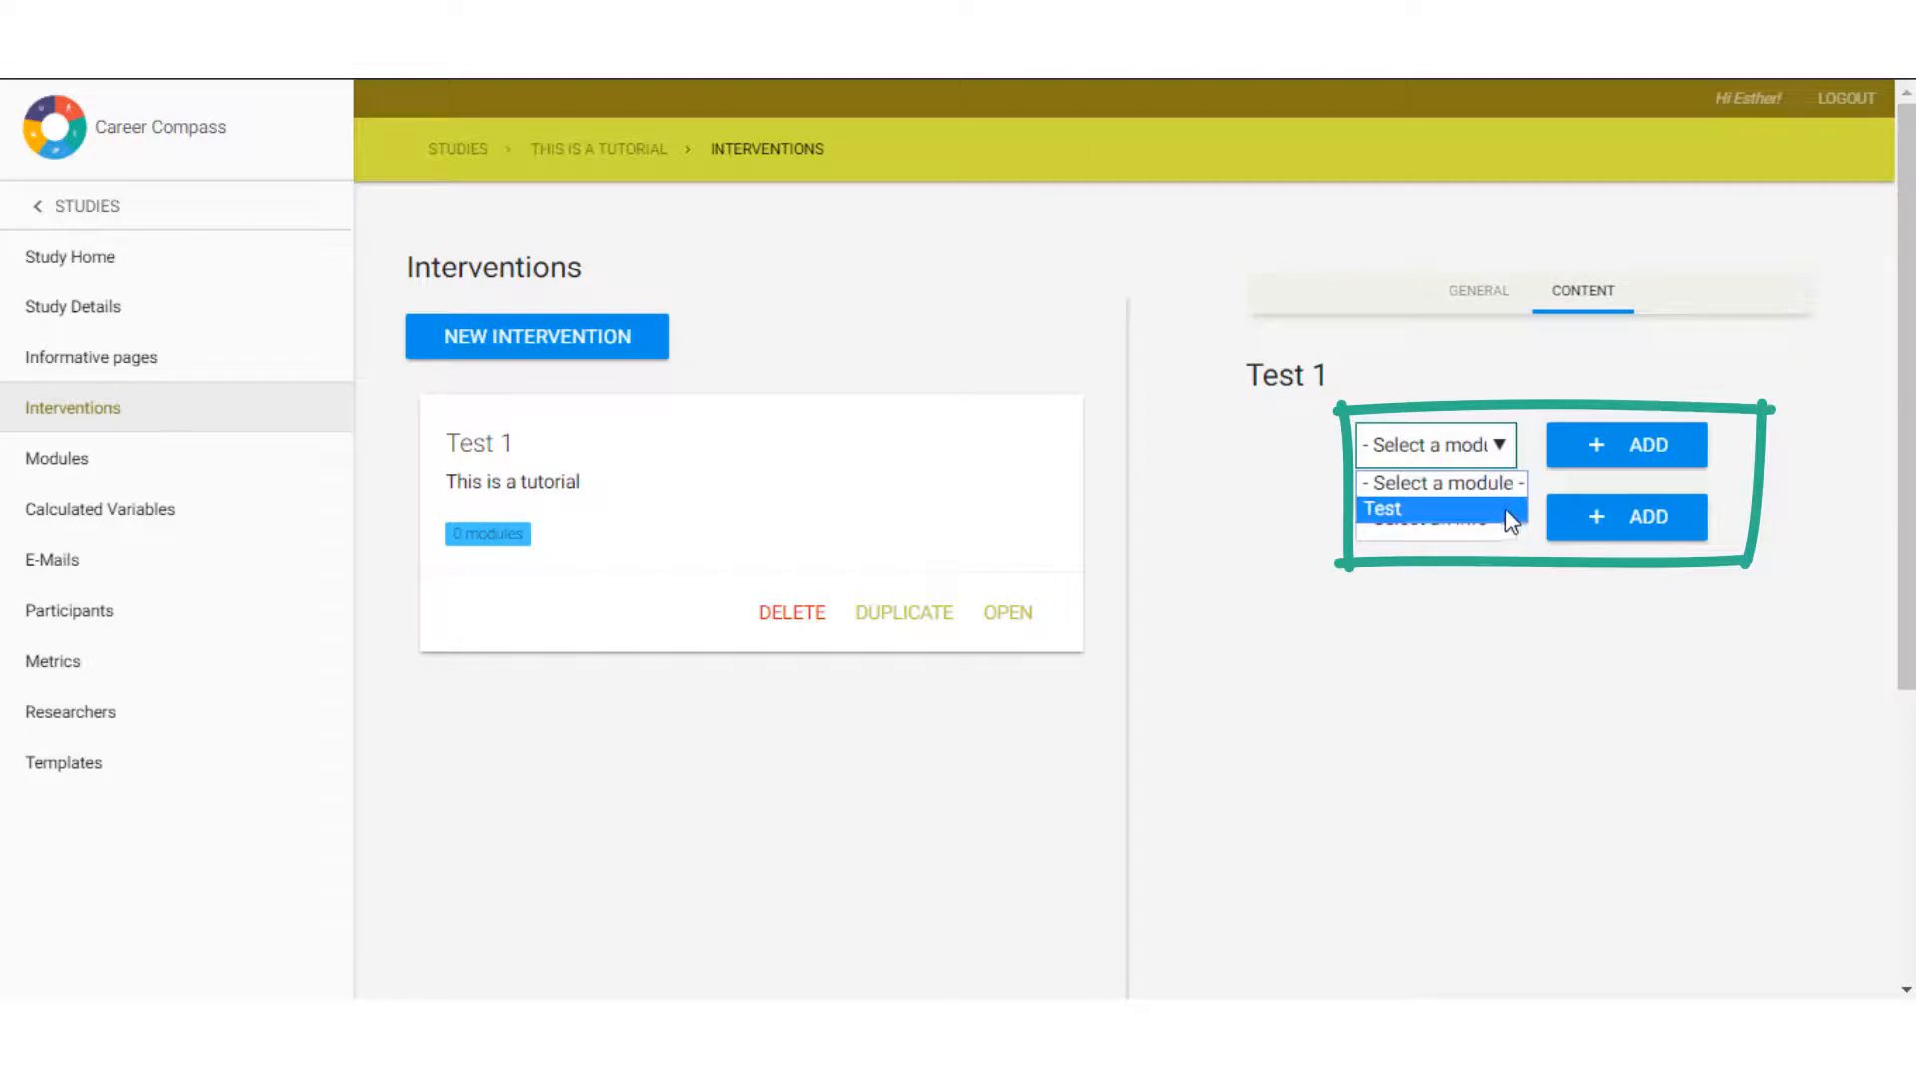
{"action": "left_click", "coordinate": [1382, 508]}
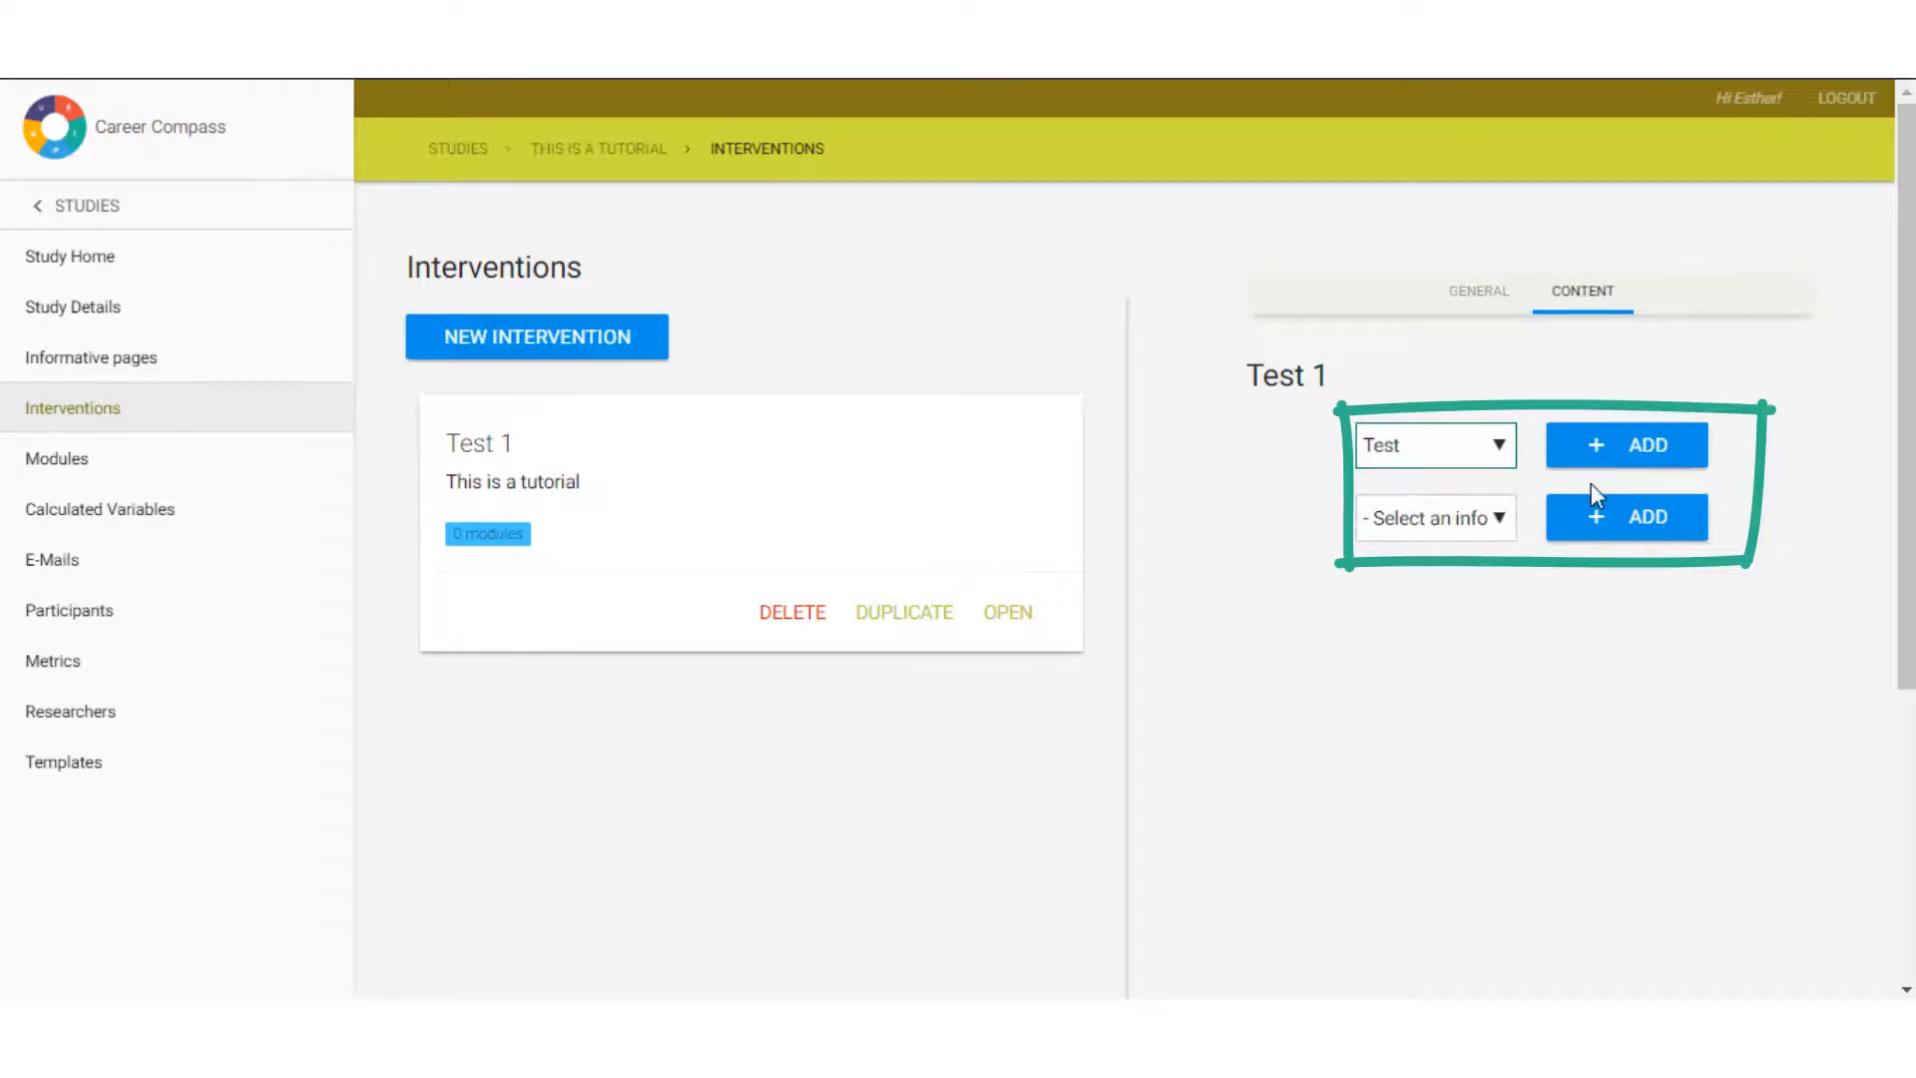
{"action": "left_click", "coordinate": [1627, 443]}
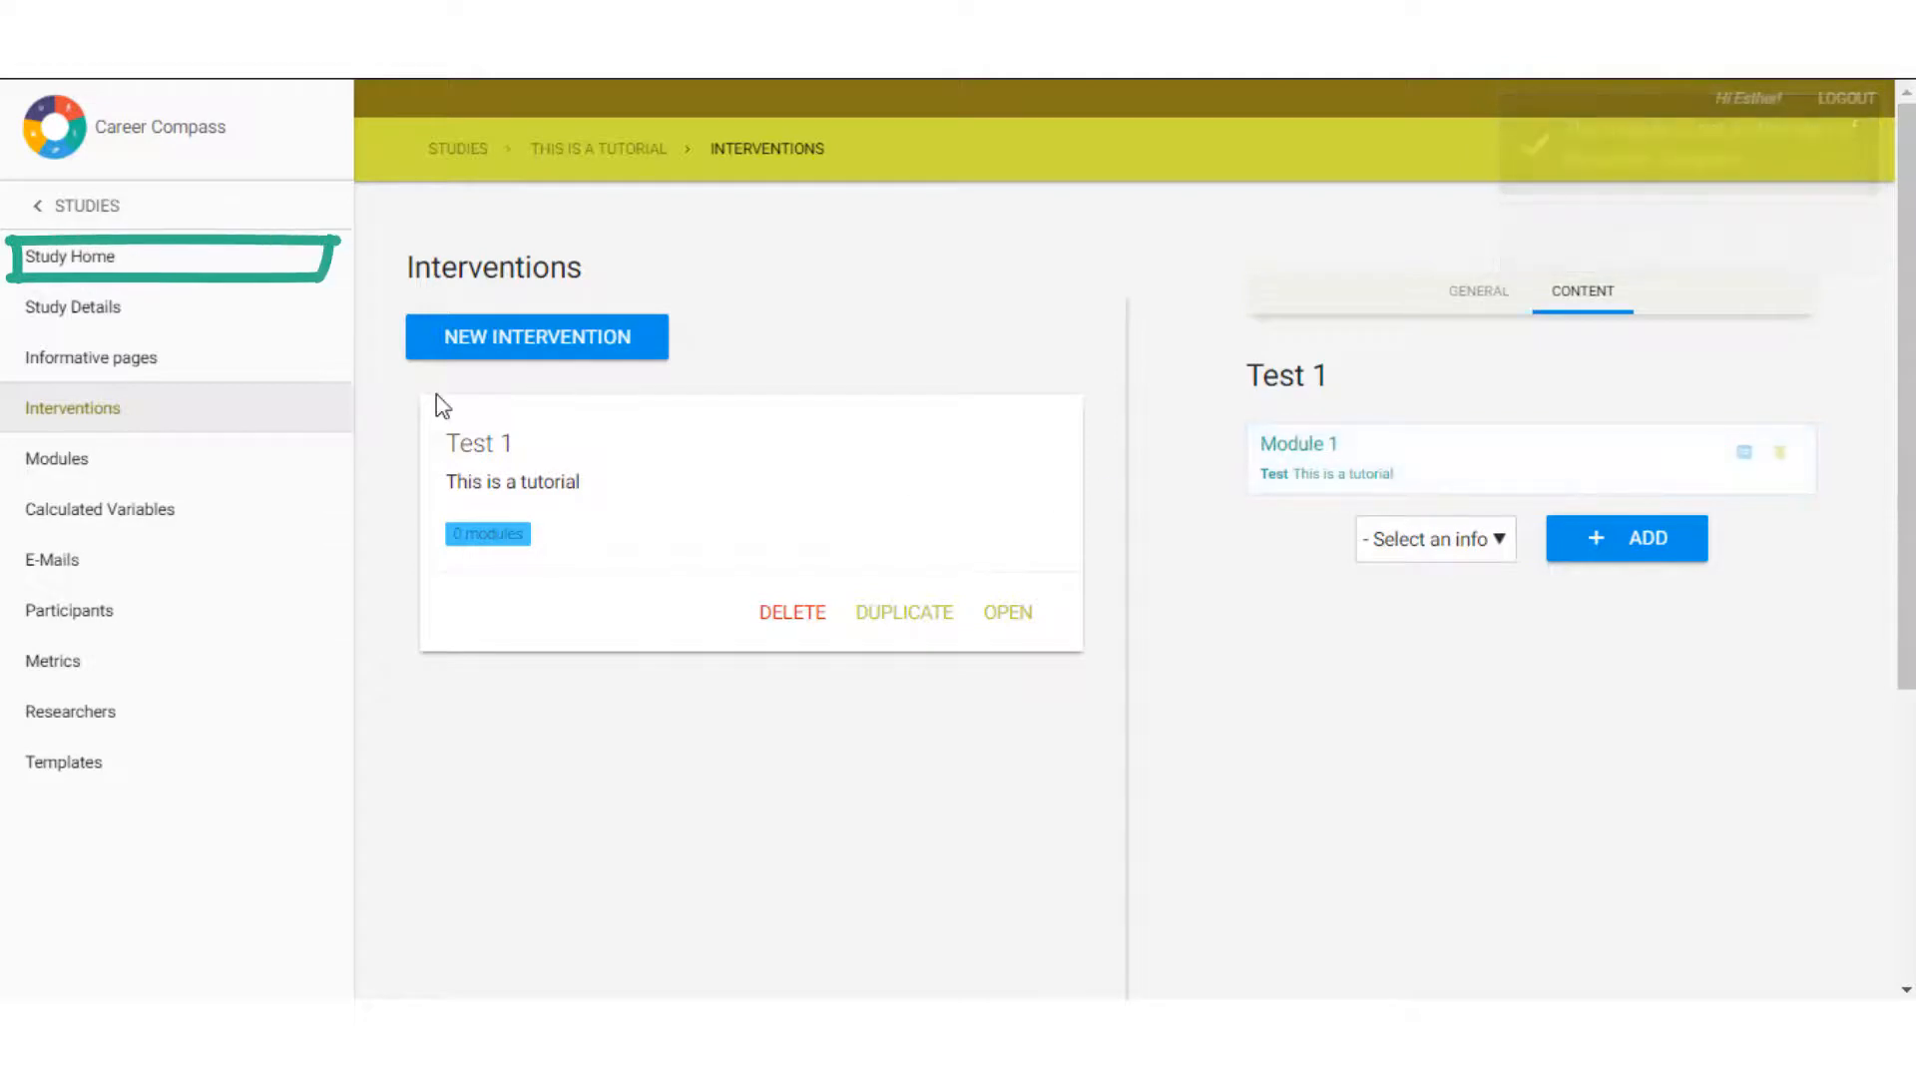
{"action": "left_click", "coordinate": [69, 256]}
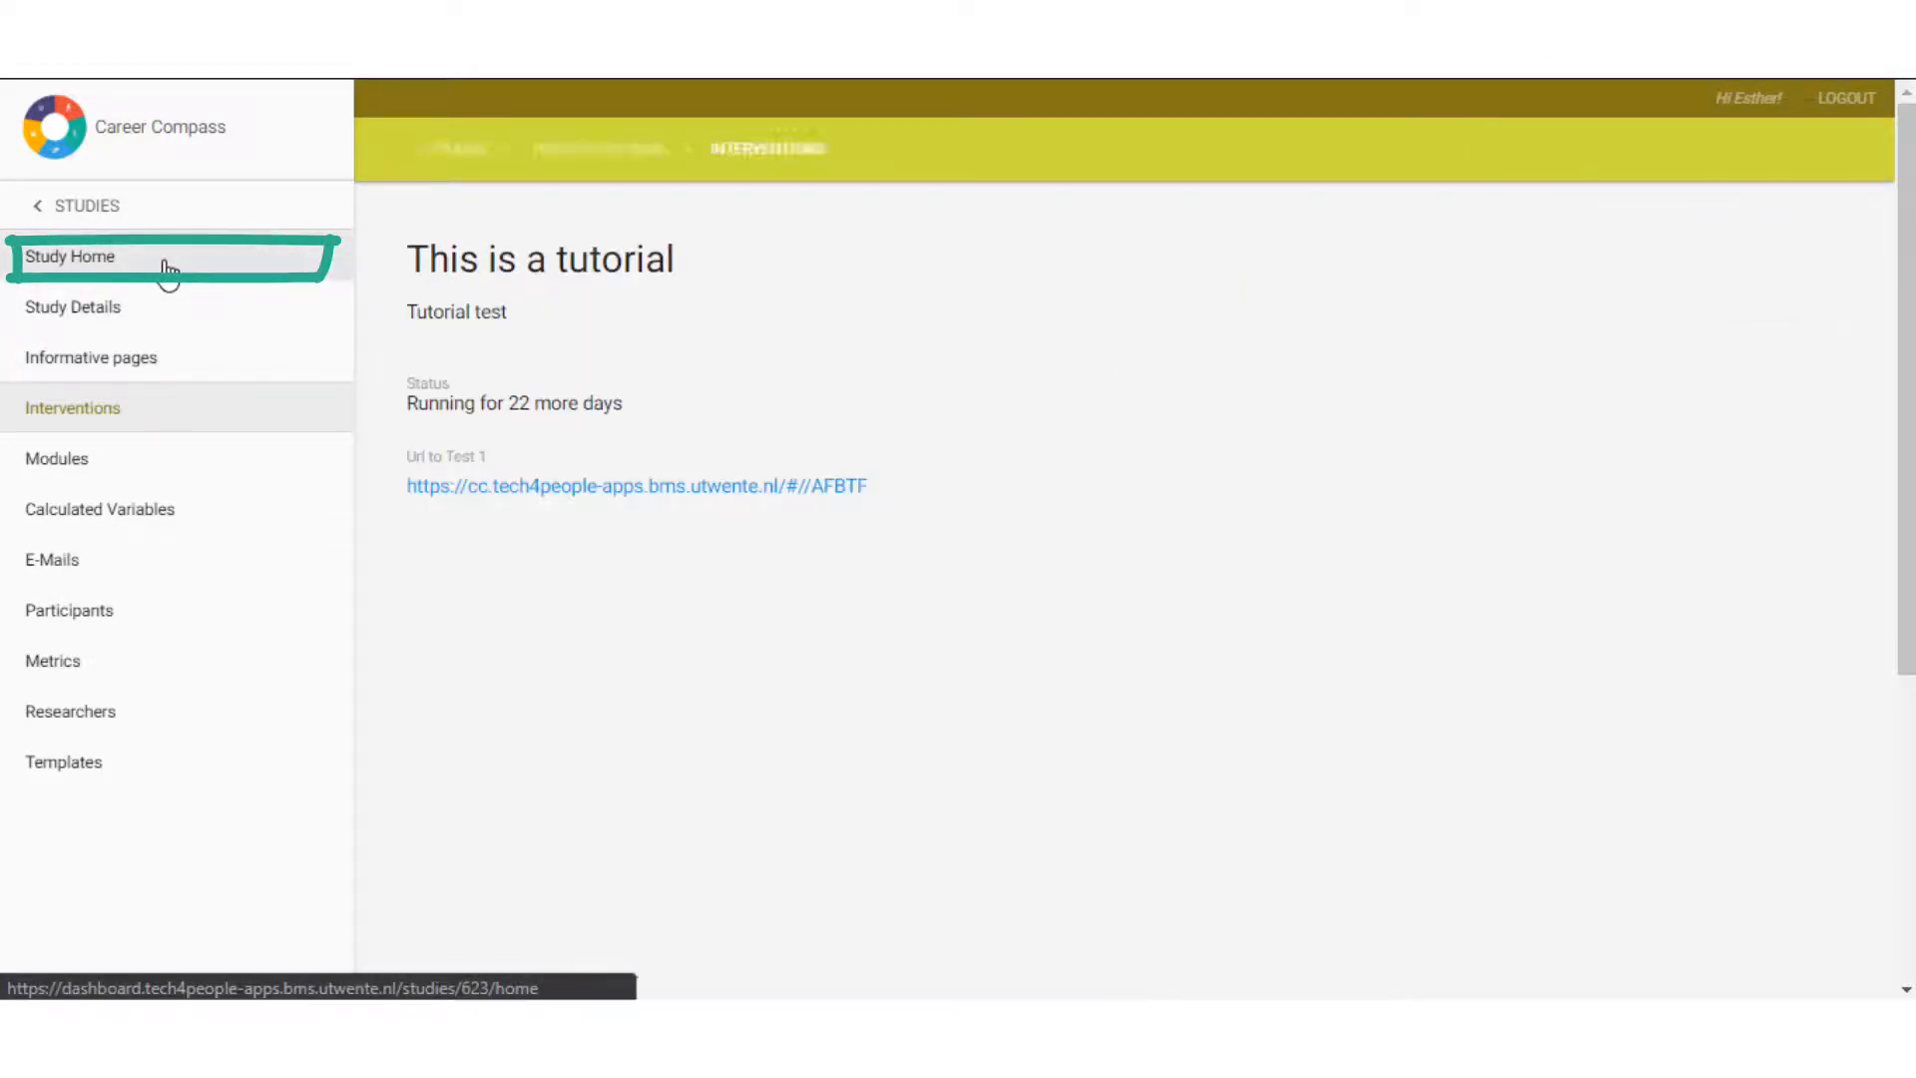
Preview Module 1 in English to view the 'I am good at taking decisions' question.
{"action": "left_click", "coordinate": [70, 256]}
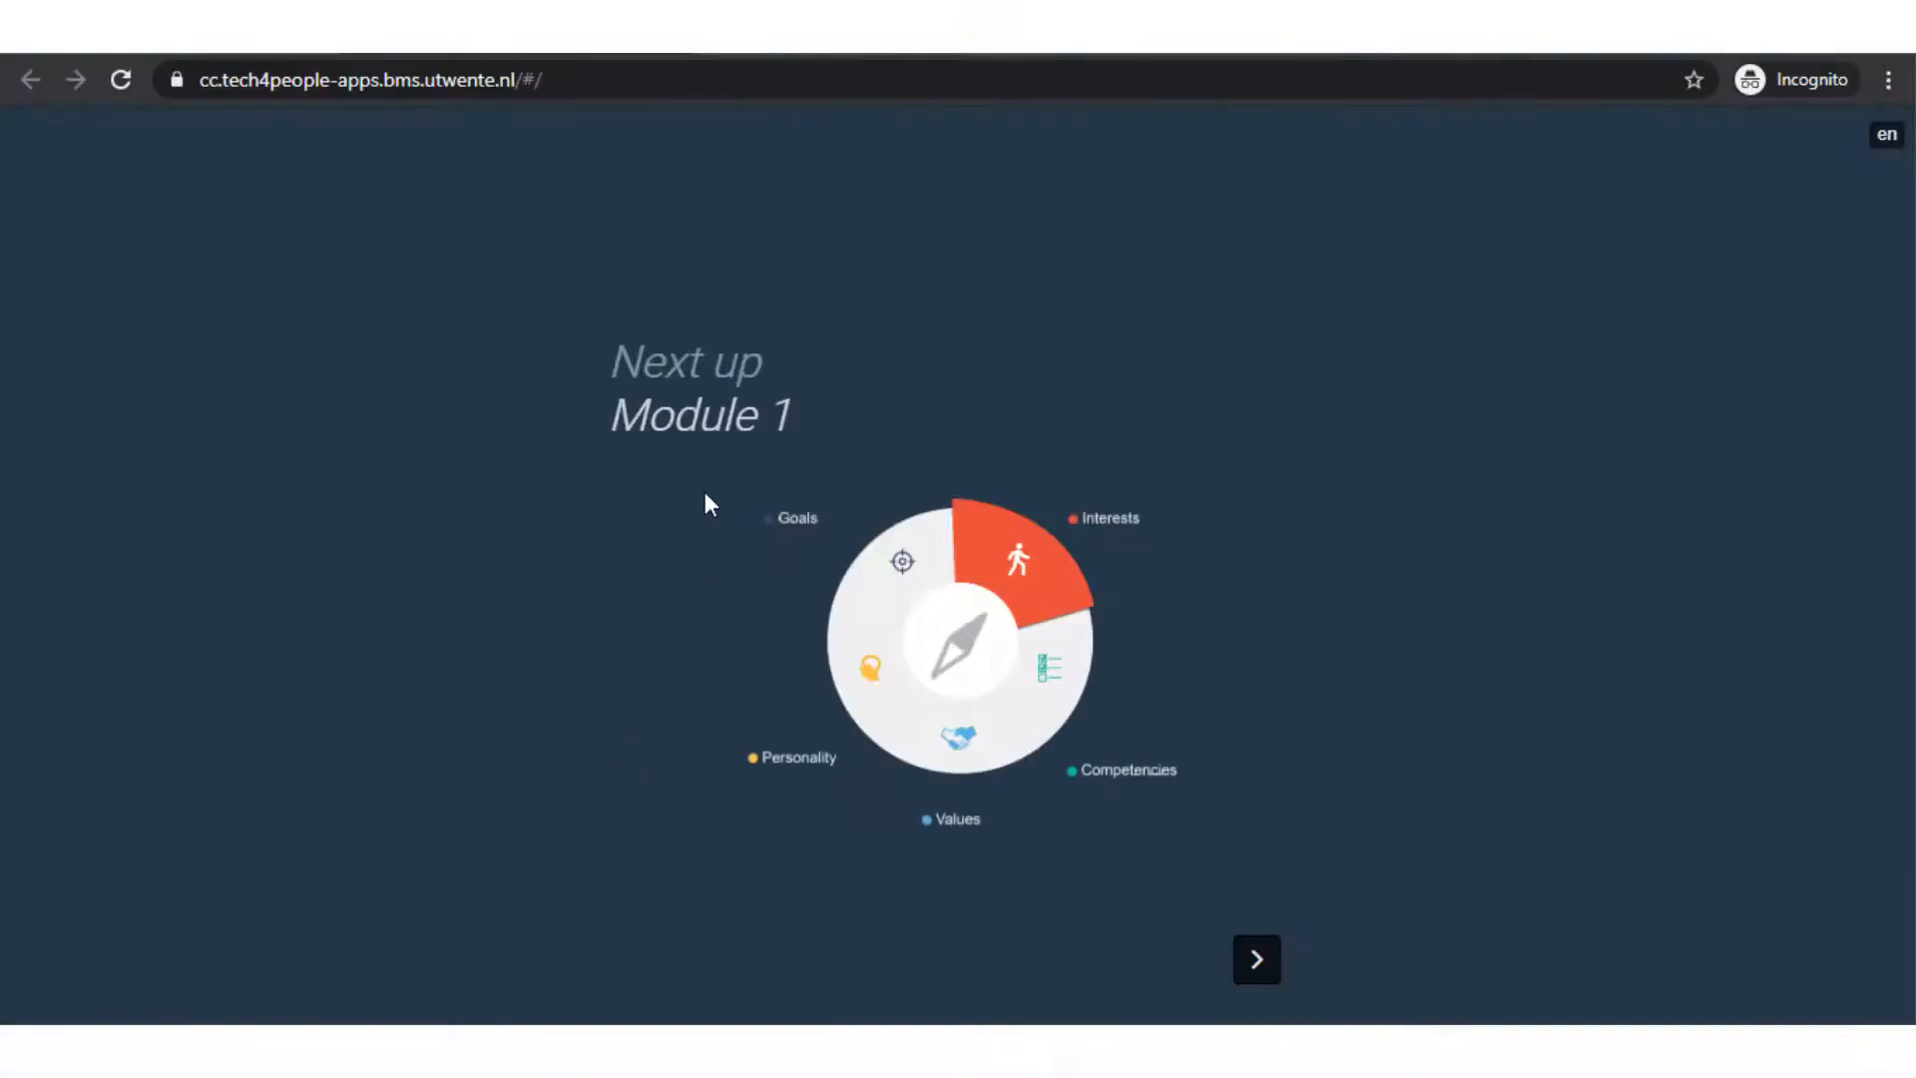
{"action": "left_click", "coordinate": [1255, 958]}
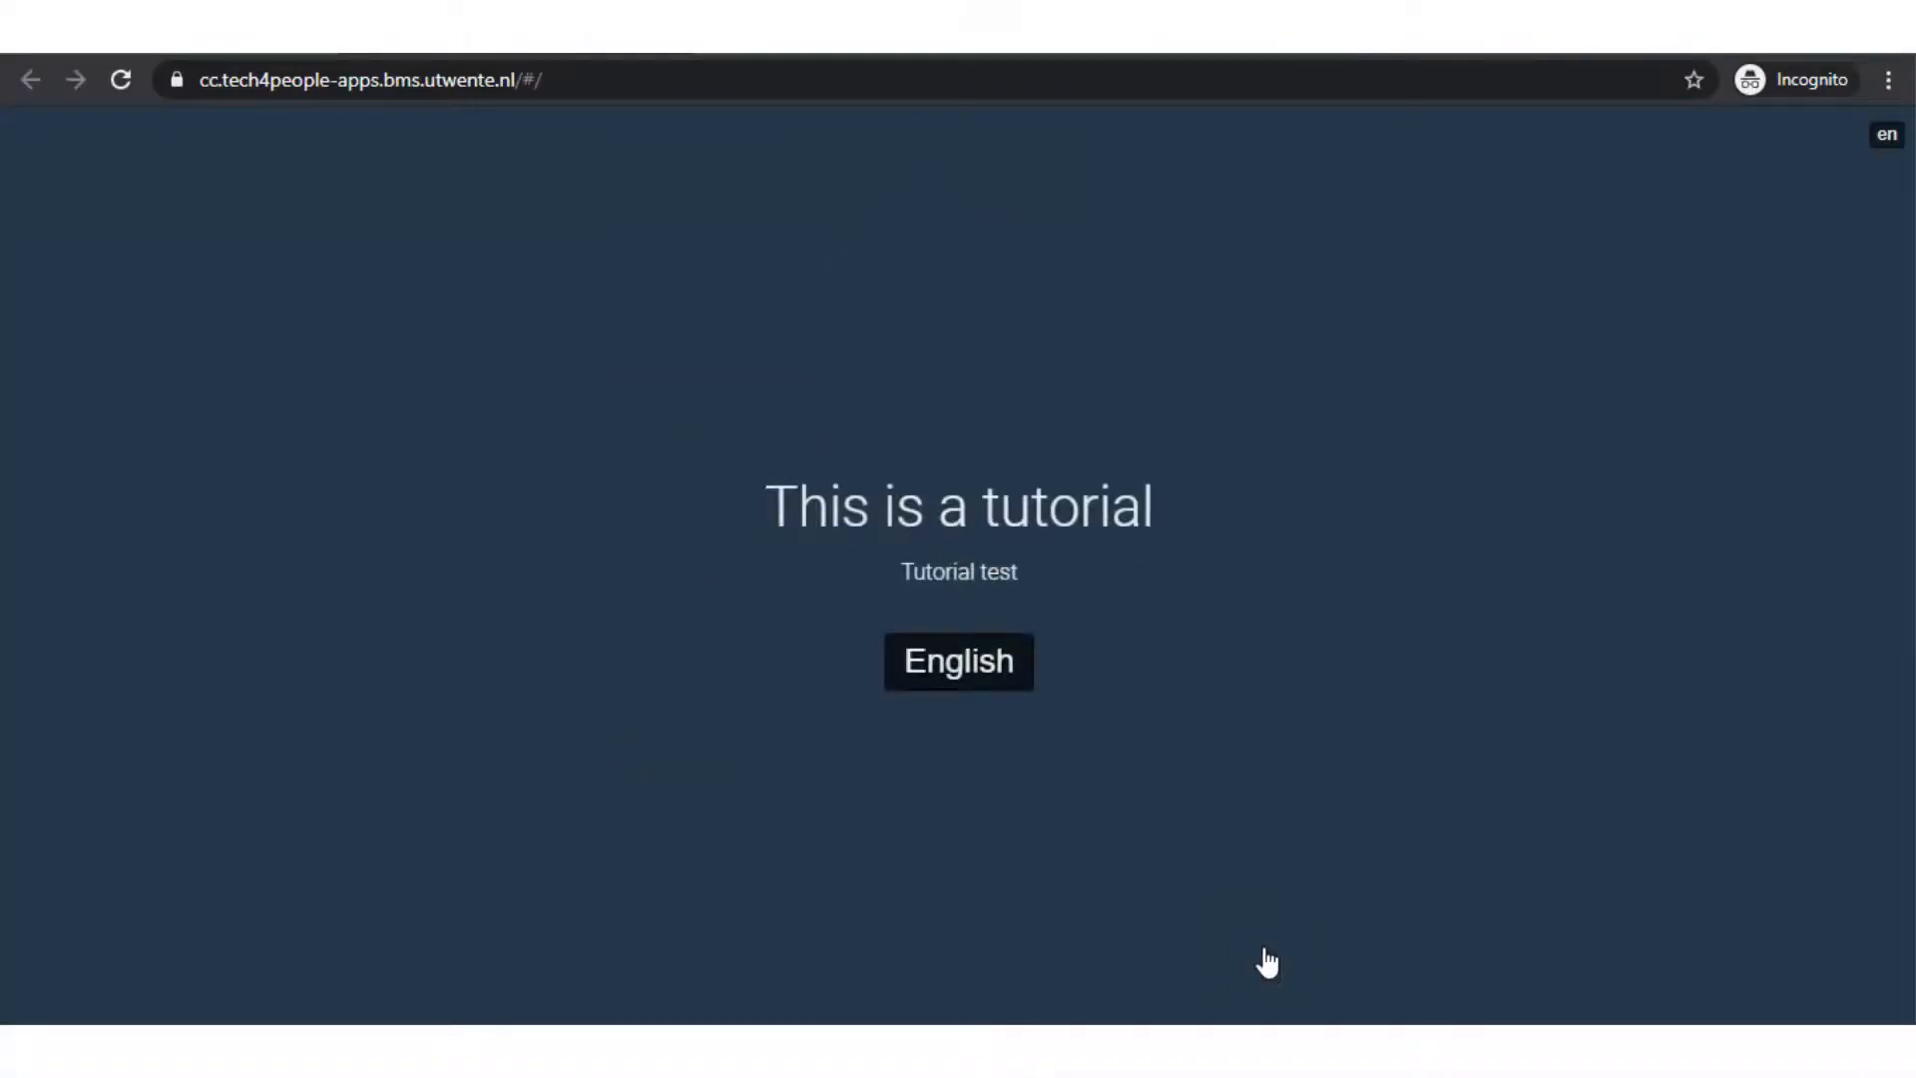
{"action": "left_click", "coordinate": [958, 661]}
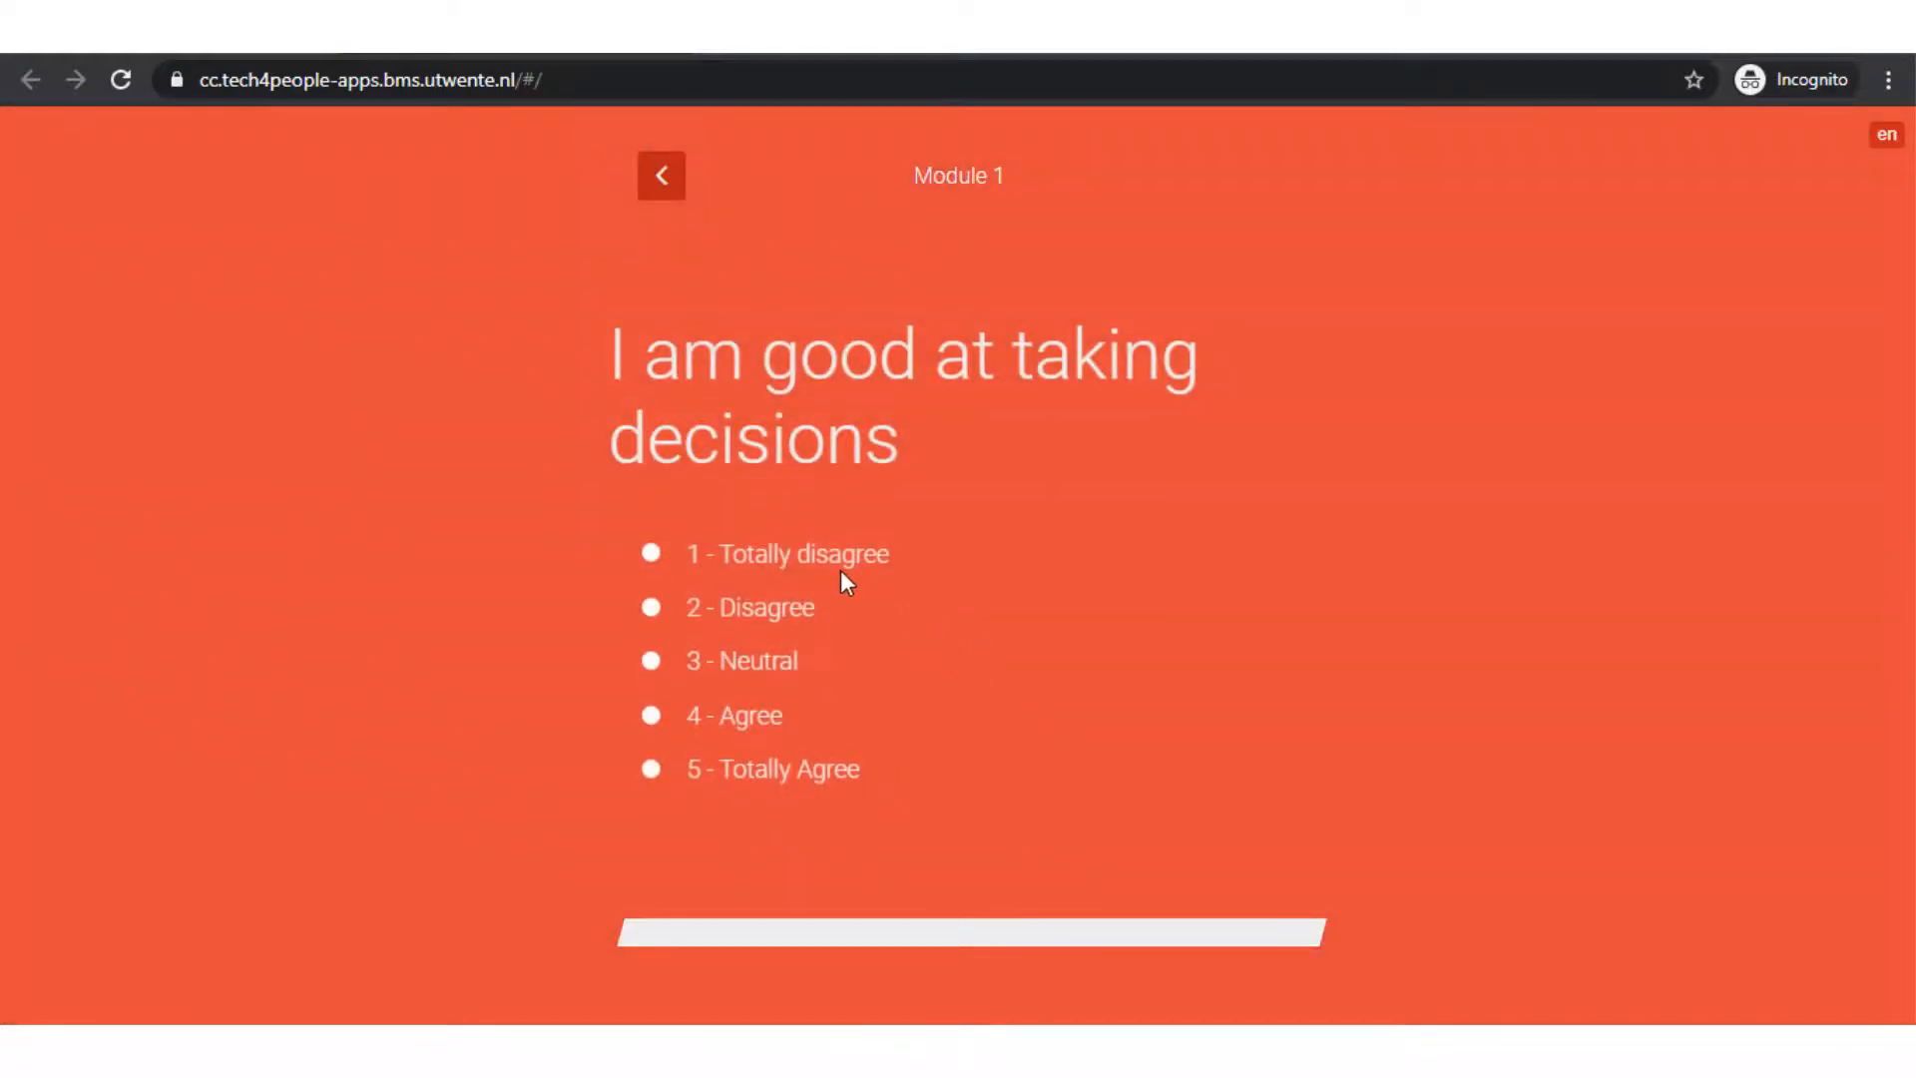
{"action": "mouse_move", "coordinate": [734, 495]}
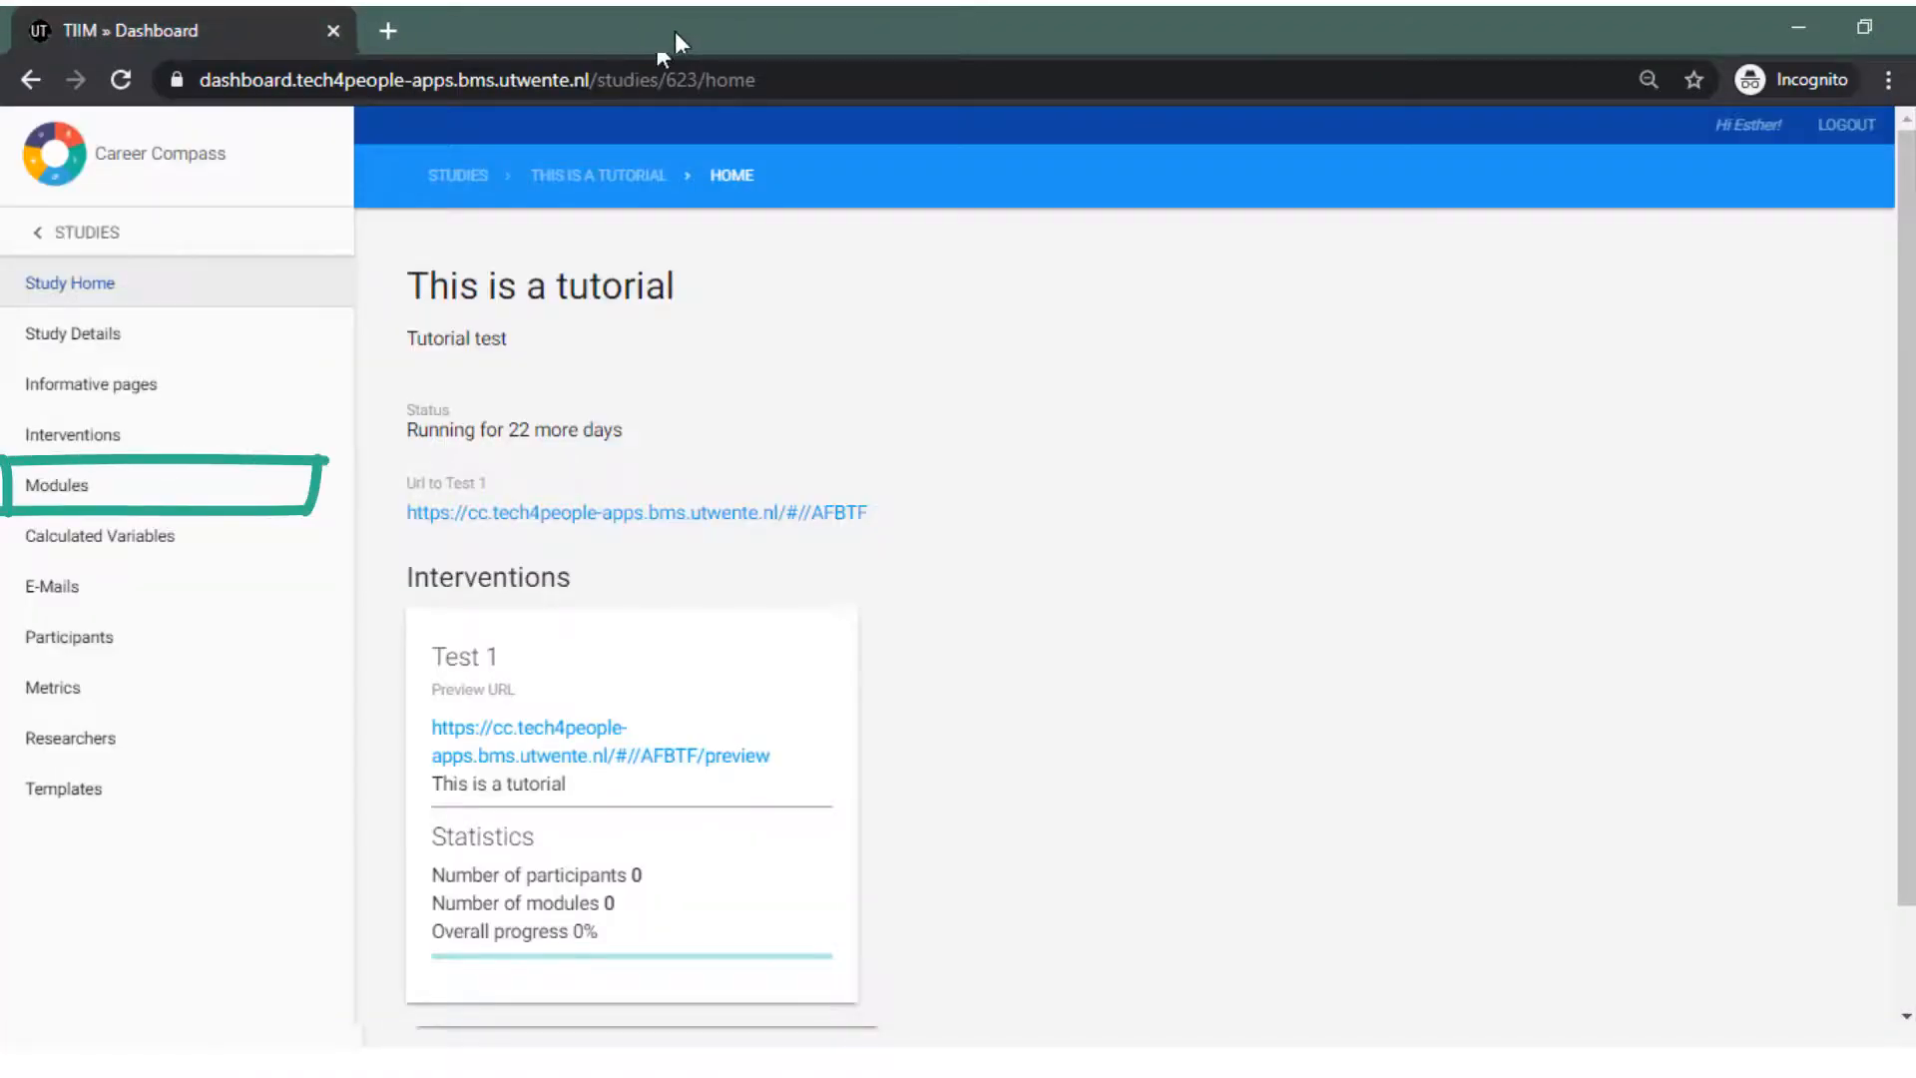
Open item 2, the Yes/No 'Do you have previous work experience?' question, in Module 1.
{"action": "left_click", "coordinate": [56, 485]}
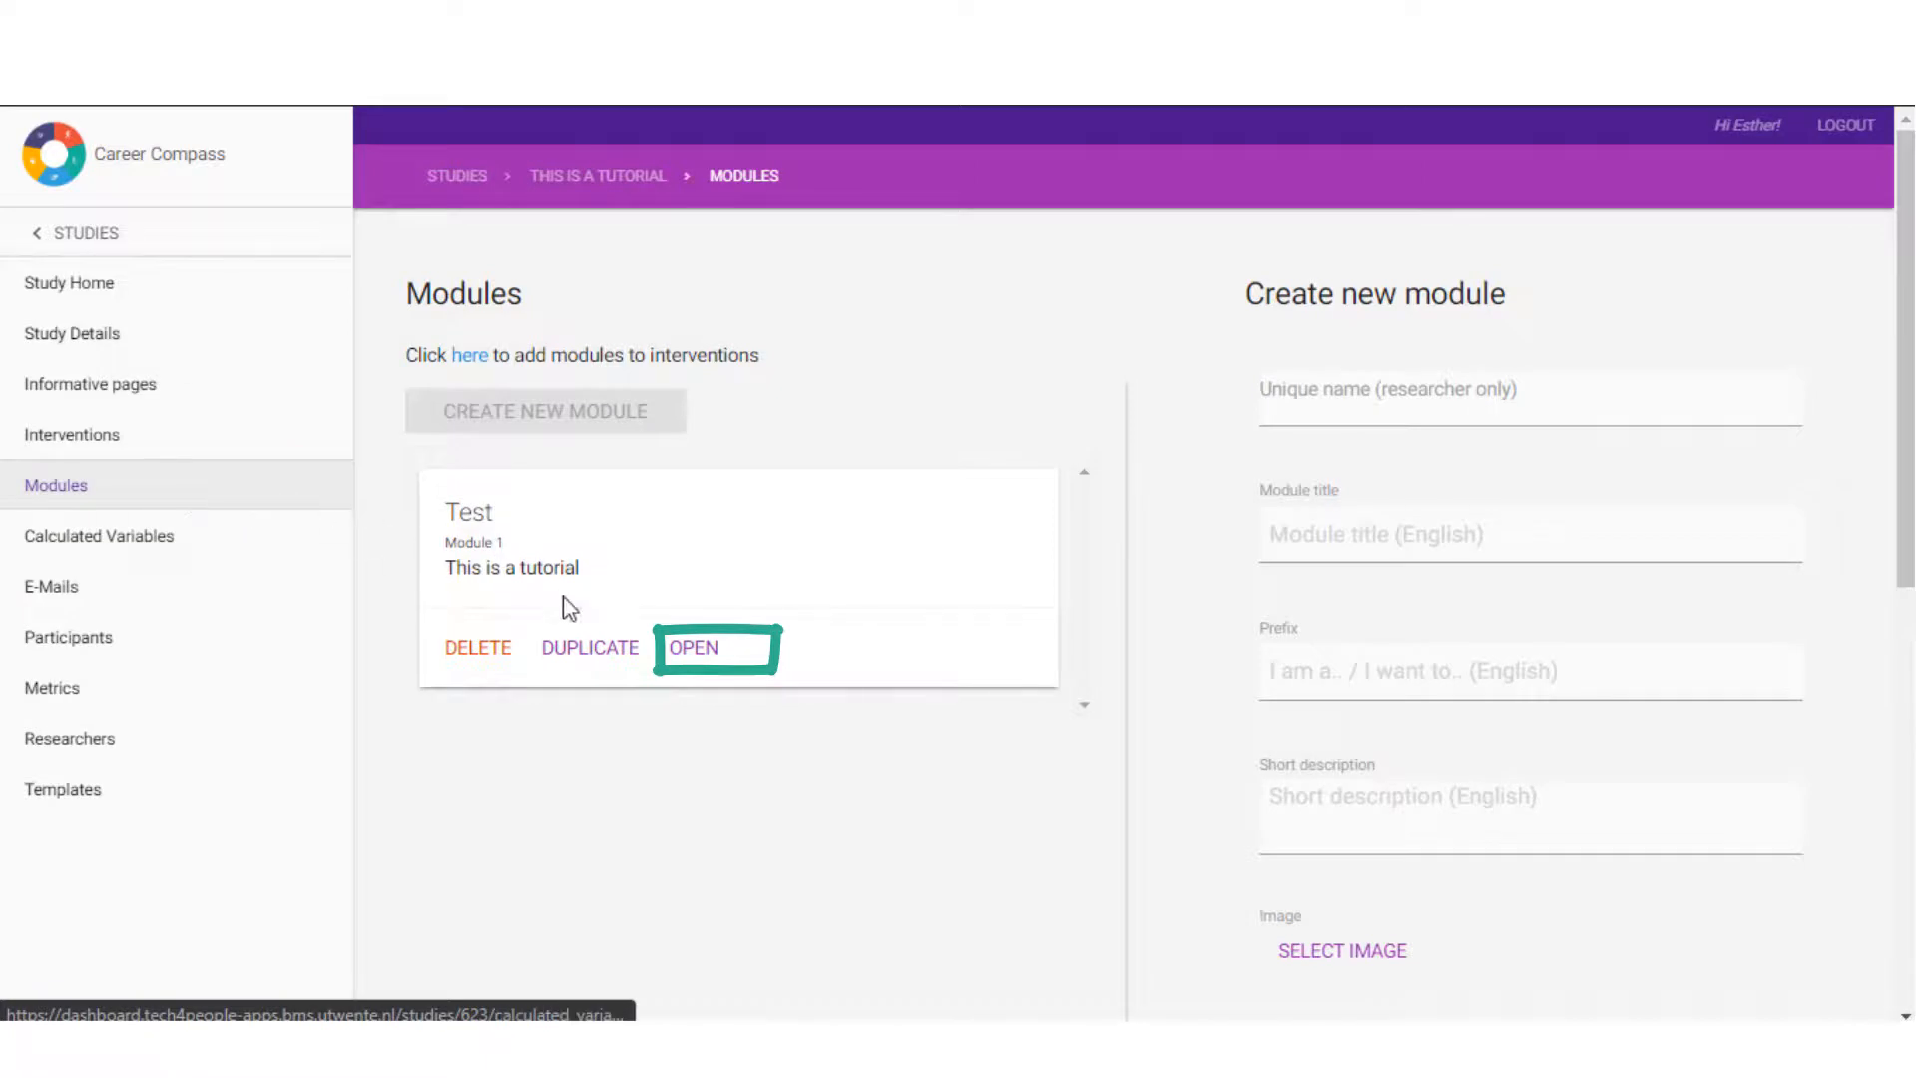
{"action": "left_click", "coordinate": [693, 648]}
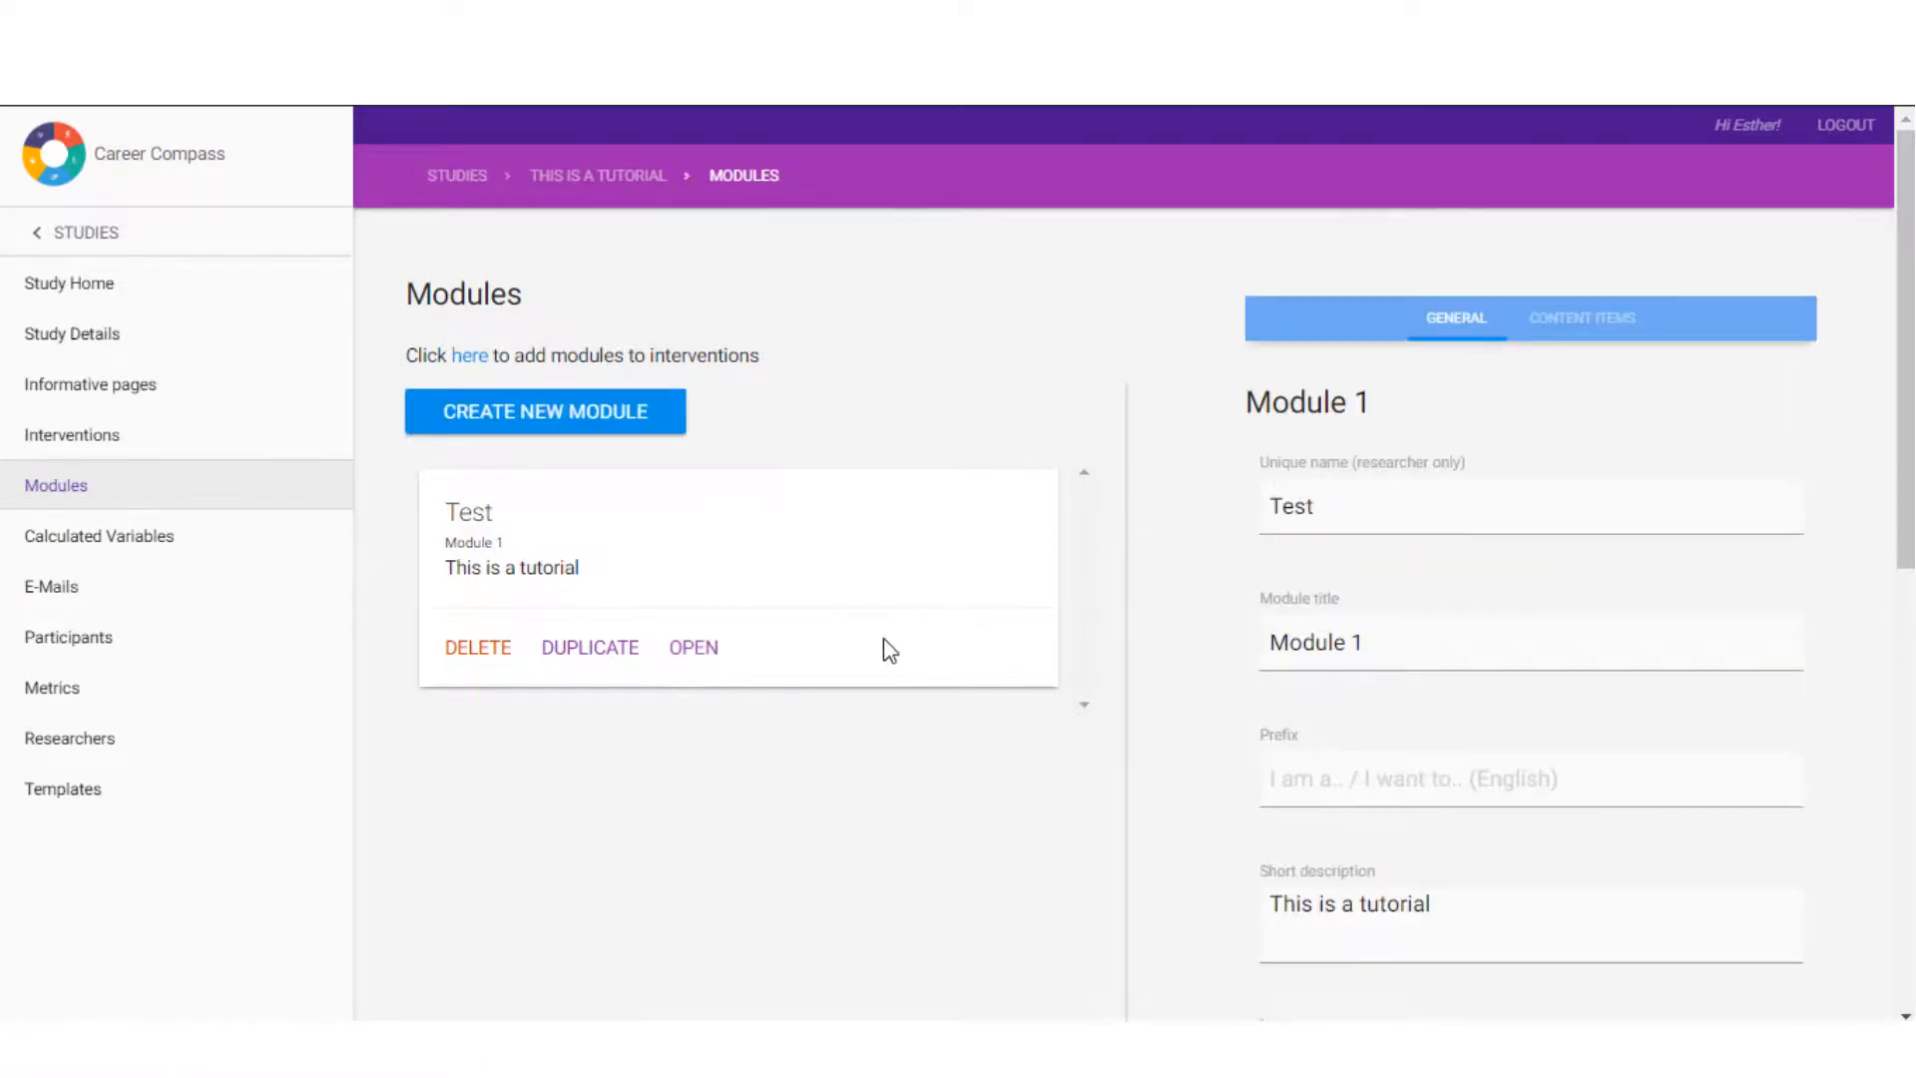
{"action": "mouse_move", "coordinate": [1581, 317]}
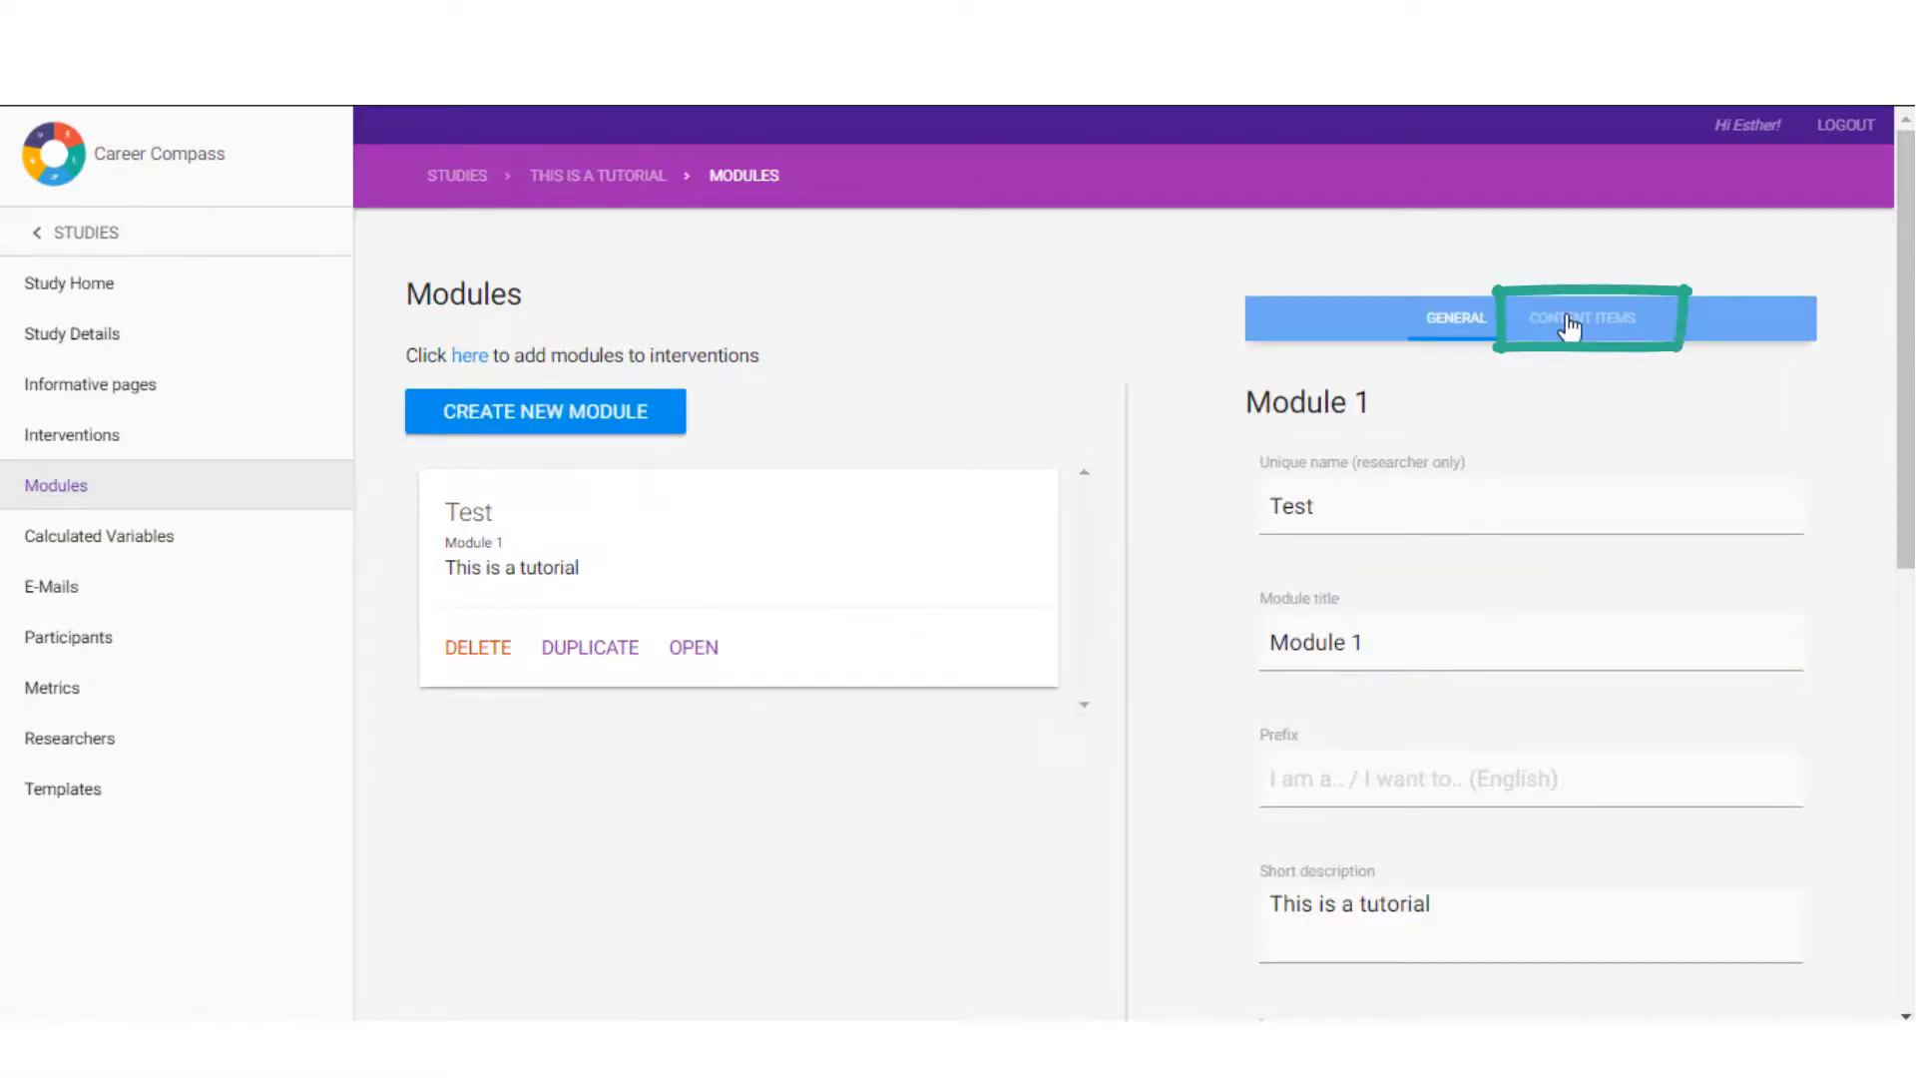
{"action": "left_click", "coordinate": [1580, 318]}
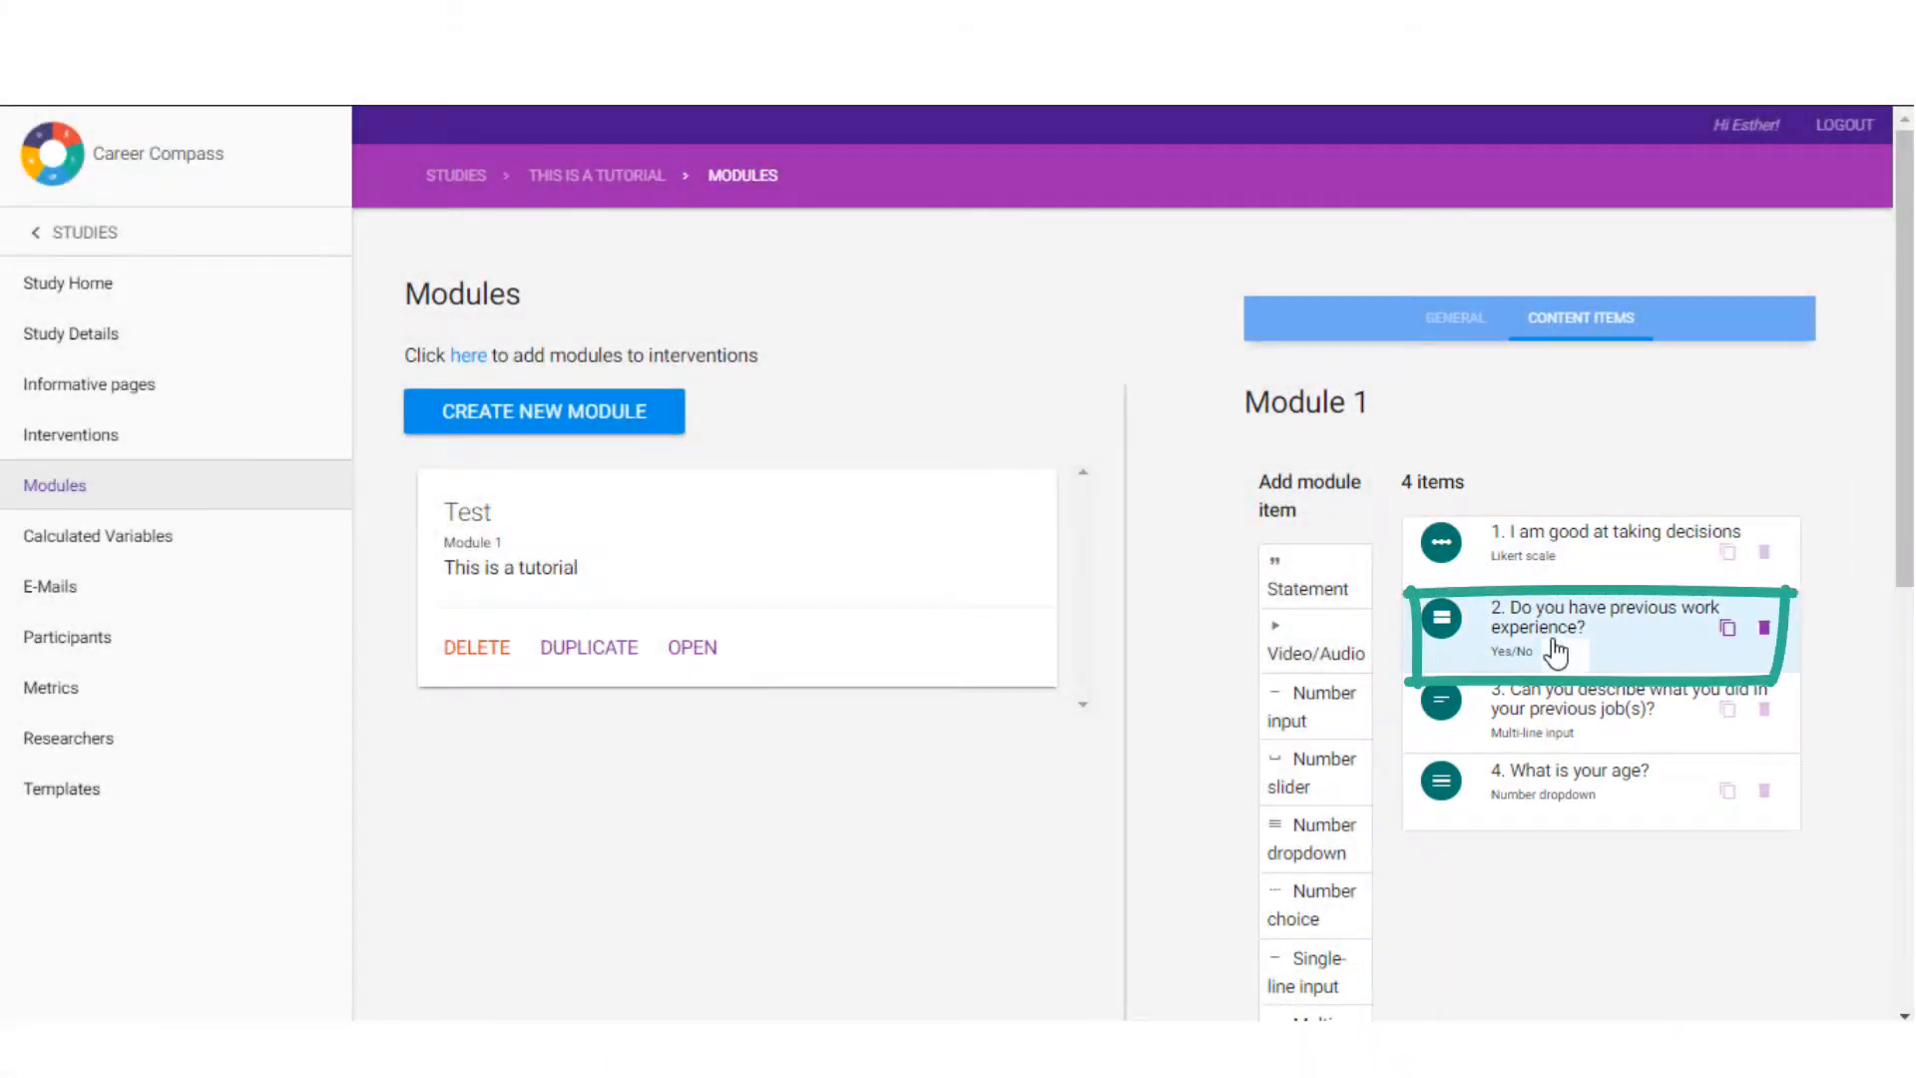
{"action": "left_click", "coordinate": [1589, 626]}
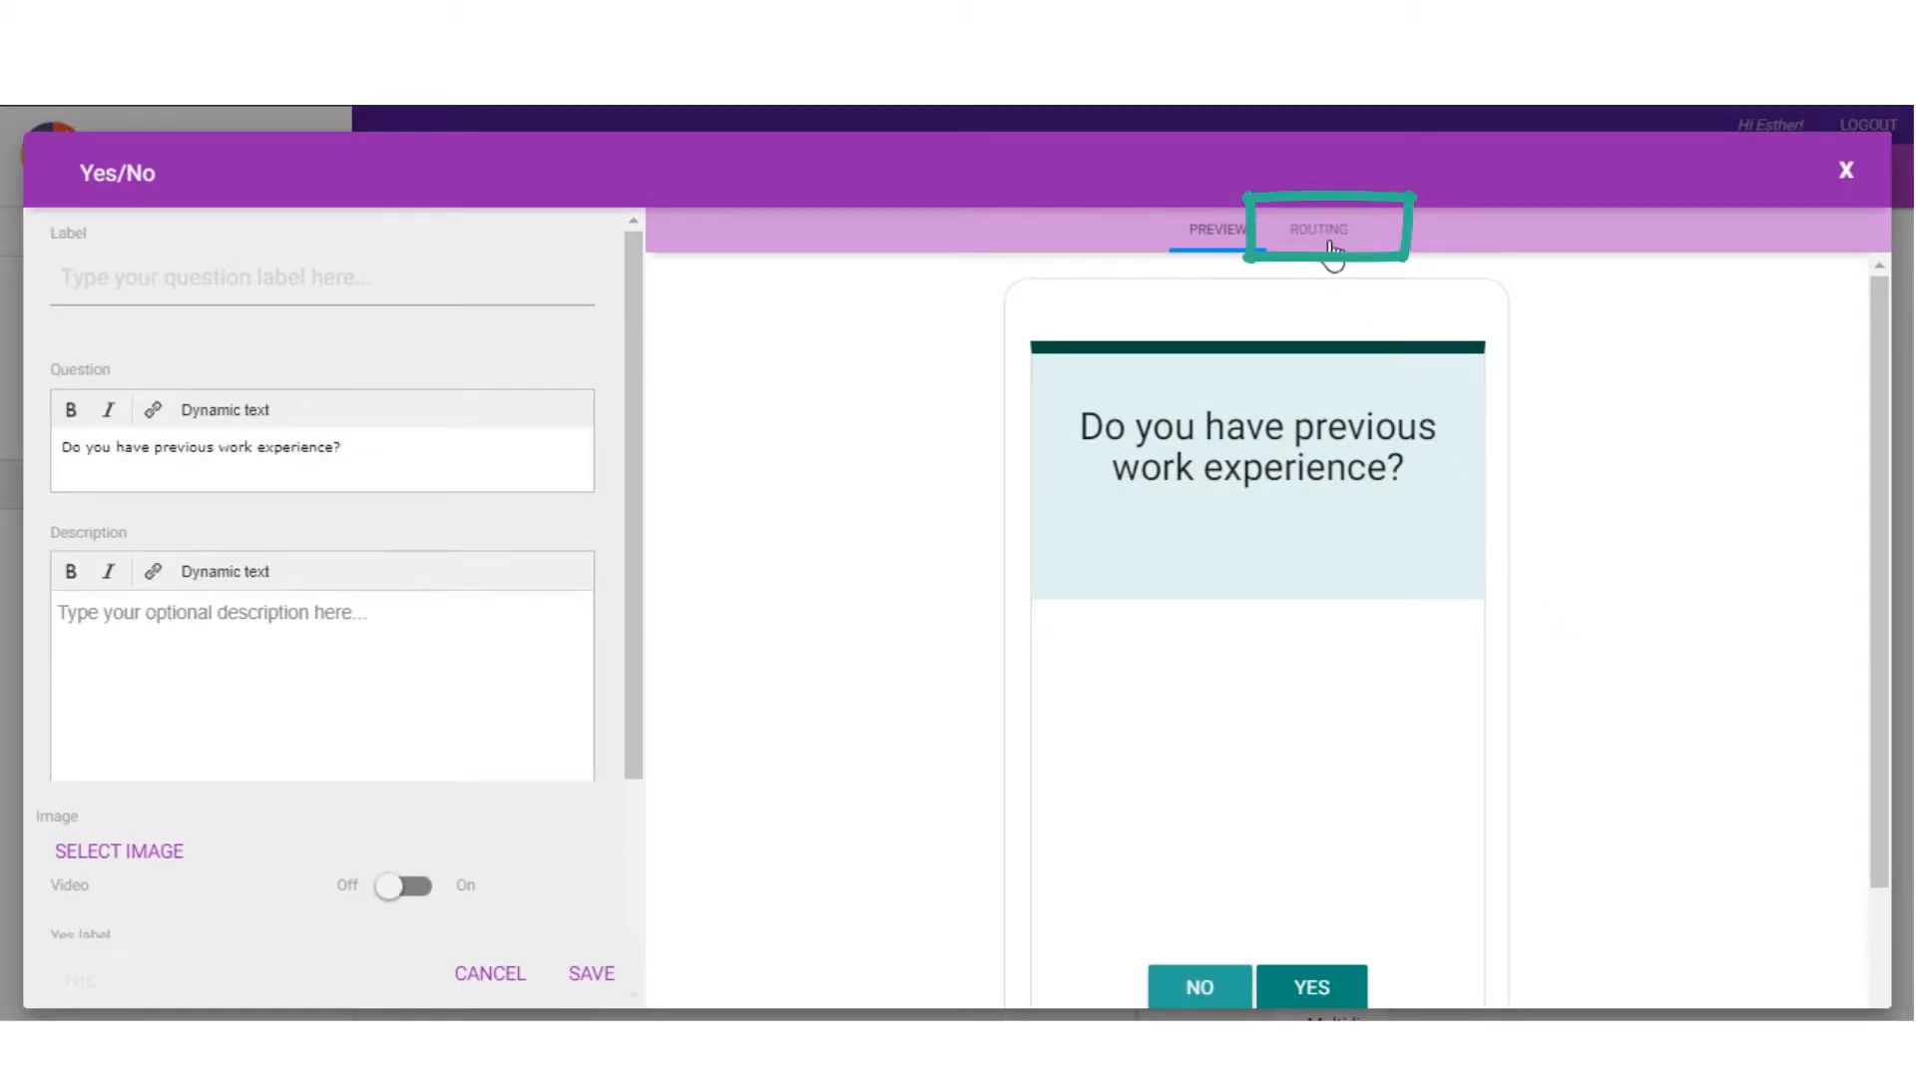
Enable routing: if question 2 is equal to no, jump to 4. What is your age?
{"action": "left_click", "coordinate": [1317, 228]}
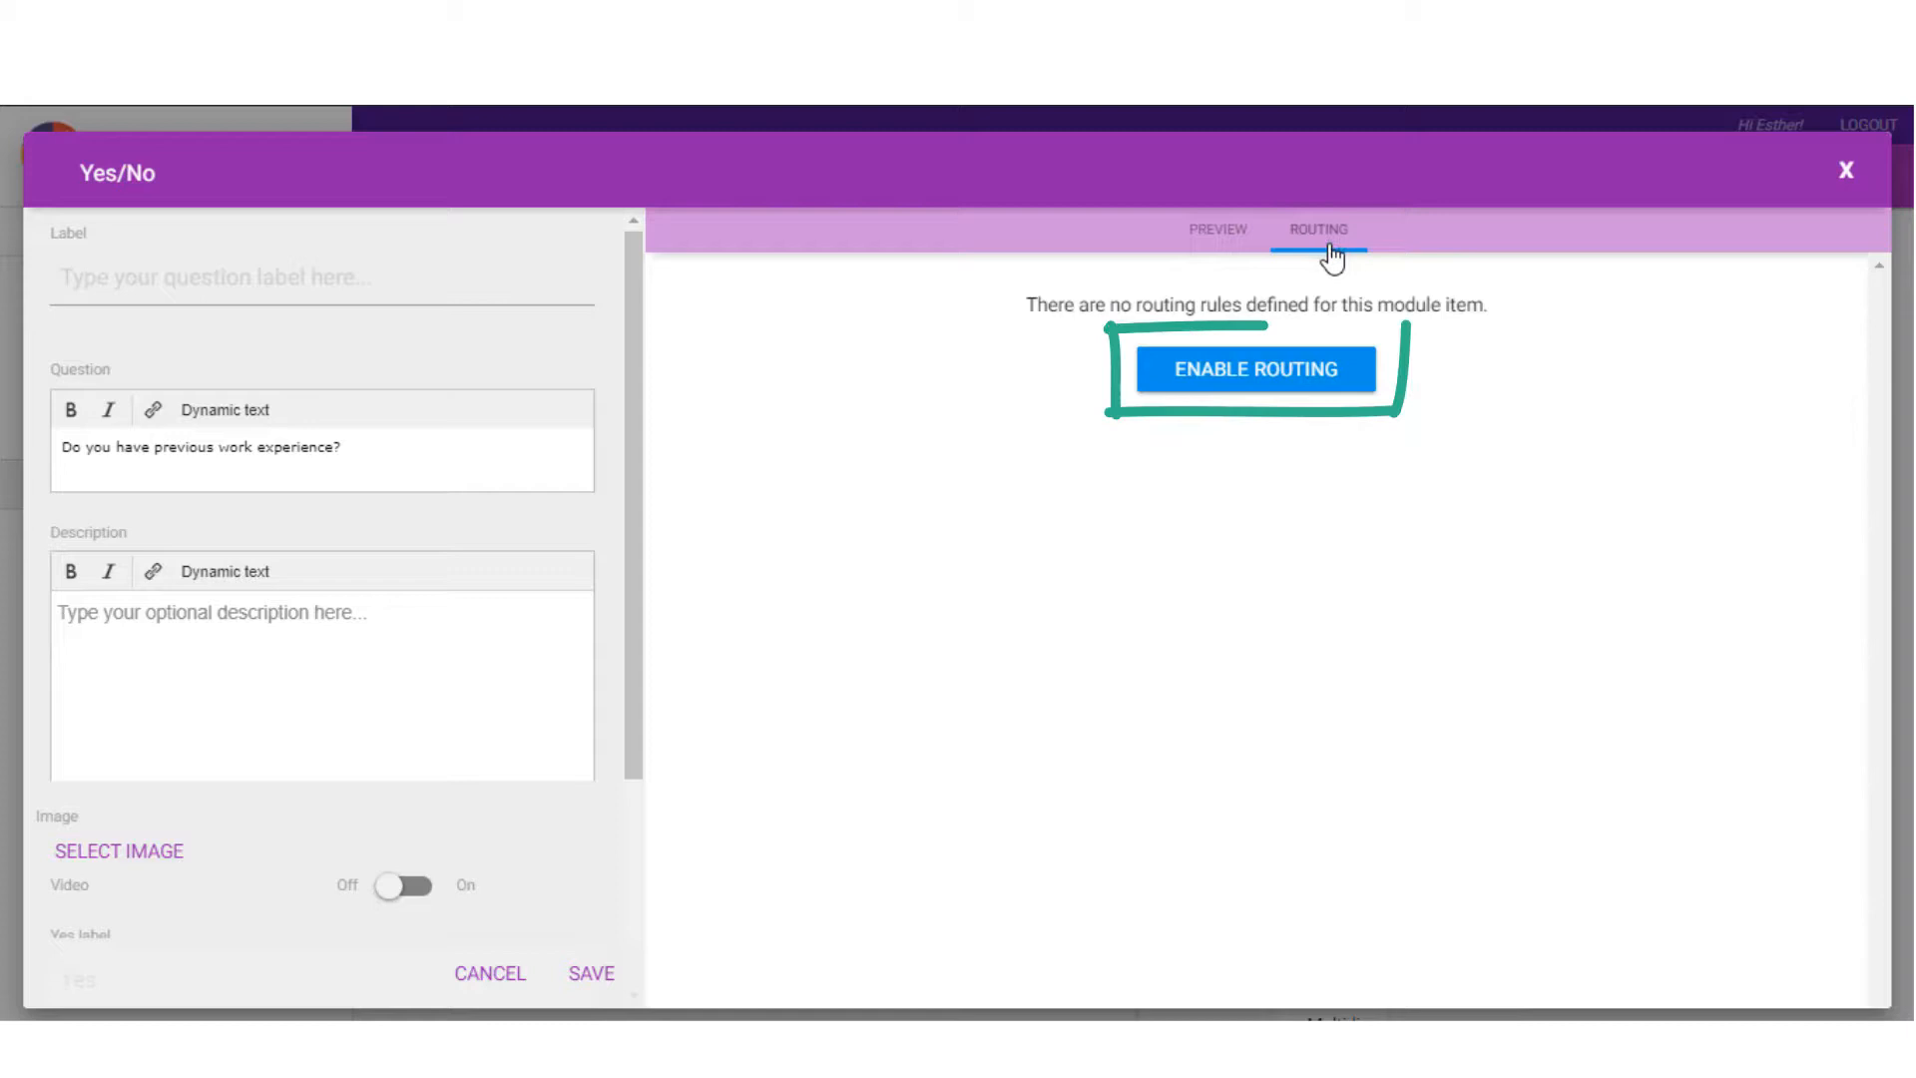
{"action": "left_click", "coordinate": [1253, 369]}
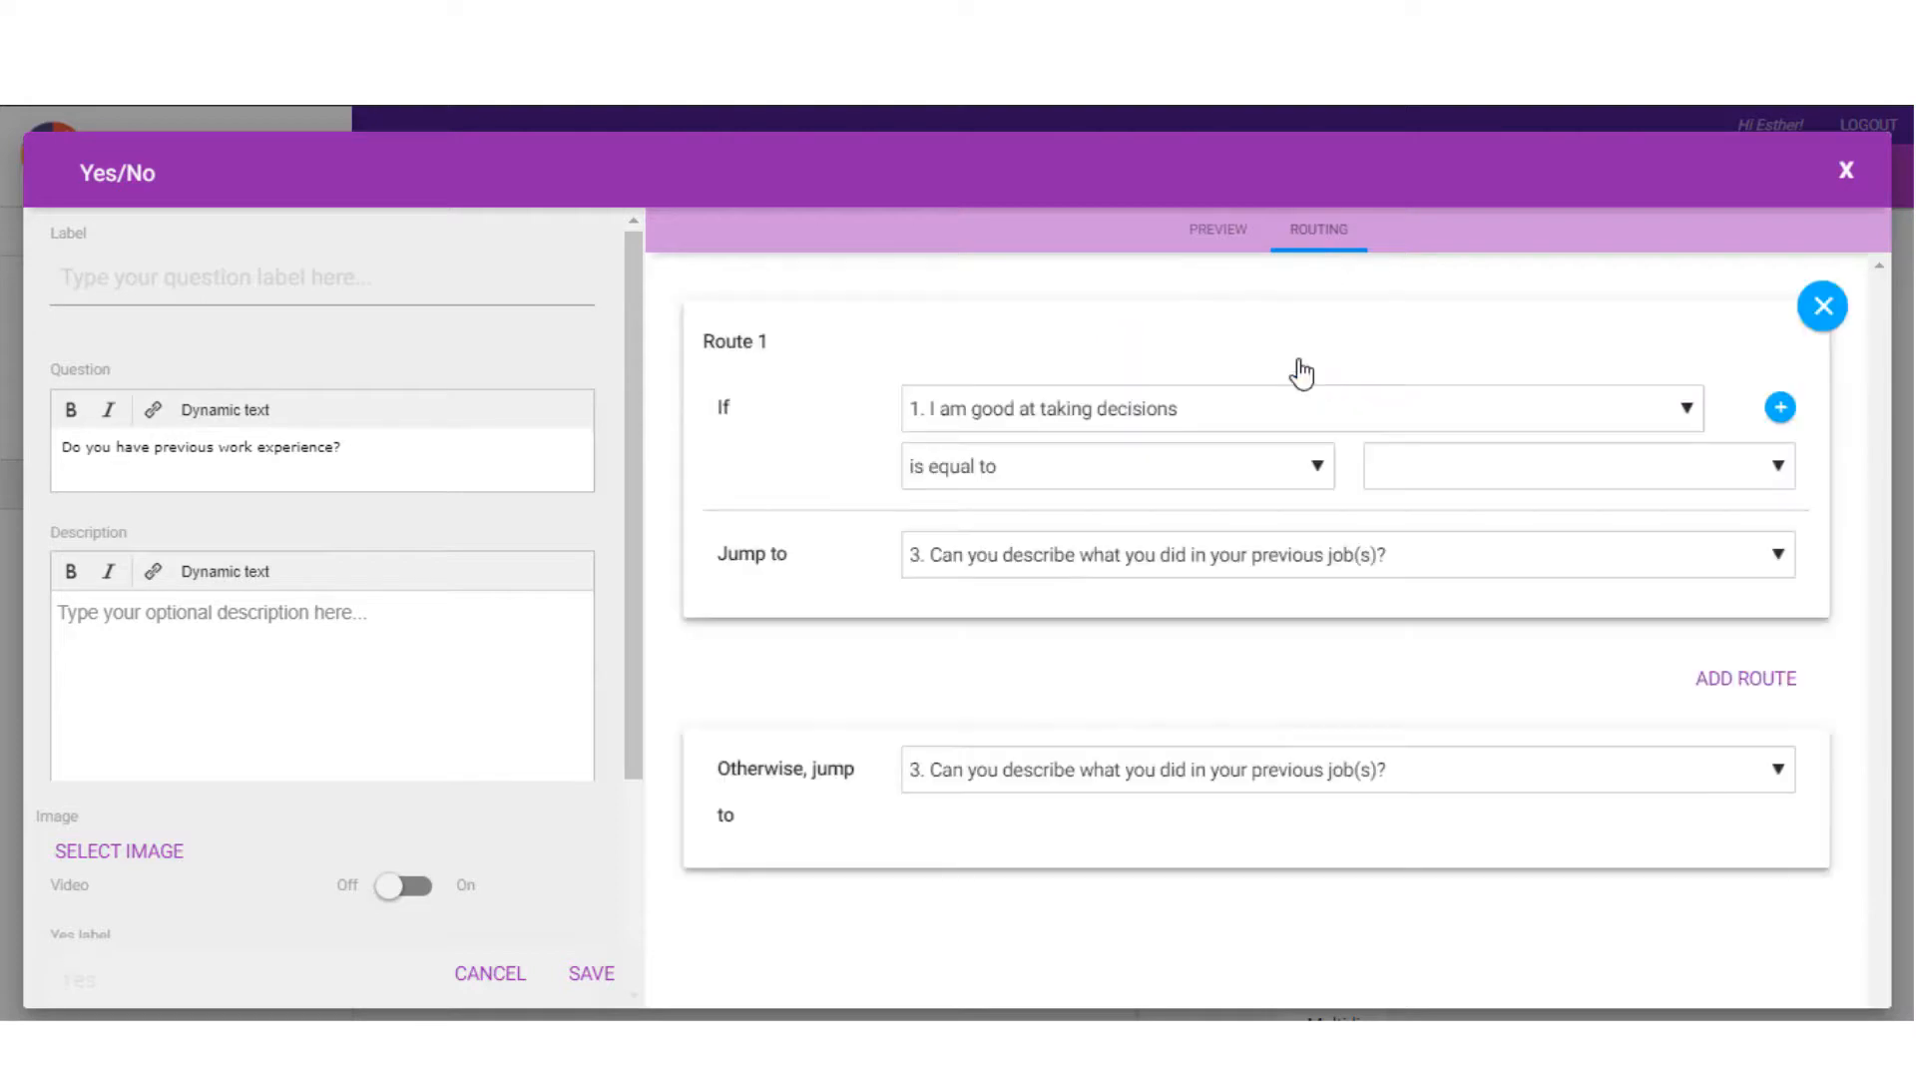
{"action": "left_click", "coordinate": [1302, 408]}
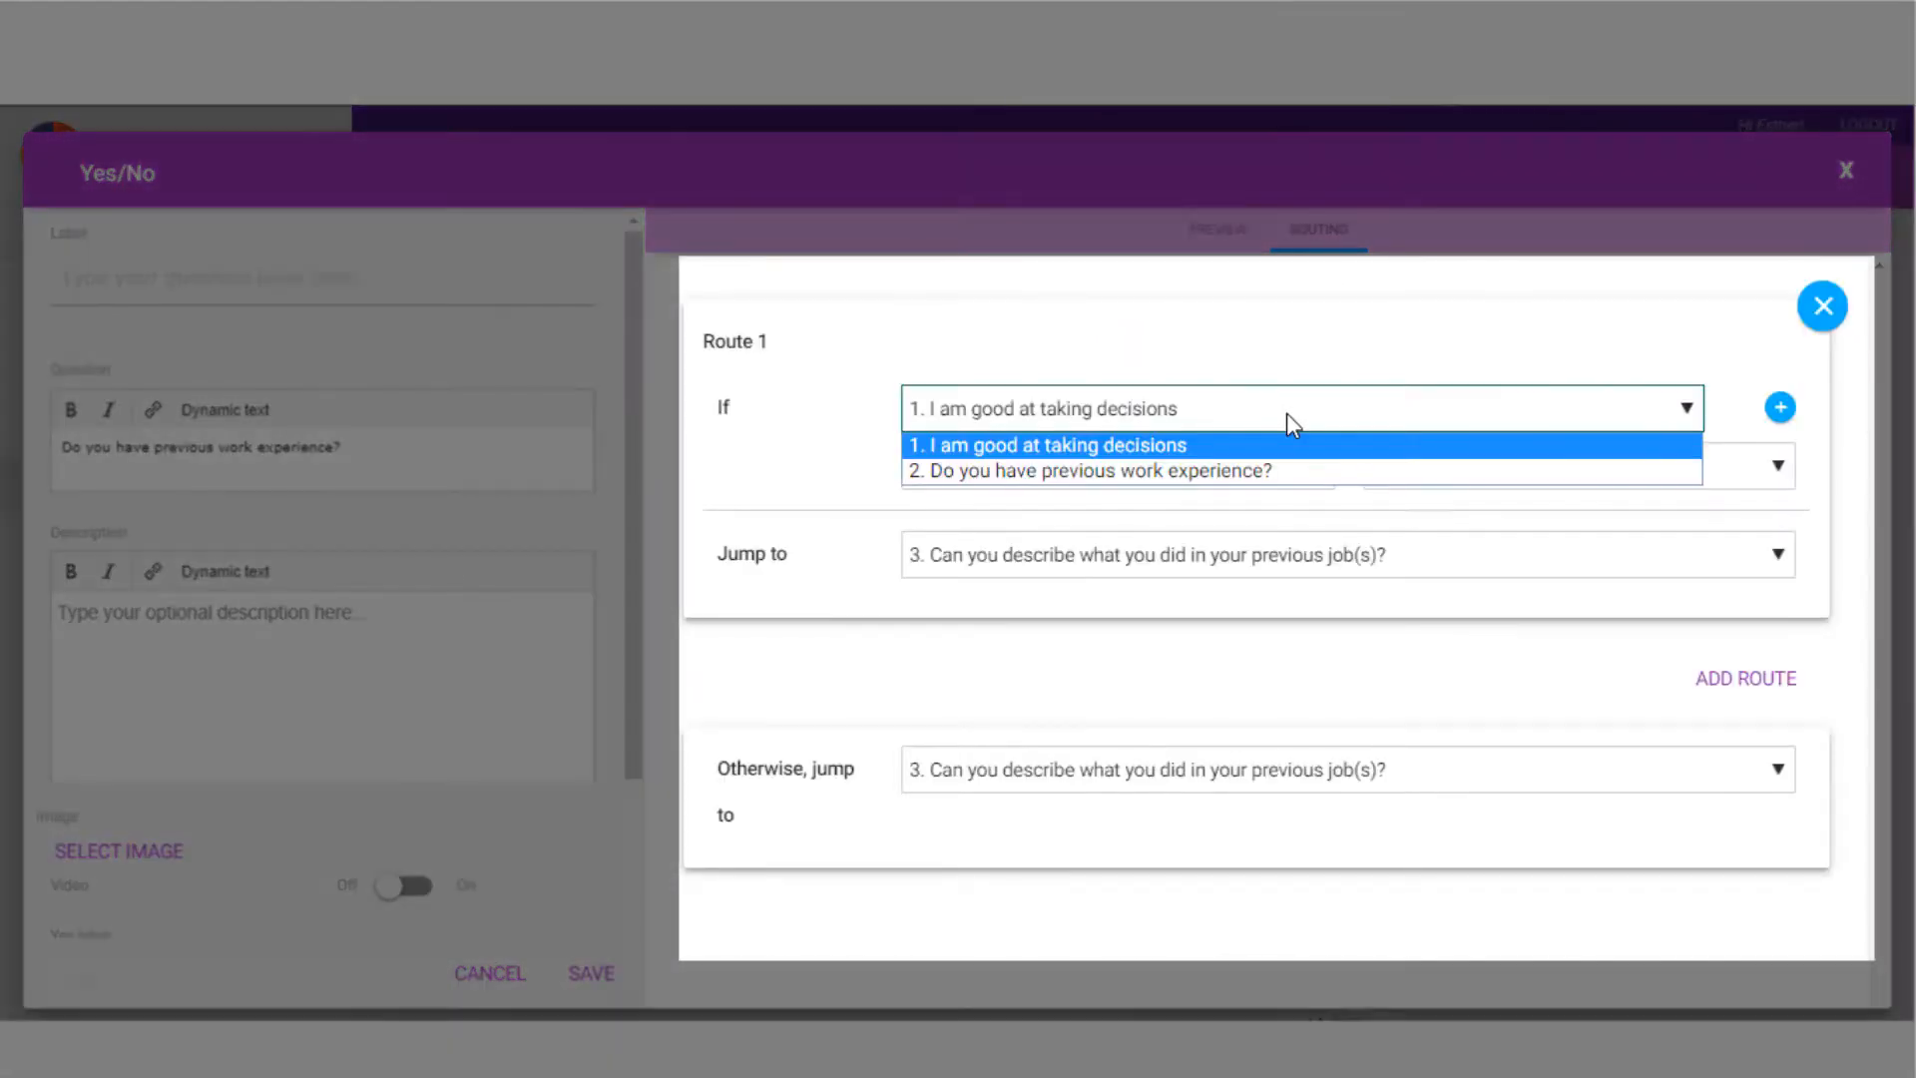
{"action": "mouse_move", "coordinate": [1283, 472]}
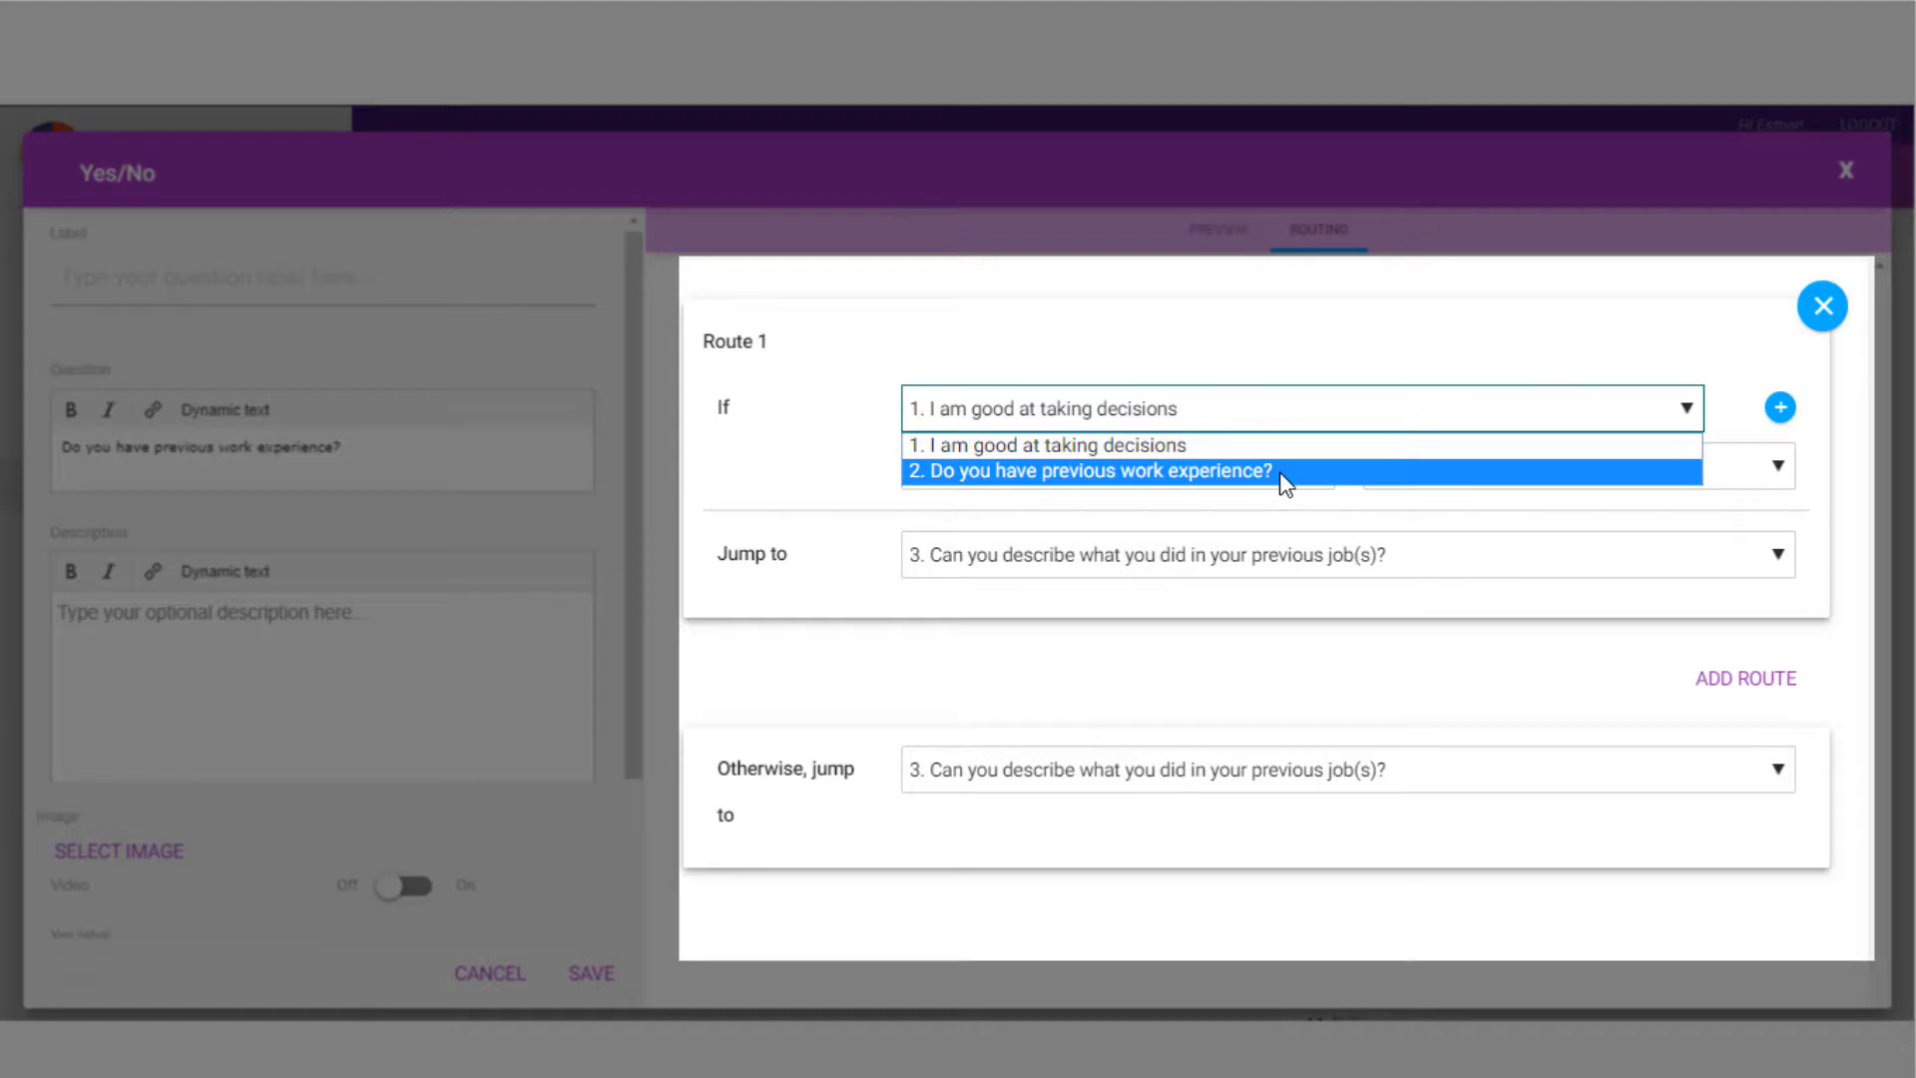
{"action": "left_click", "coordinate": [1086, 470]}
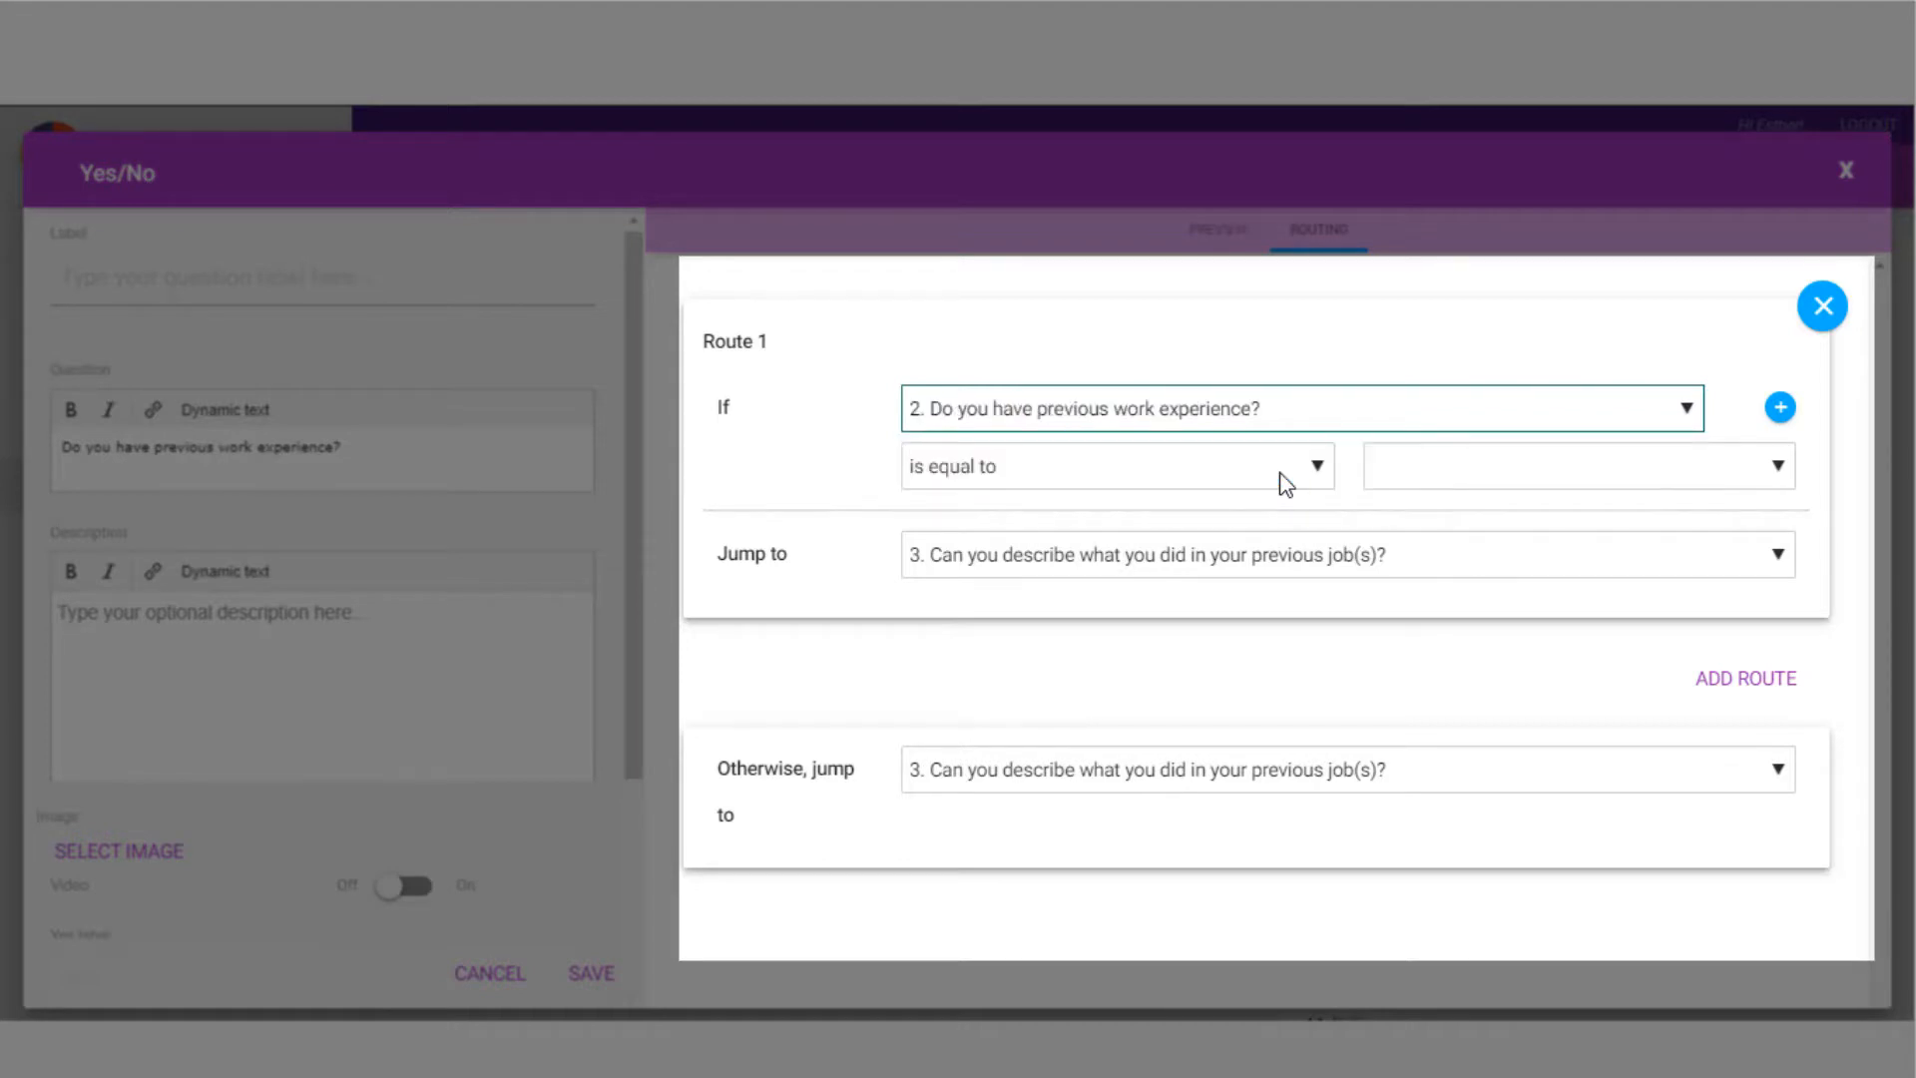
{"action": "left_click", "coordinate": [1114, 466]}
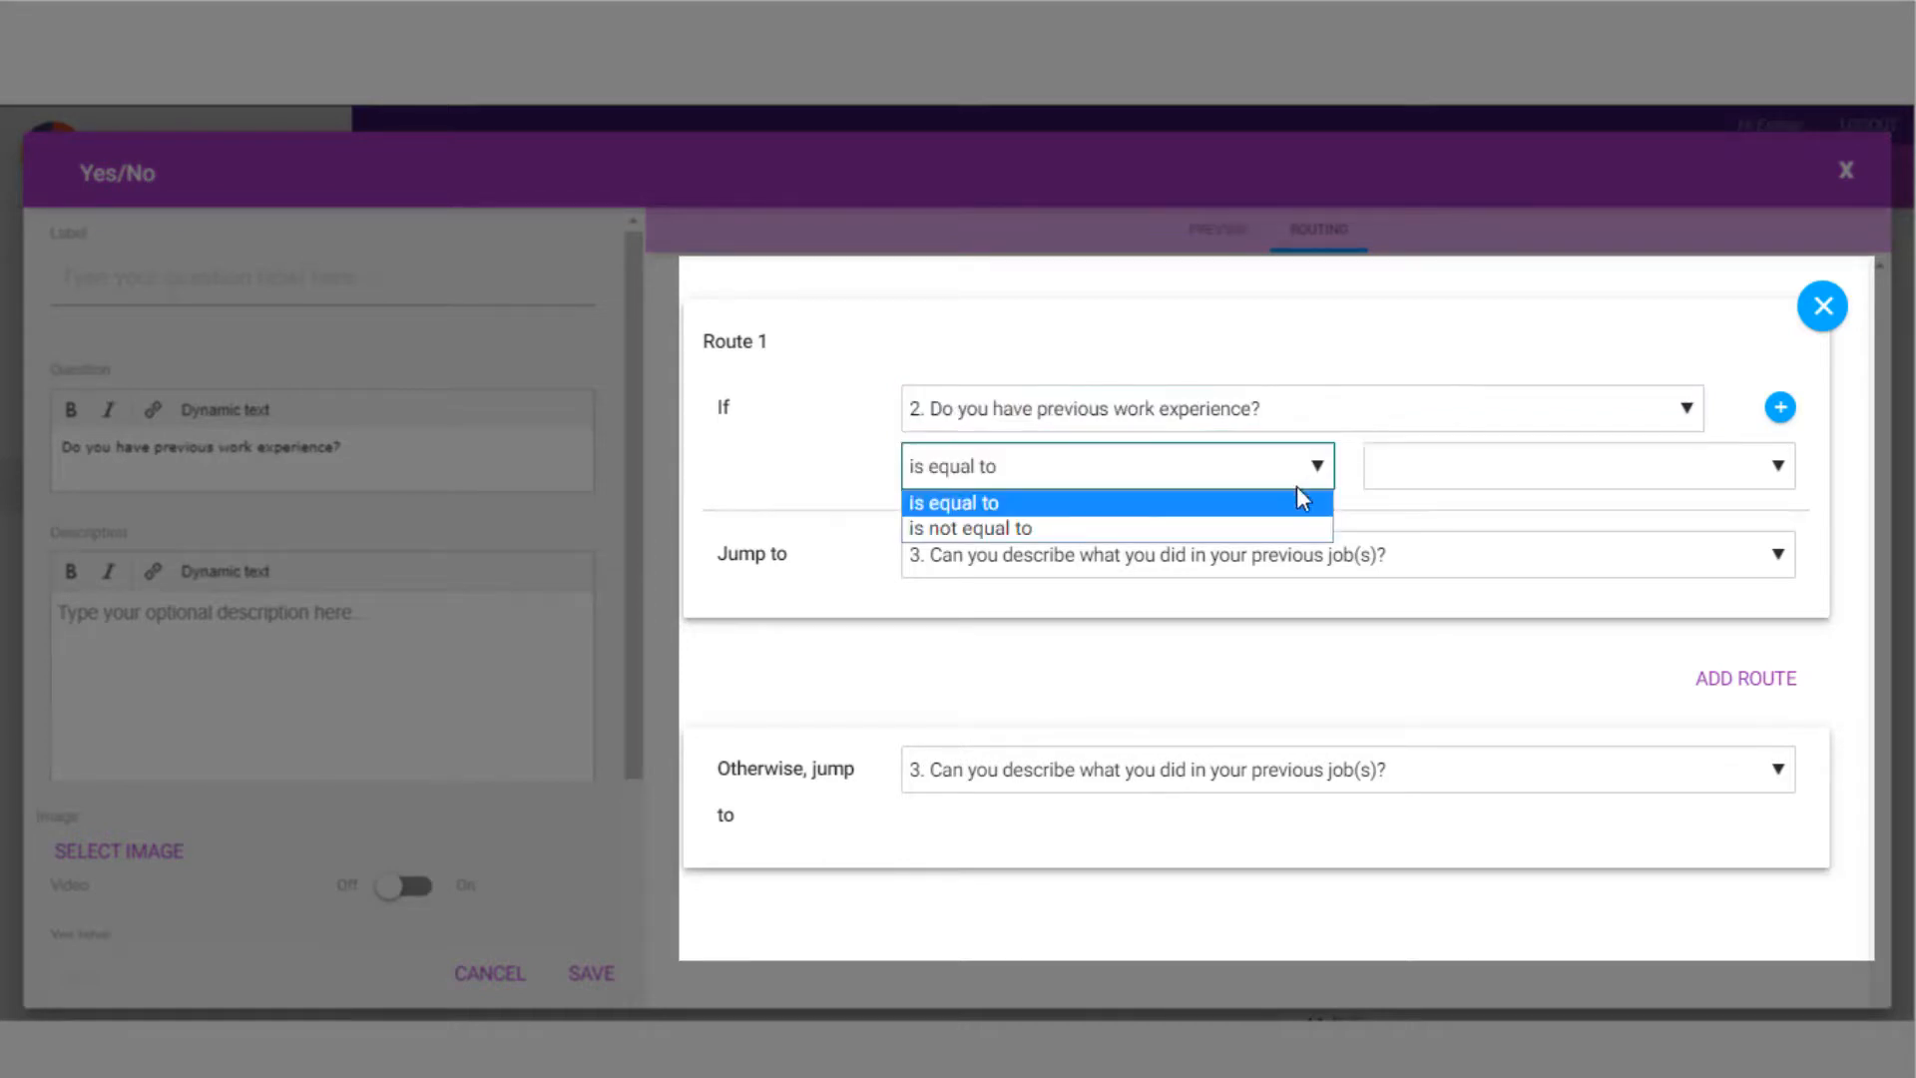
{"action": "left_click", "coordinate": [953, 501]}
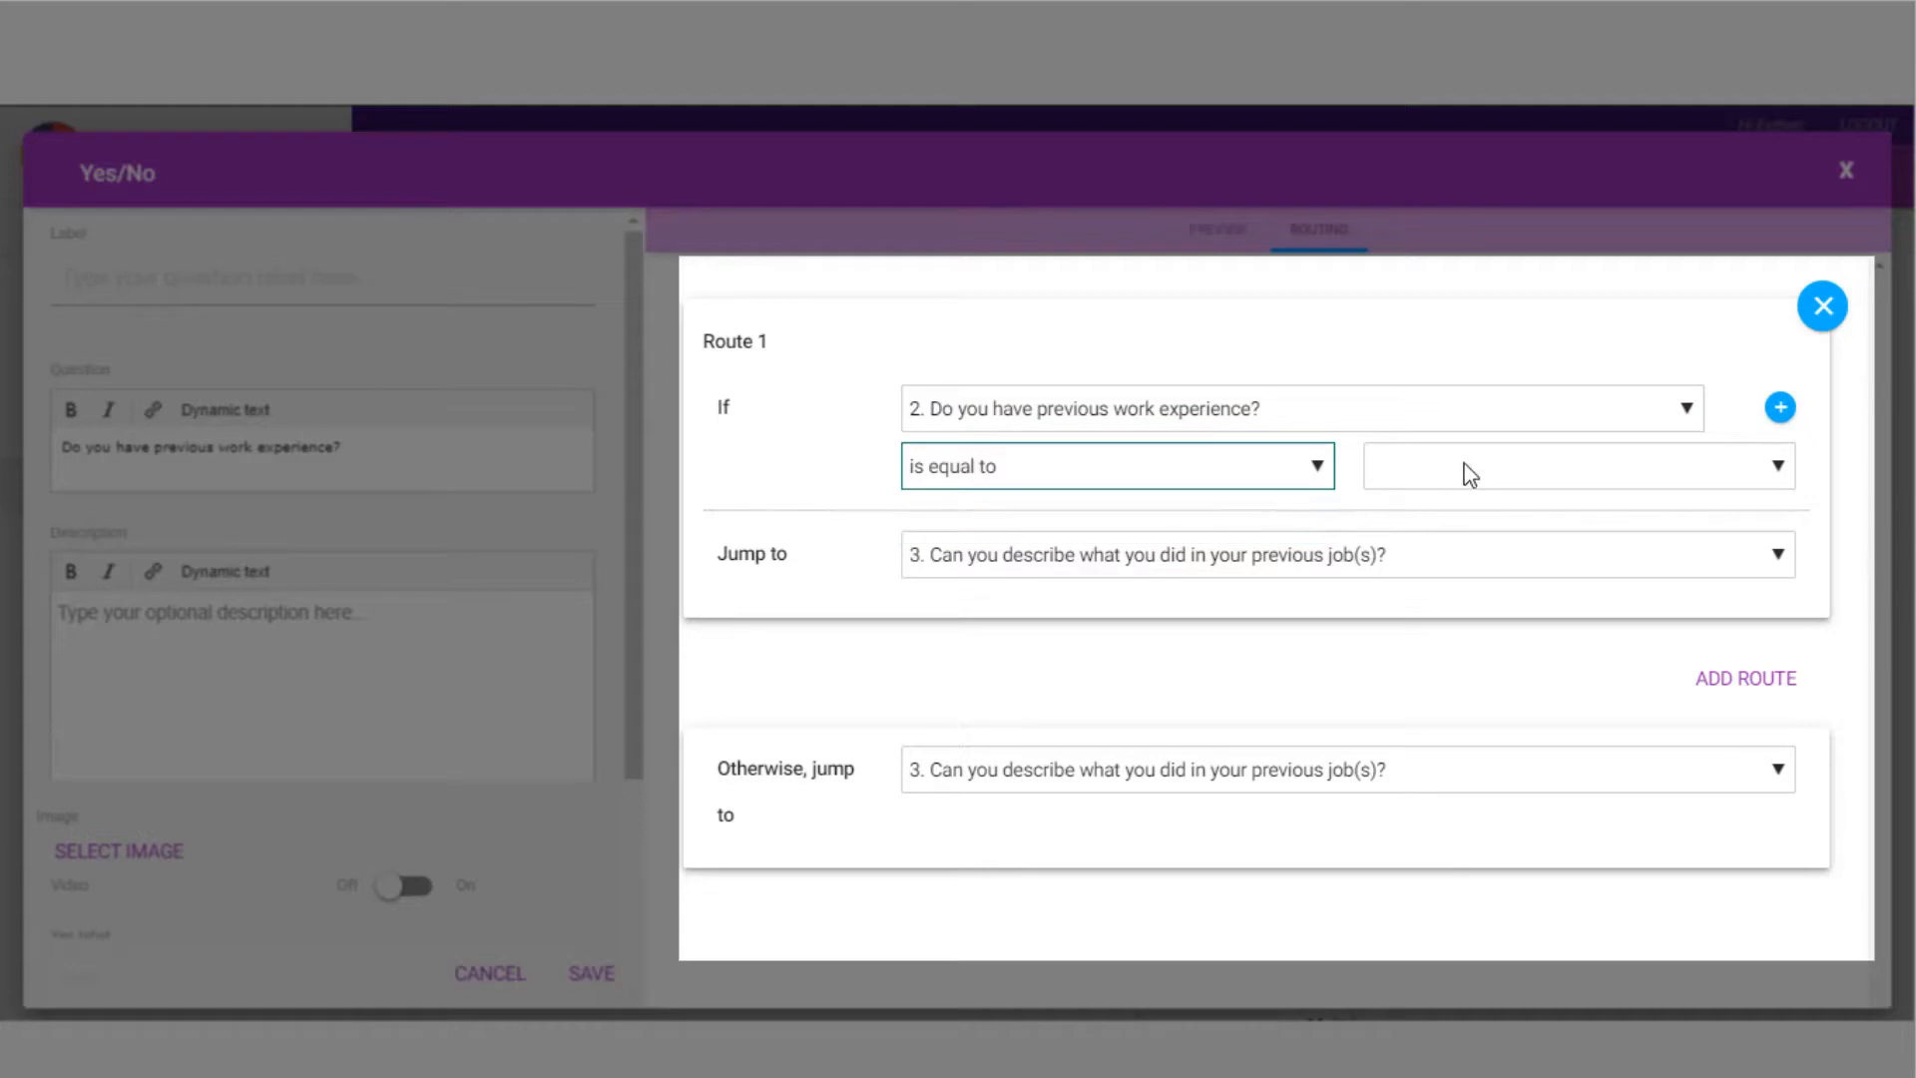
{"action": "left_click", "coordinate": [1578, 466]}
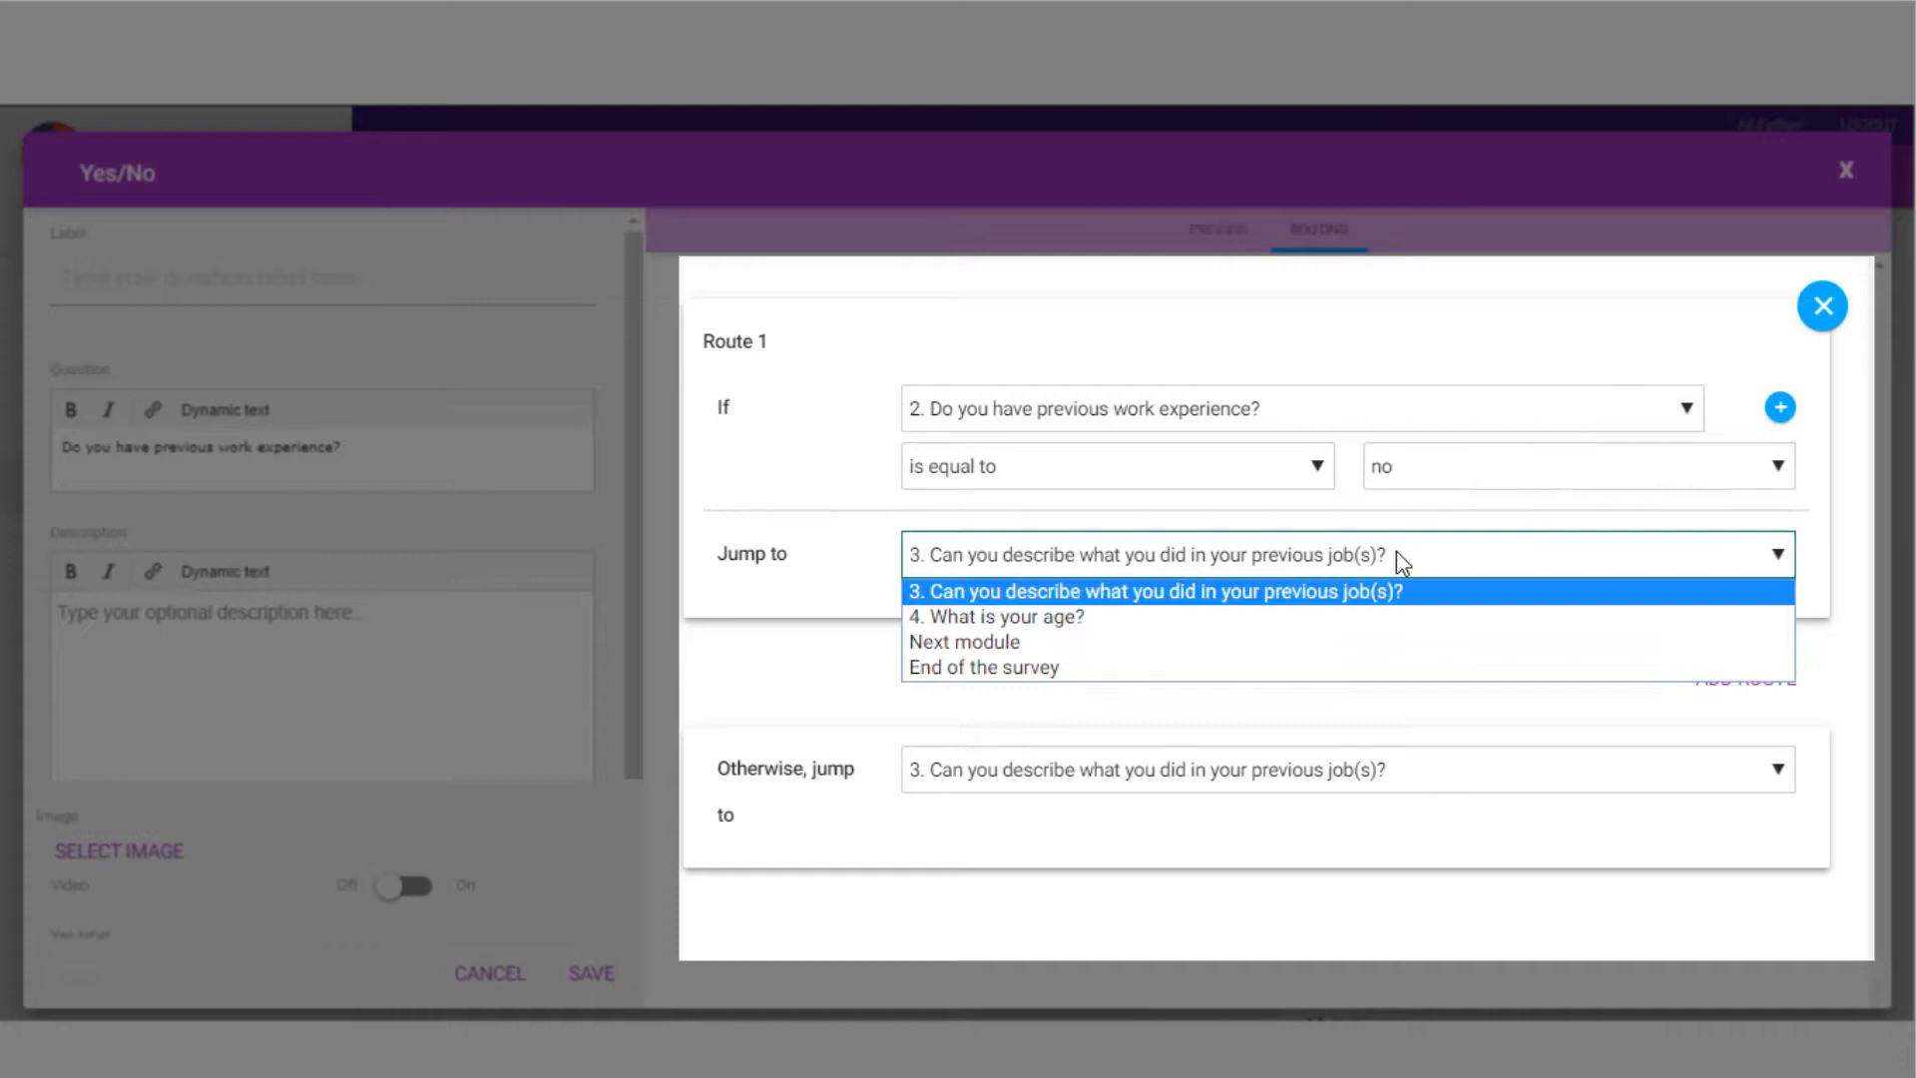
{"action": "mouse_move", "coordinate": [1375, 616]}
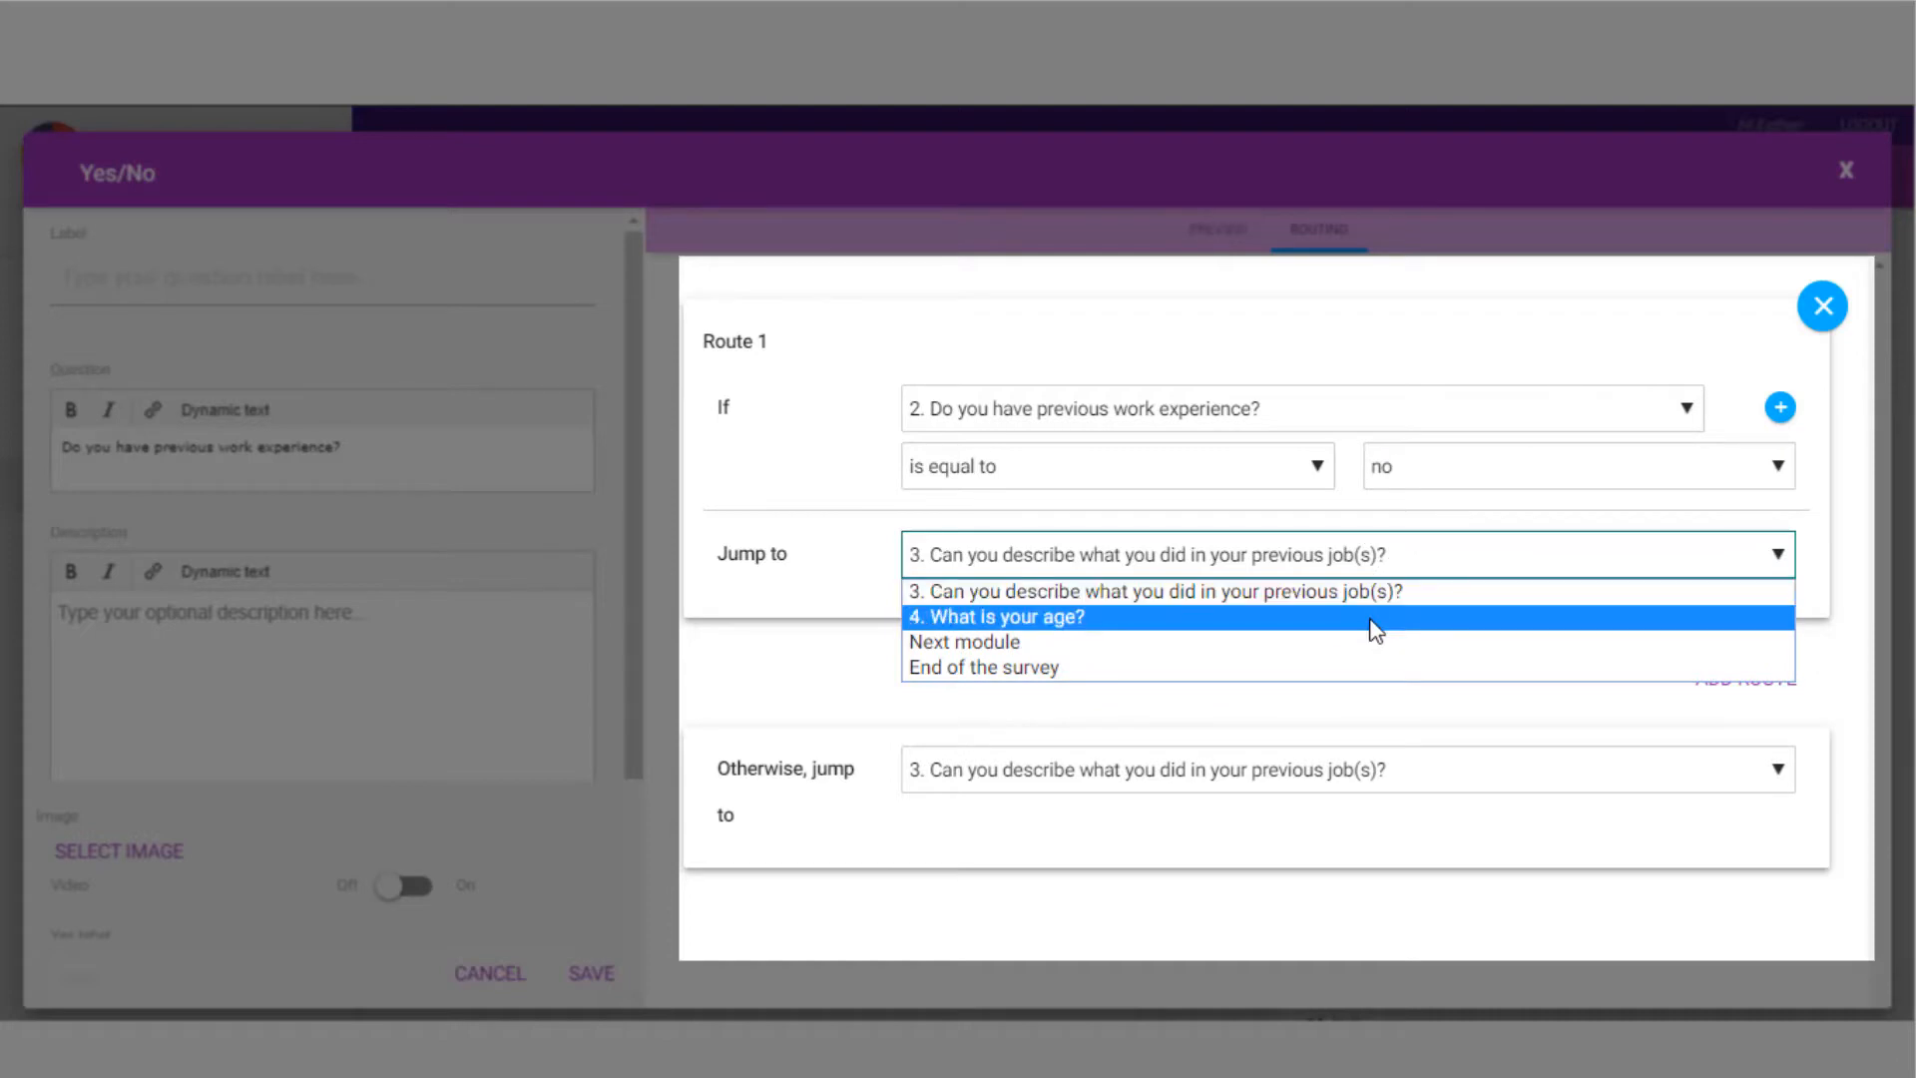
{"action": "left_click", "coordinate": [995, 616]}
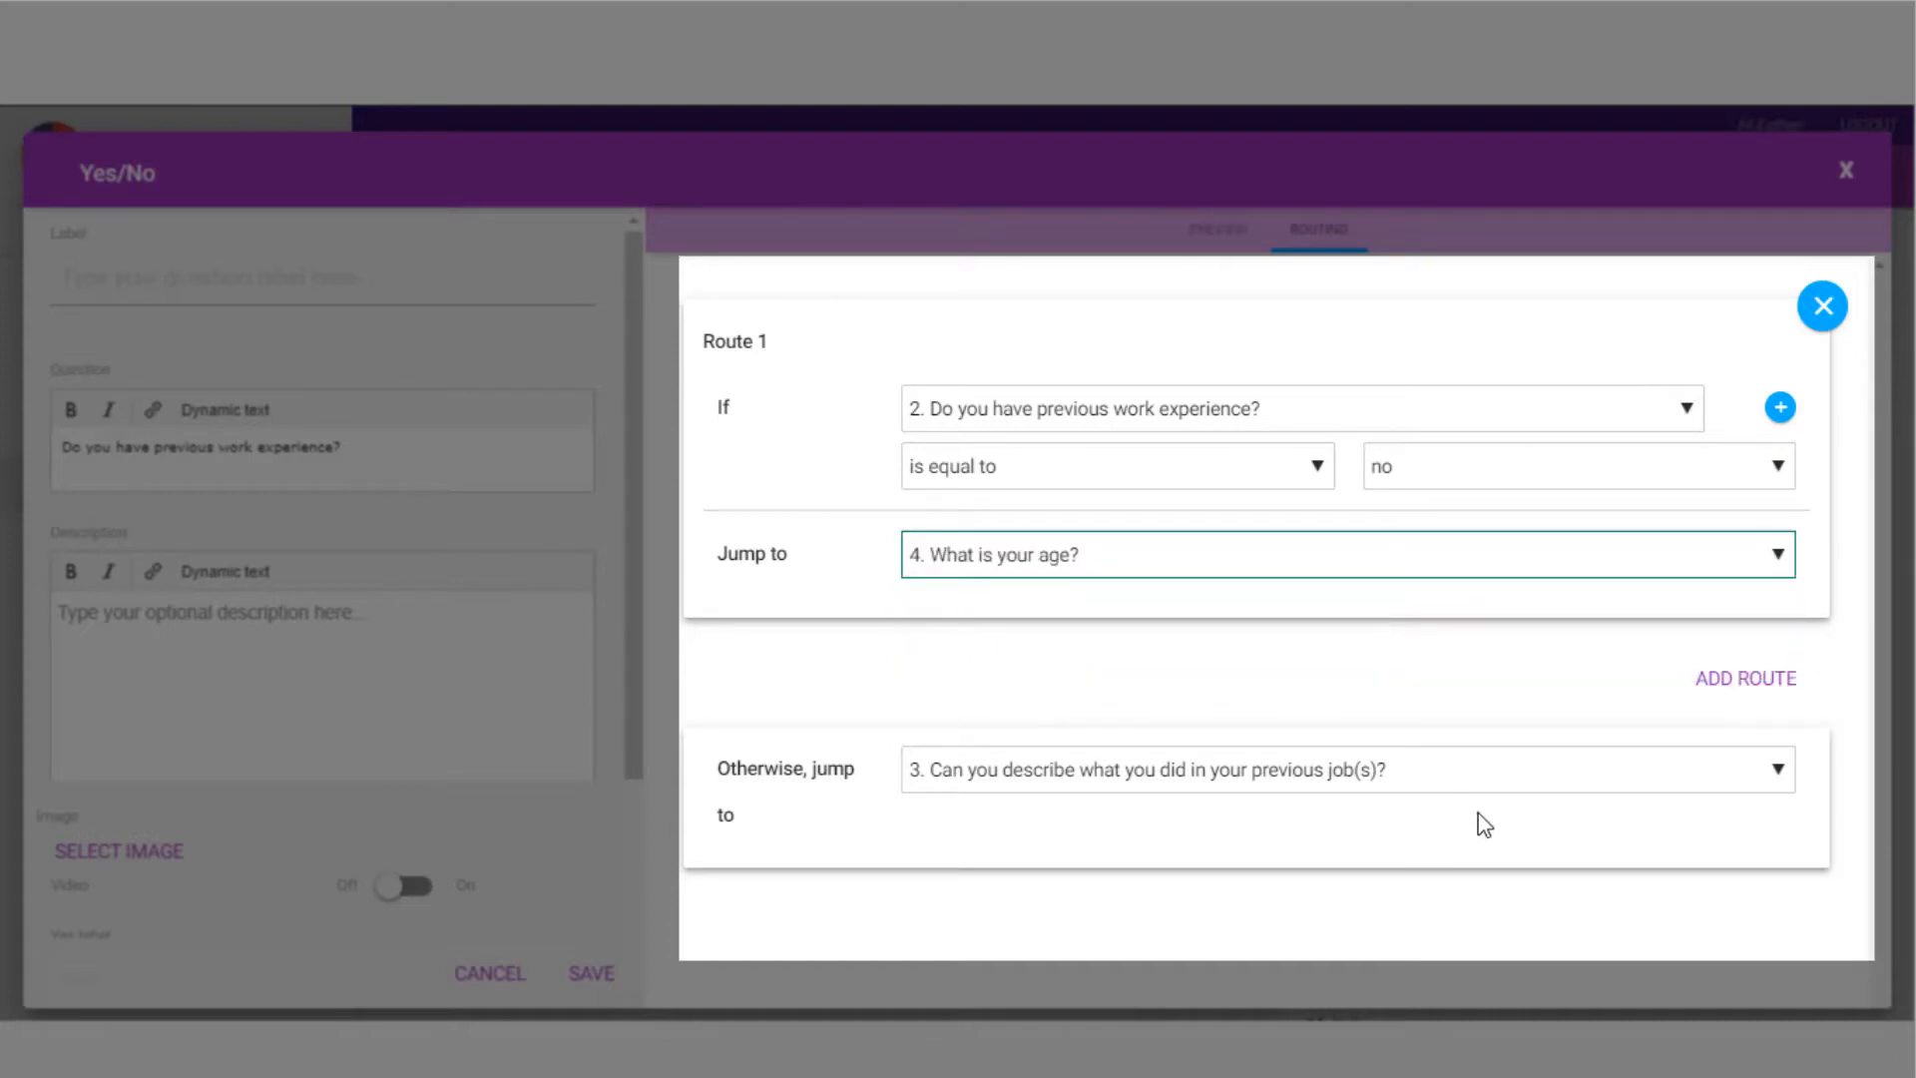